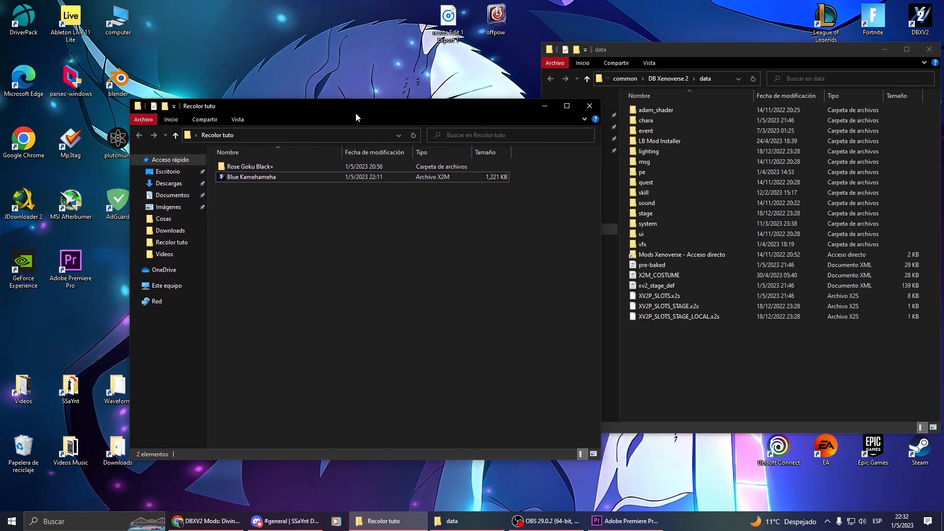
Step: Copy the Rose Goku Black+ Chara, Sound and vfx folders into DB Xenoverse 2\data, replacing existing files
left_click(252, 176)
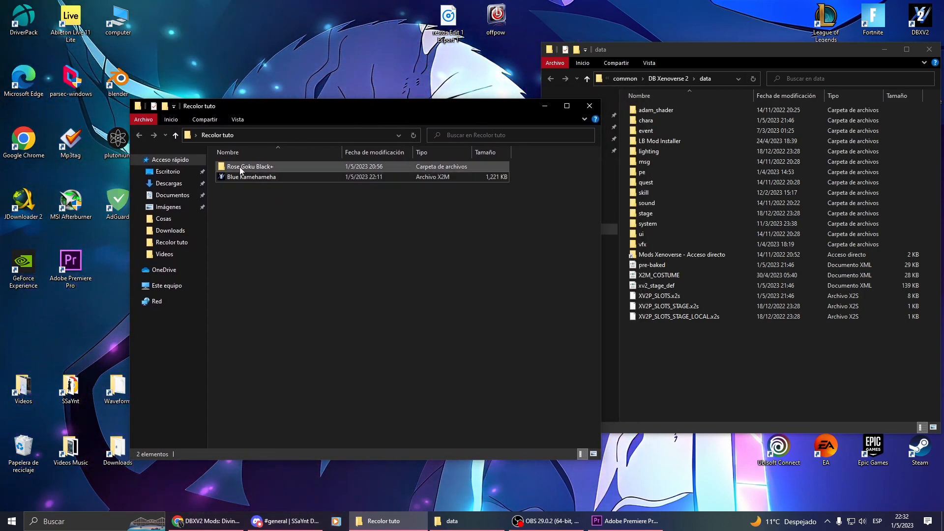
double_click(249, 166)
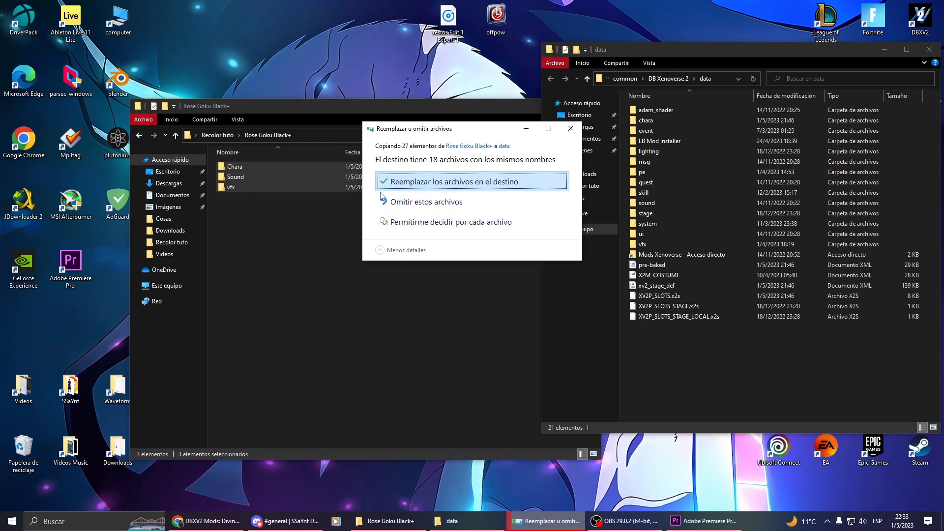
left_click(472, 181)
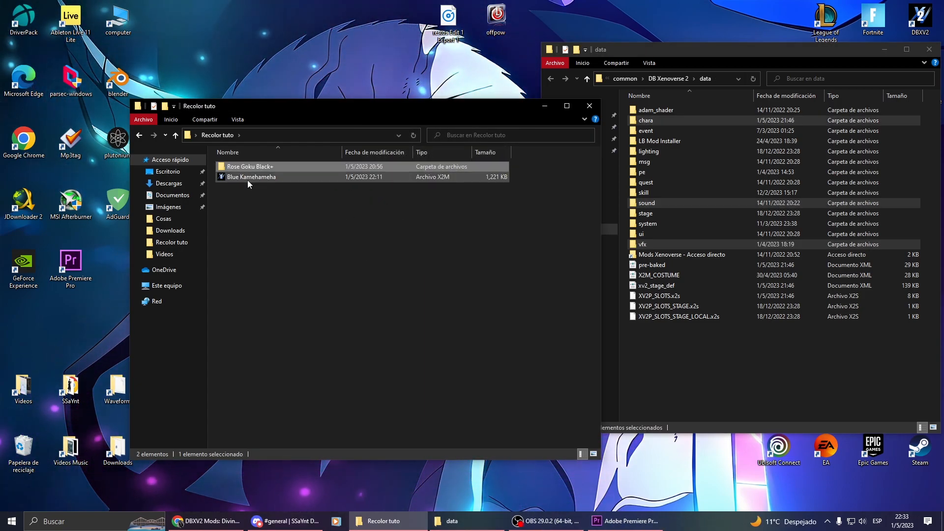
left_click(252, 177)
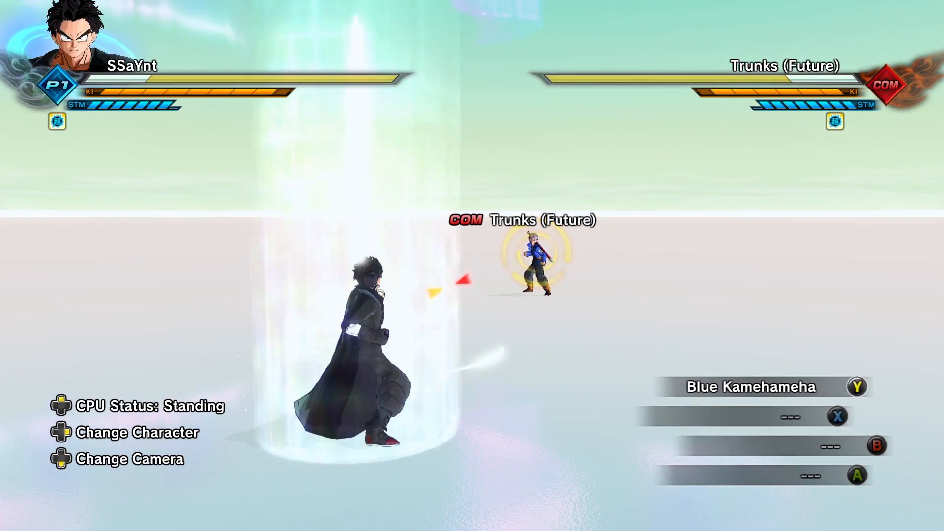
Step: Fire Blue Kamehameha at CPU Future Trunks in training with the Y key
key("y")
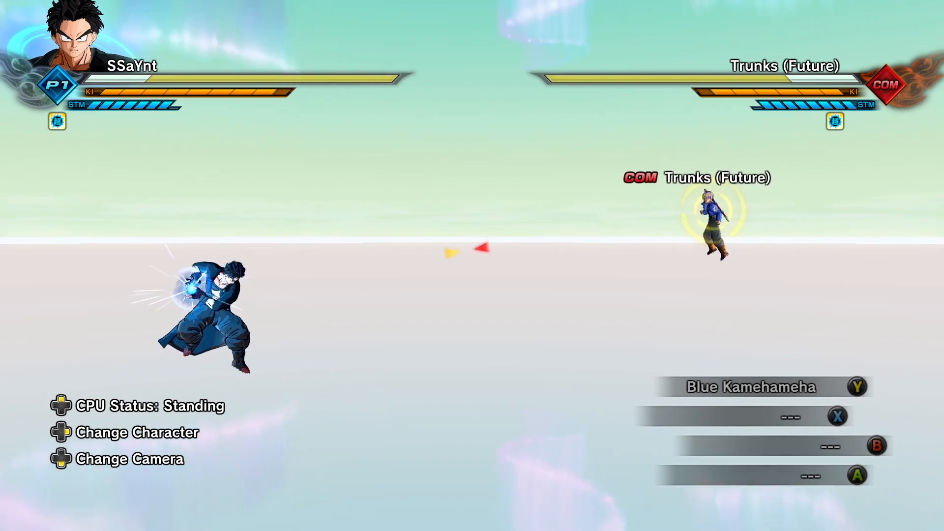
key("Y")
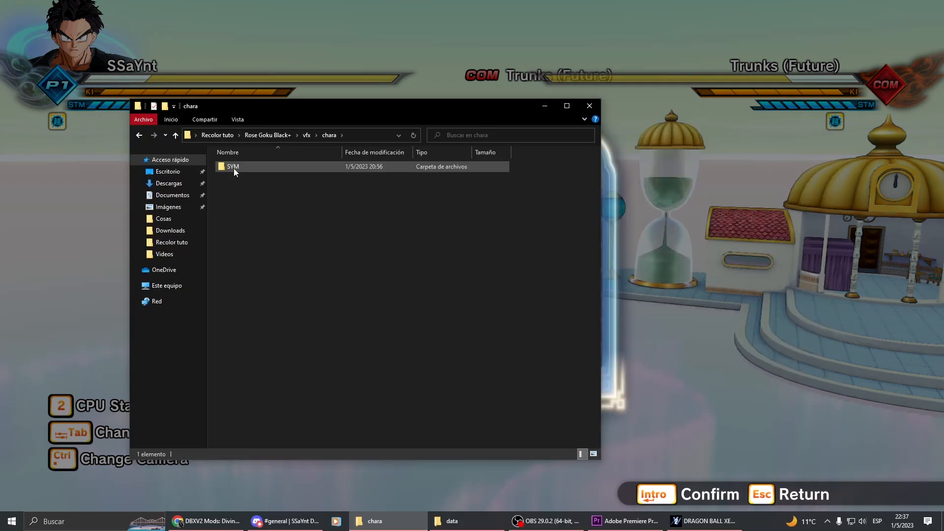
Step: Open the SYM folder under Rose Goku Black+\vfx\chara, then search Windows for EEPK Organiser
double_click(233, 166)
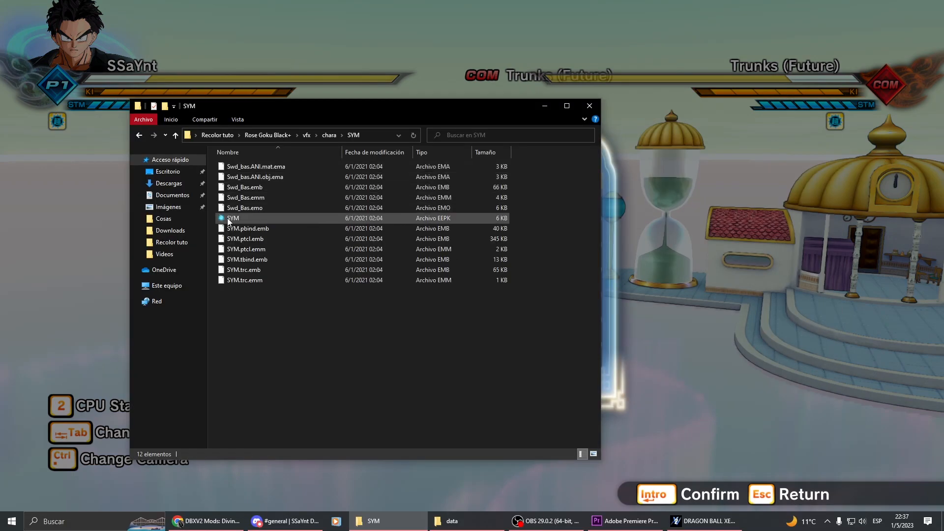
mouse_move(233, 218)
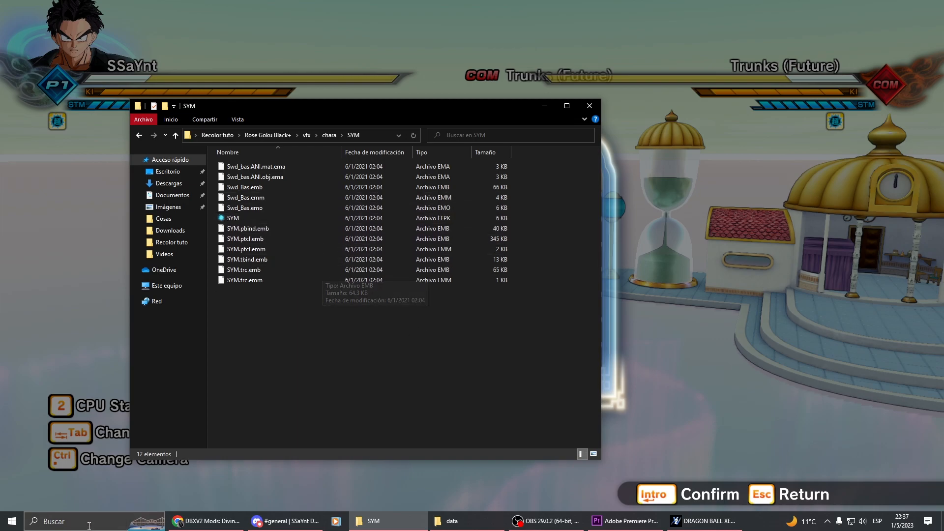
left_click(11, 521)
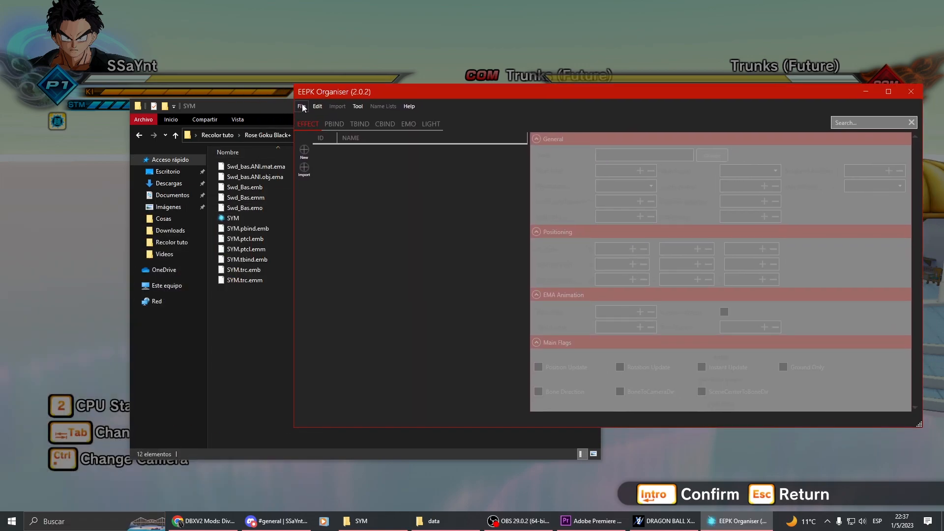
Step: Create a new effect package and import a character's Super Skill effects
left_click(301, 106)
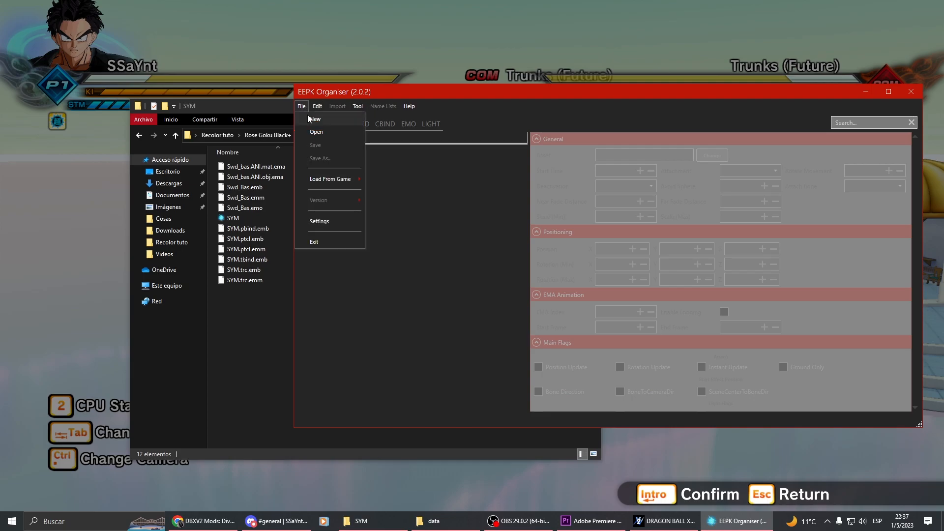
left_click(314, 118)
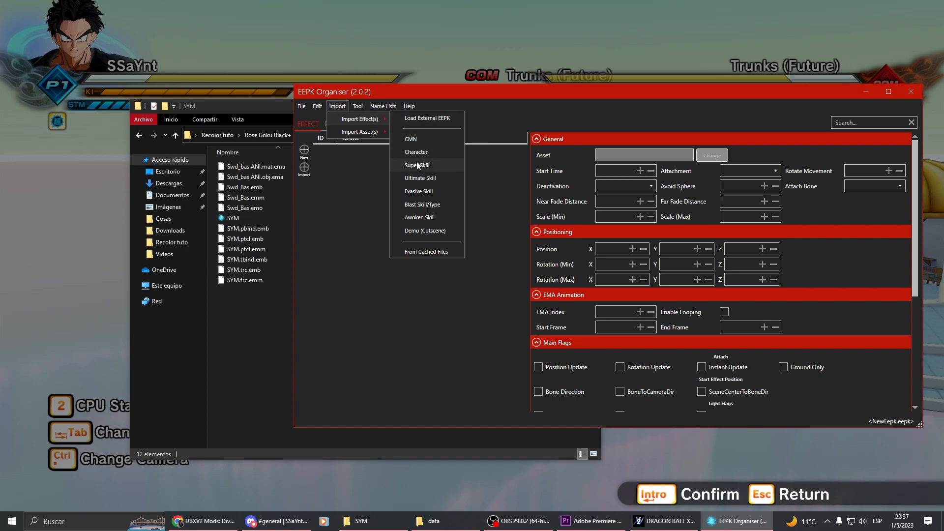
left_click(416, 152)
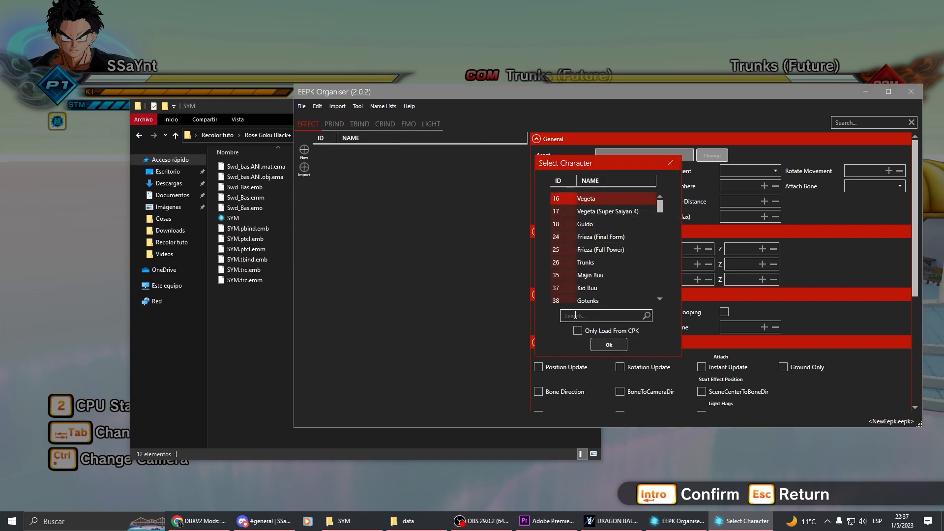
type("ro")
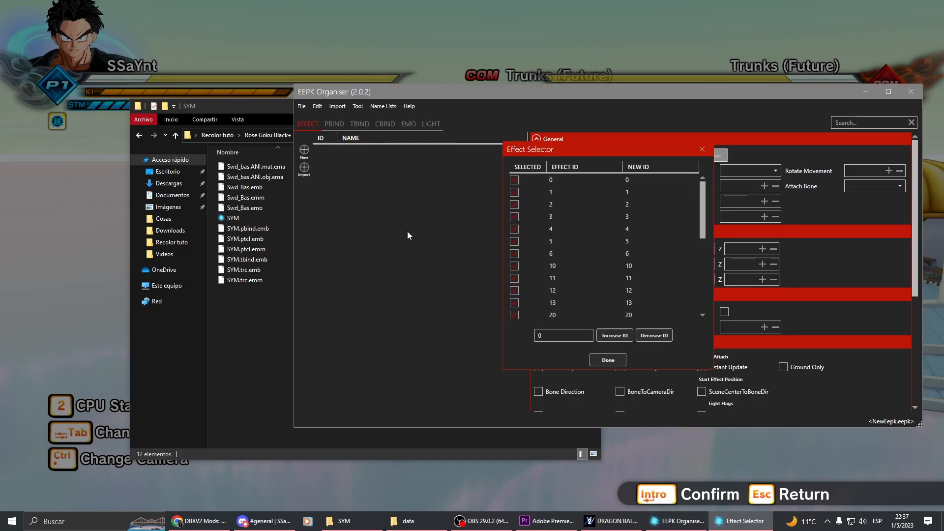
left_click(607, 359)
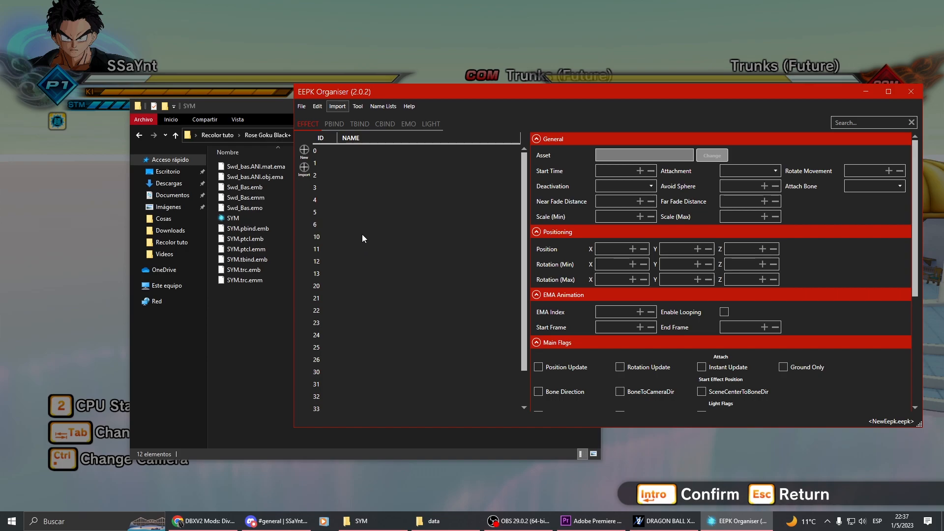
Step: Inspect the Swd_Bas.emb textures, then return to the effects list
left_click(315, 285)
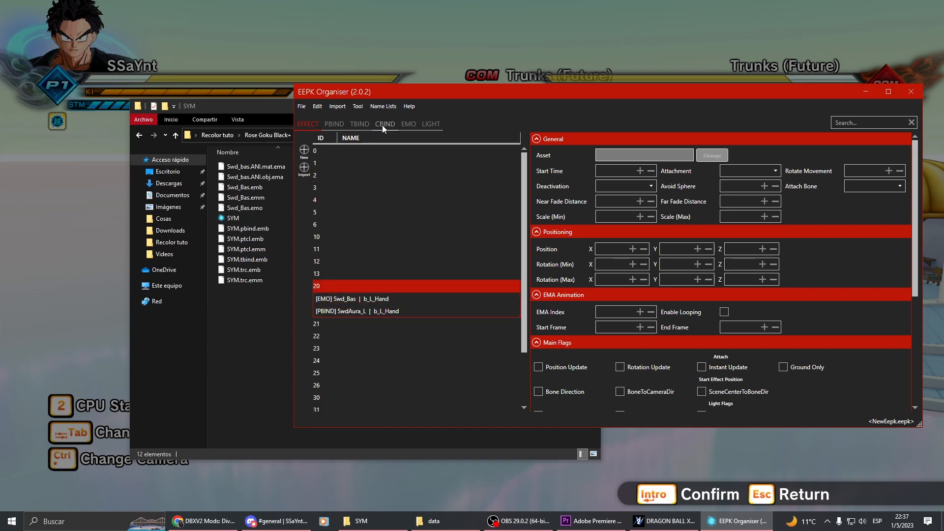
left_click(408, 124)
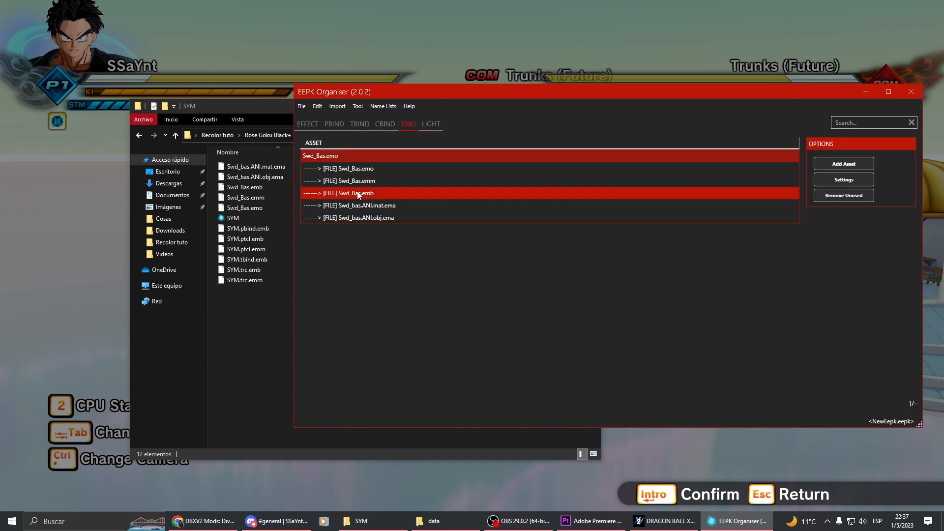
double_click(359, 193)
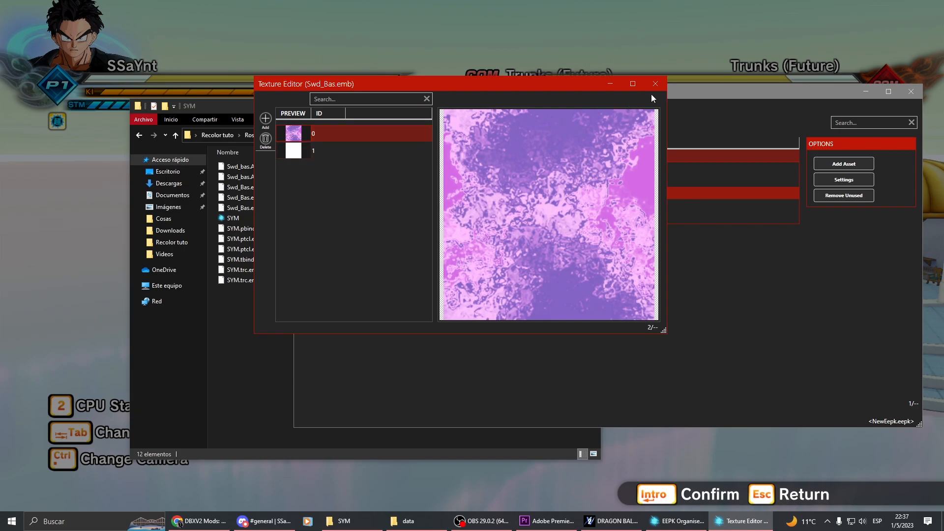
left_click(655, 83)
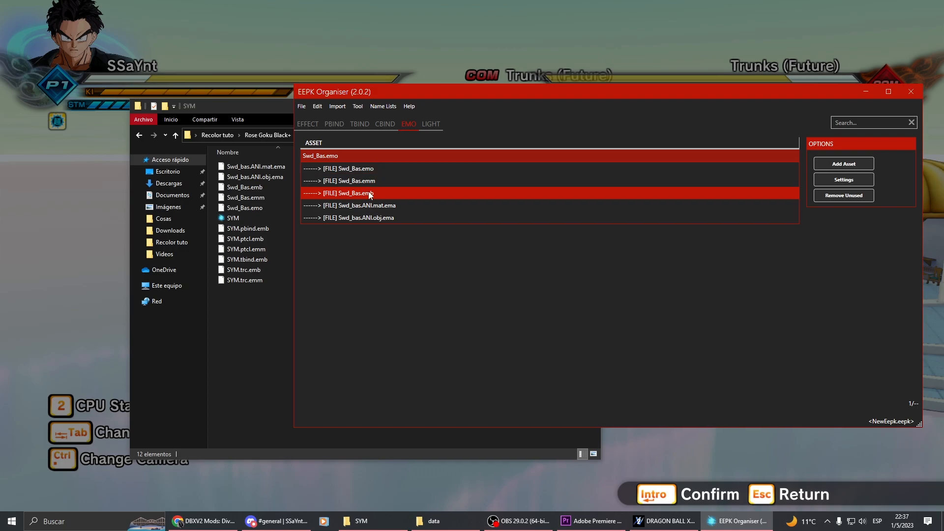
left_click(308, 124)
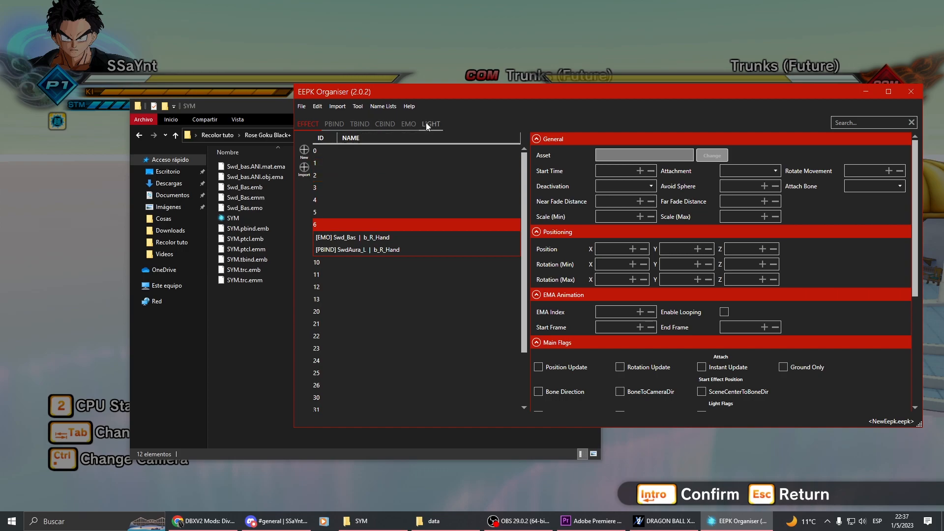
Step: Set the hue of all effects to about 12.94 with Tool > Hue Set
left_click(357, 106)
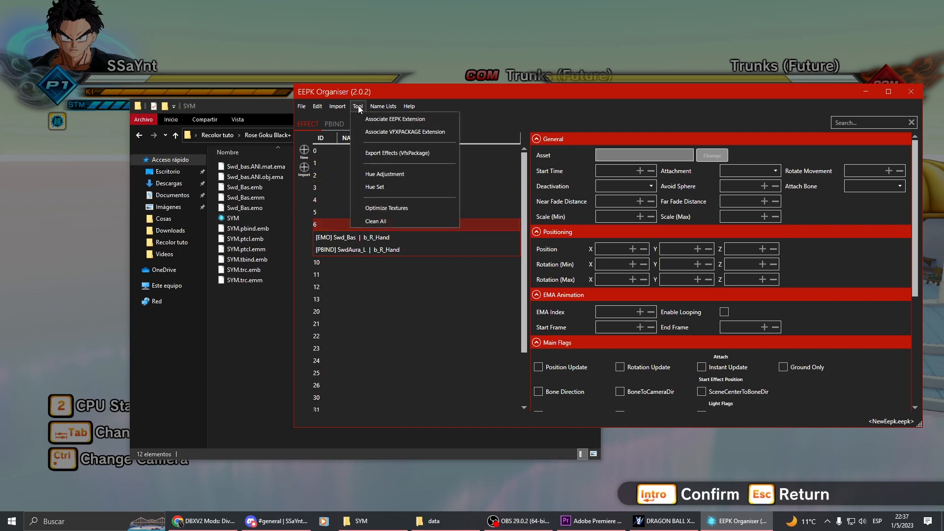
left_click(375, 187)
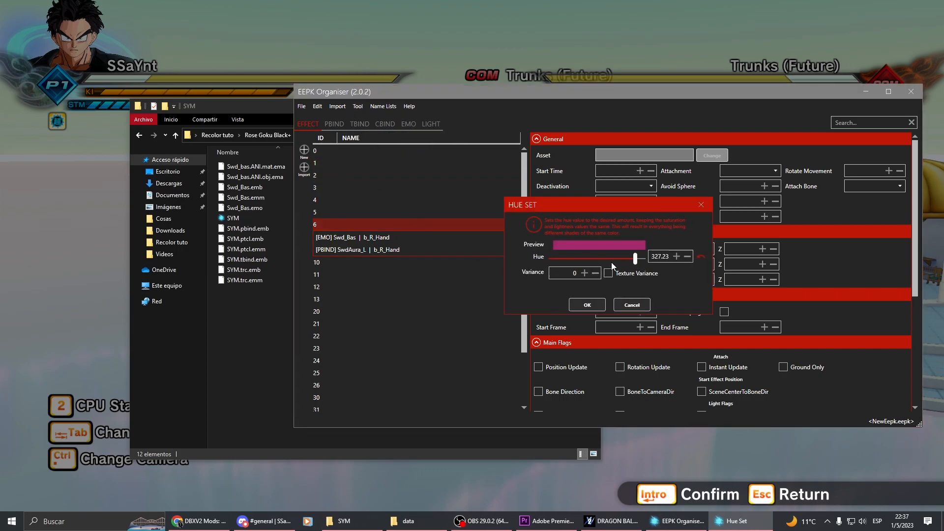
left_click_drag(634, 257, 591, 258)
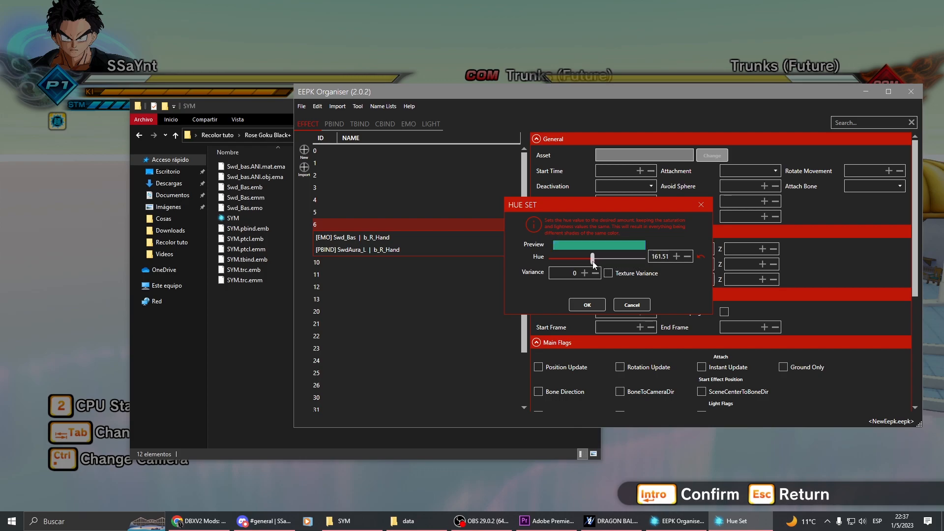
left_click_drag(591, 258, 554, 258)
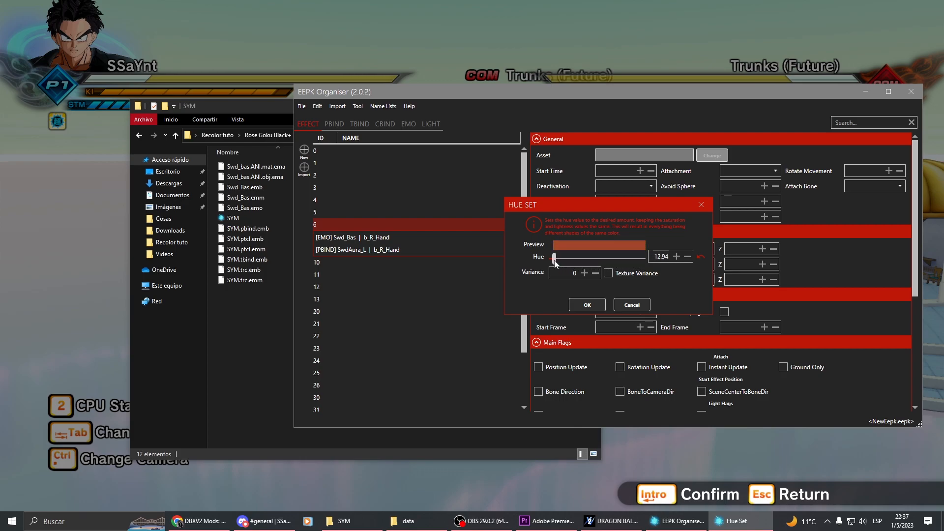
left_click_drag(555, 258, 596, 257)
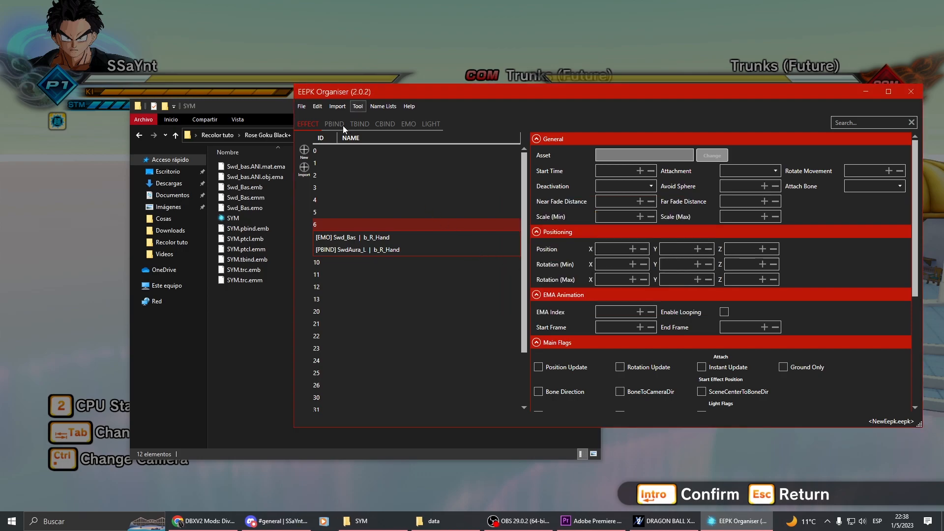
Step: Preview the PBIND particle textures, including Line02.dds
left_click(334, 124)
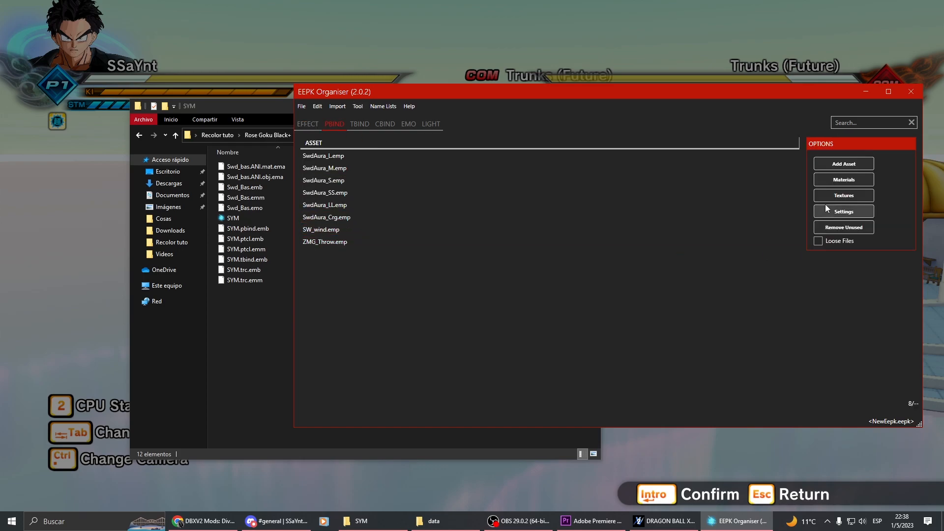
left_click(842, 195)
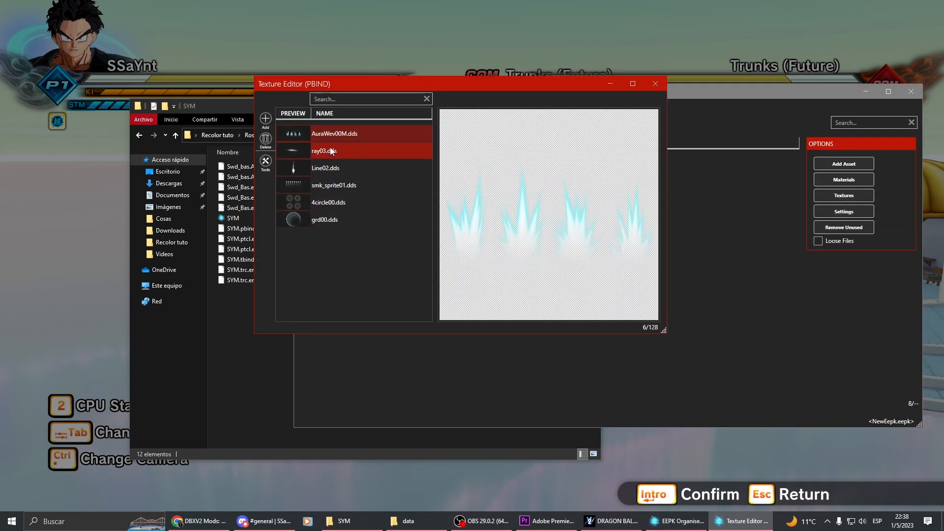
left_click(326, 167)
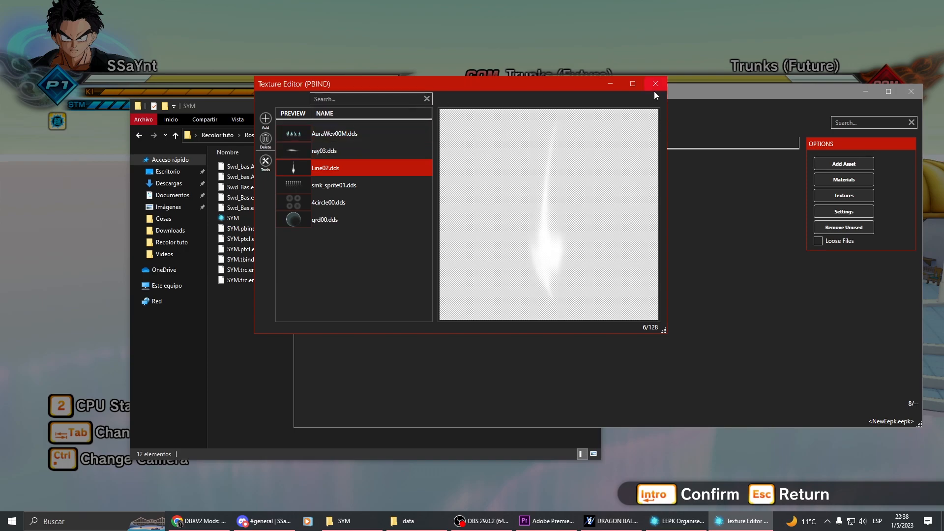
left_click(655, 84)
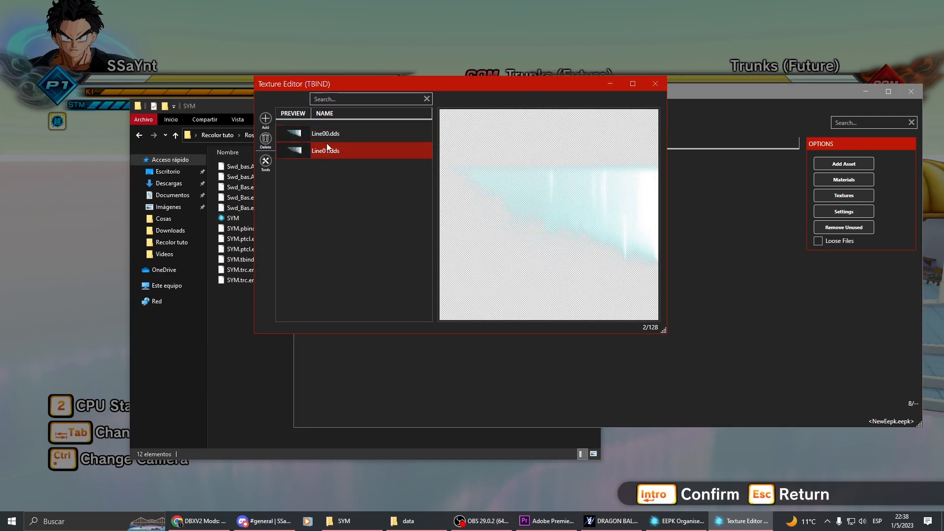
Step: Adjust Line01.dds to hue 39, saturation 0.83 and lightness -0.28
right_click(325, 133)
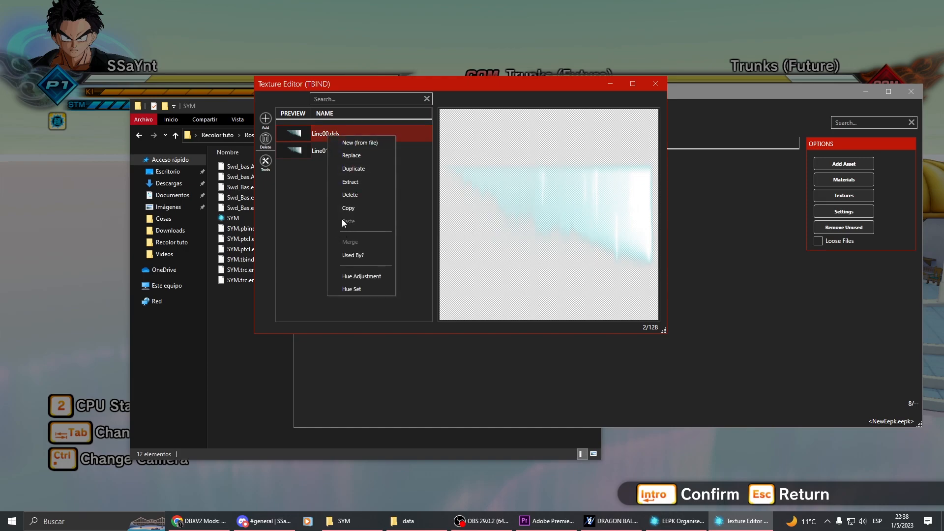
left_click(326, 133)
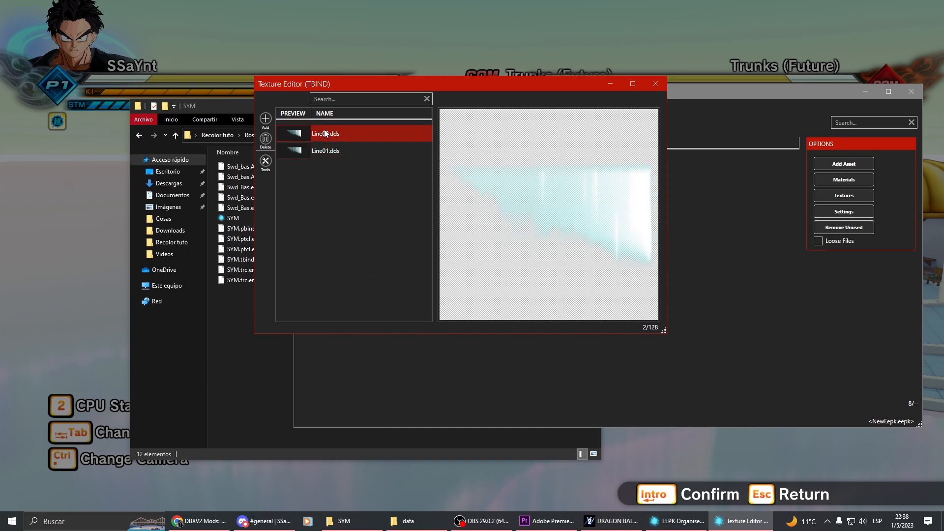
right_click(325, 150)
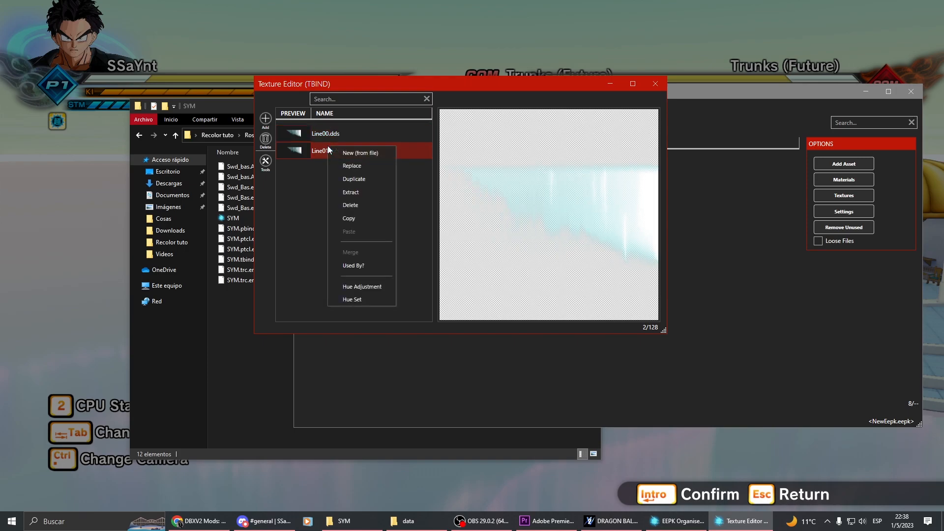
left_click(362, 286)
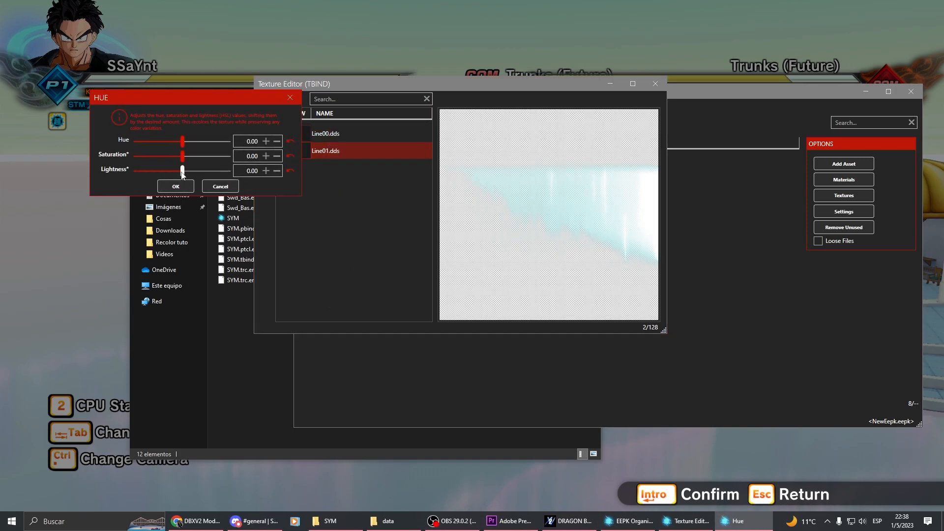
left_click_drag(183, 156, 196, 156)
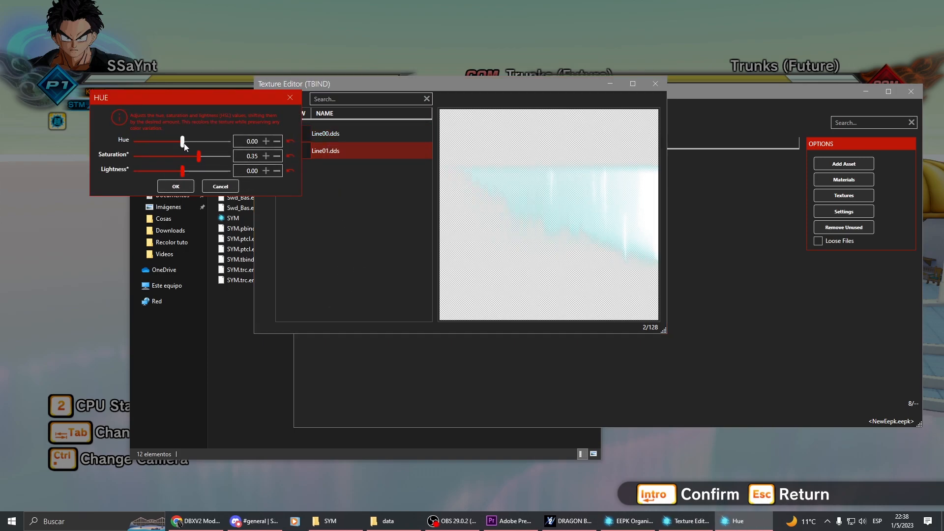
left_click_drag(183, 141, 228, 142)
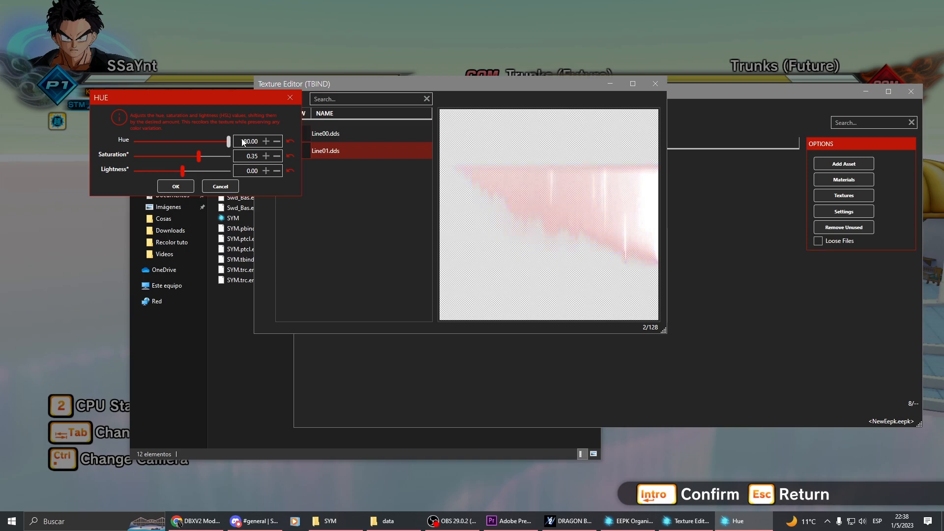
left_click_drag(184, 171, 171, 170)
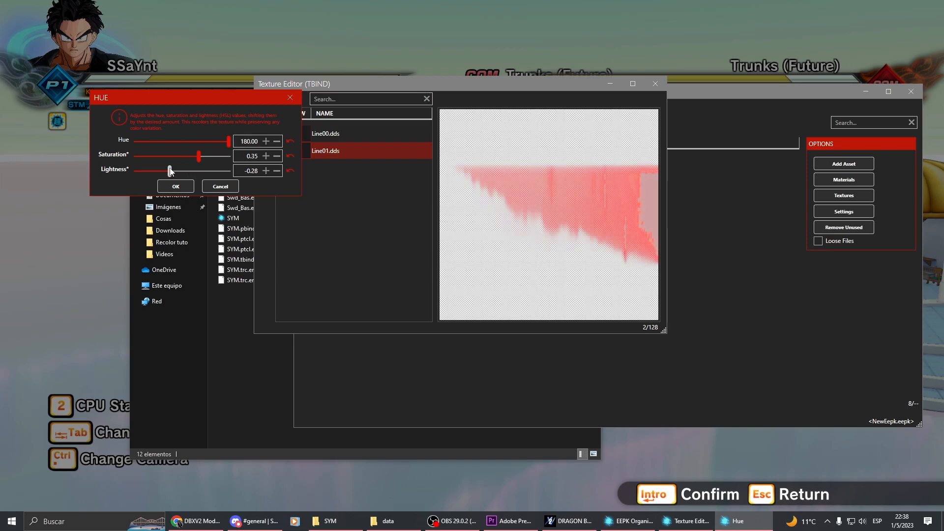
left_click_drag(195, 156, 214, 156)
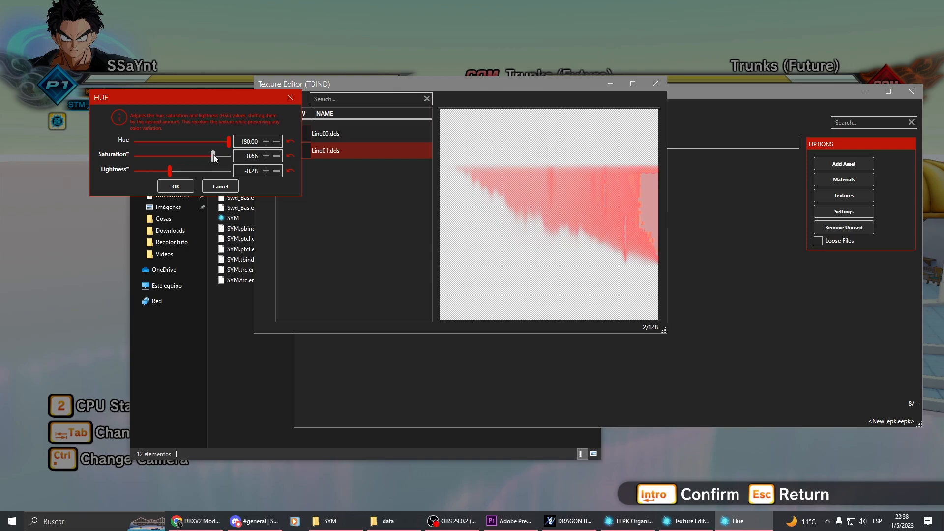
left_click_drag(226, 141, 194, 141)
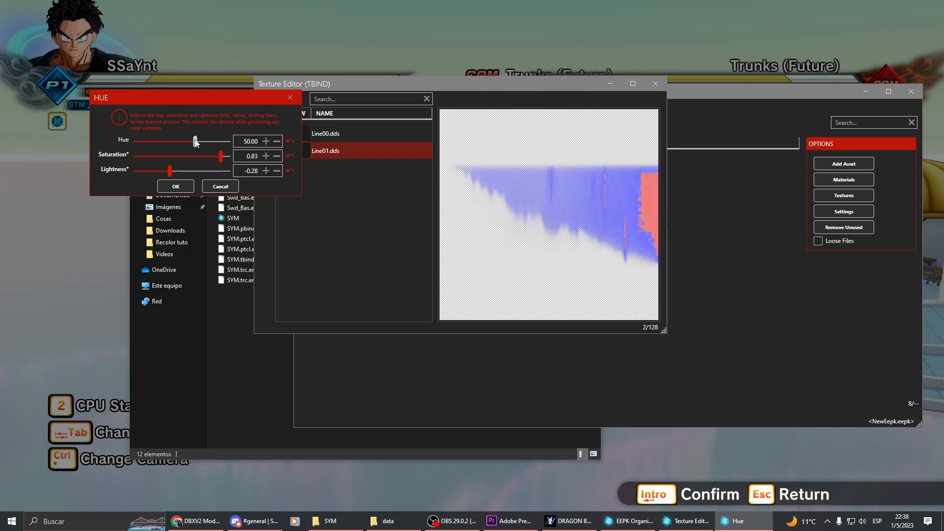
left_click_drag(222, 141, 191, 142)
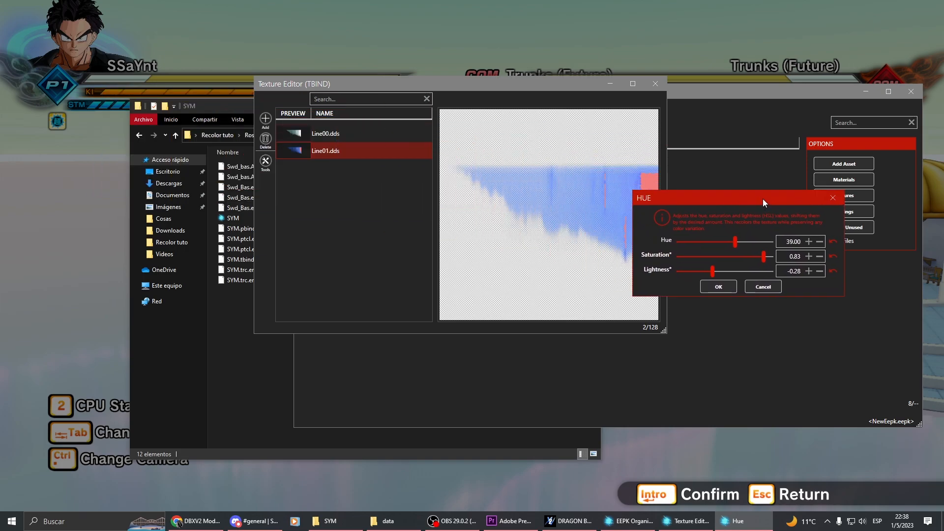
left_click_drag(734, 241, 744, 236)
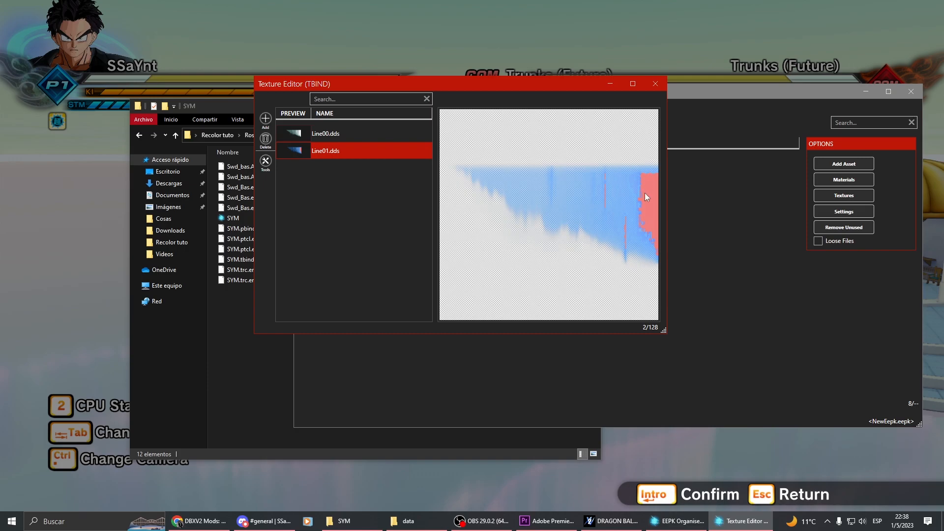
Step: Try several Hue Set values on Line01 and Line00, discarding them
right_click(325, 150)
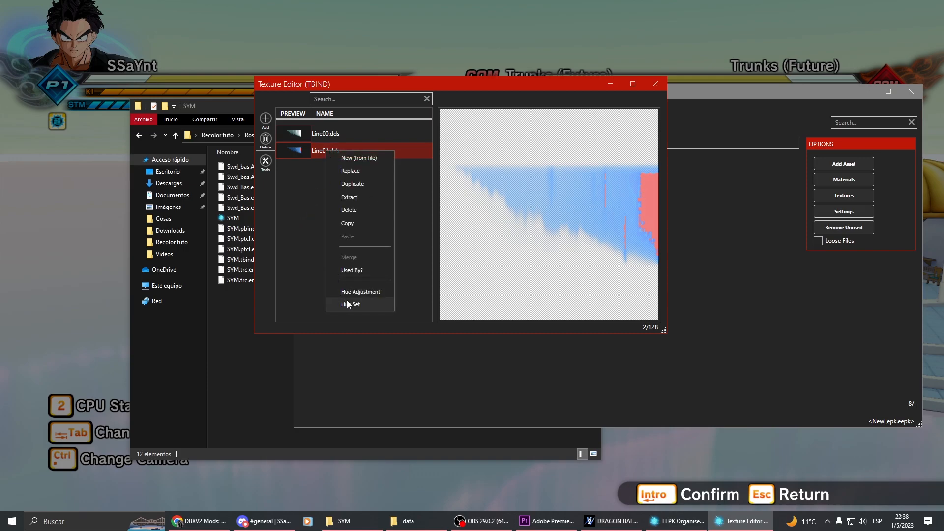
left_click(351, 304)
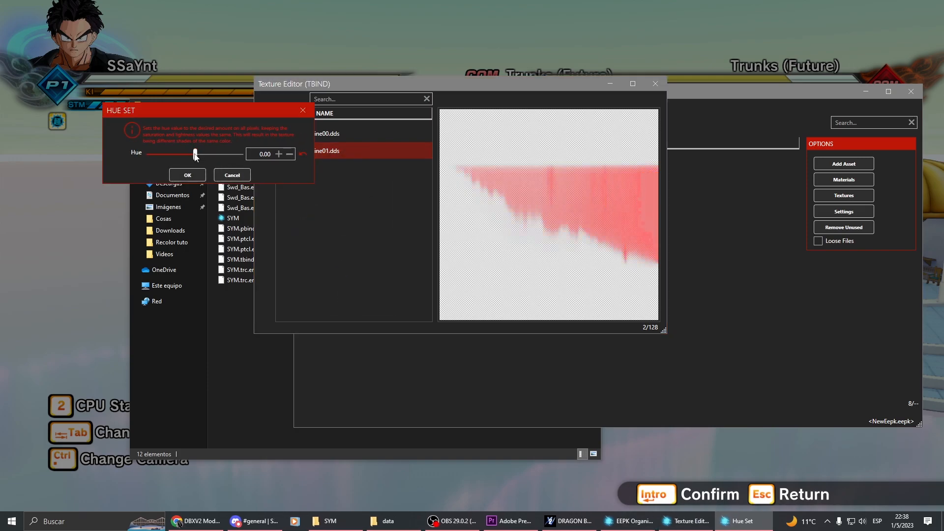
left_click_drag(194, 154, 159, 154)
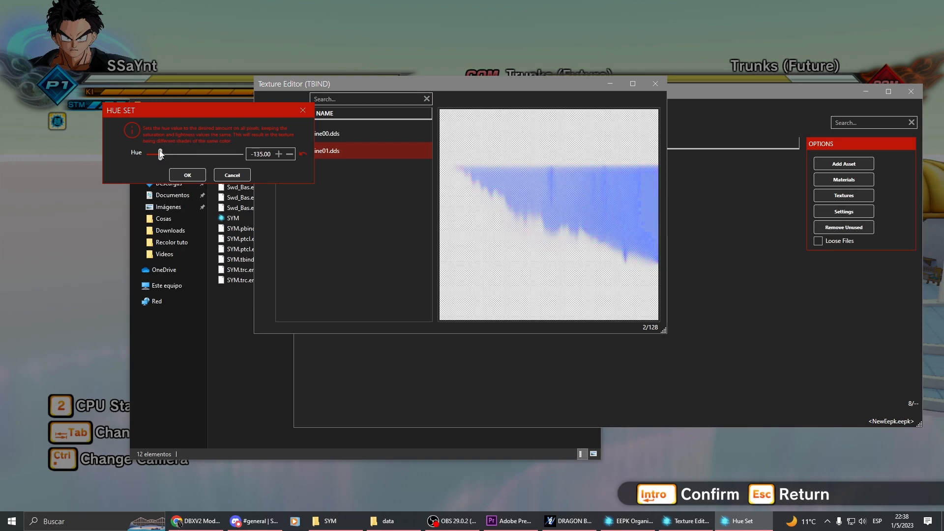
left_click_drag(161, 153, 156, 154)
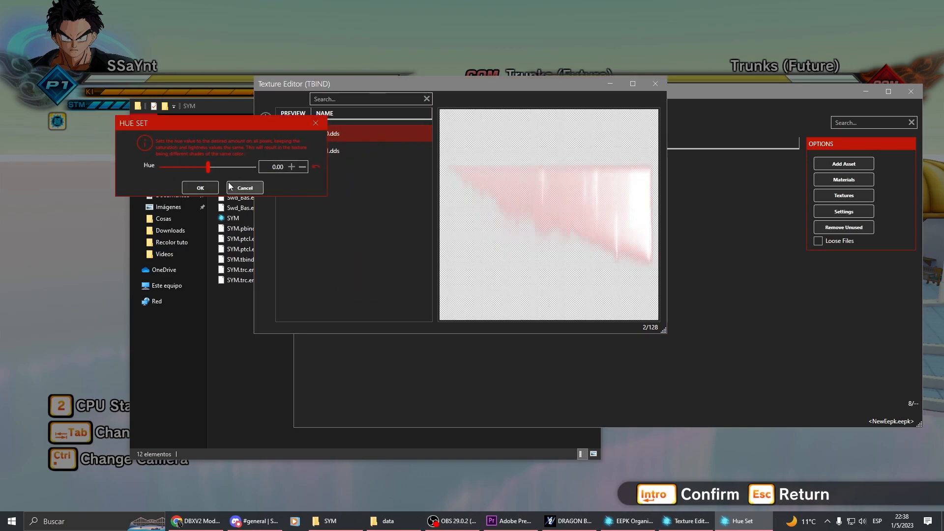
left_click_drag(209, 167, 223, 167)
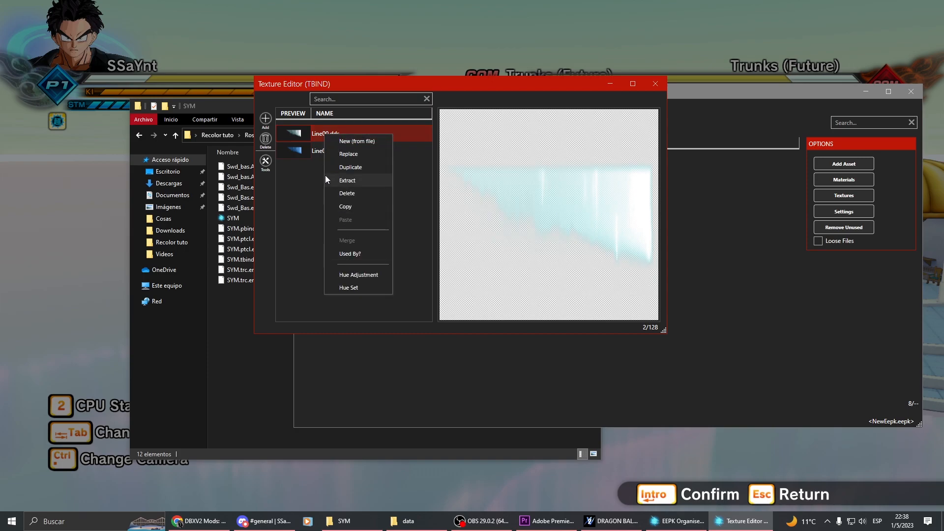
left_click(348, 287)
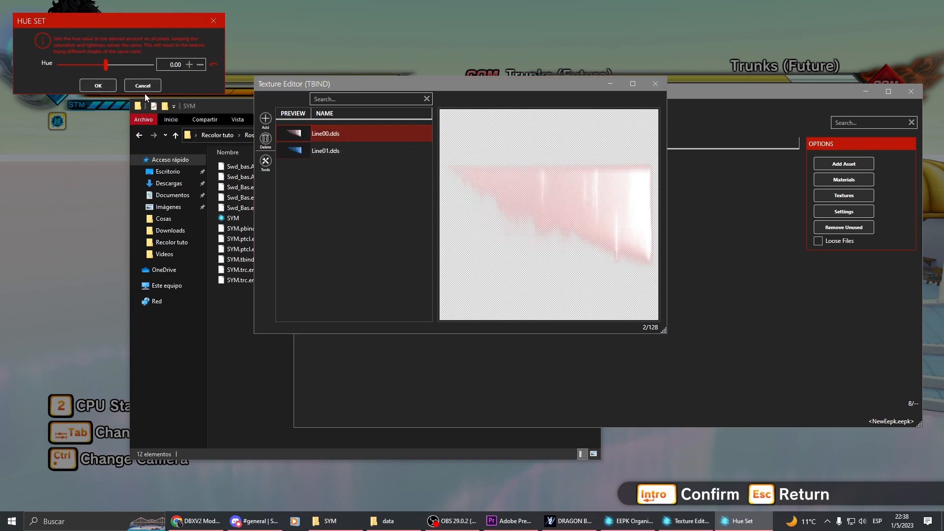
left_click_drag(106, 64, 120, 64)
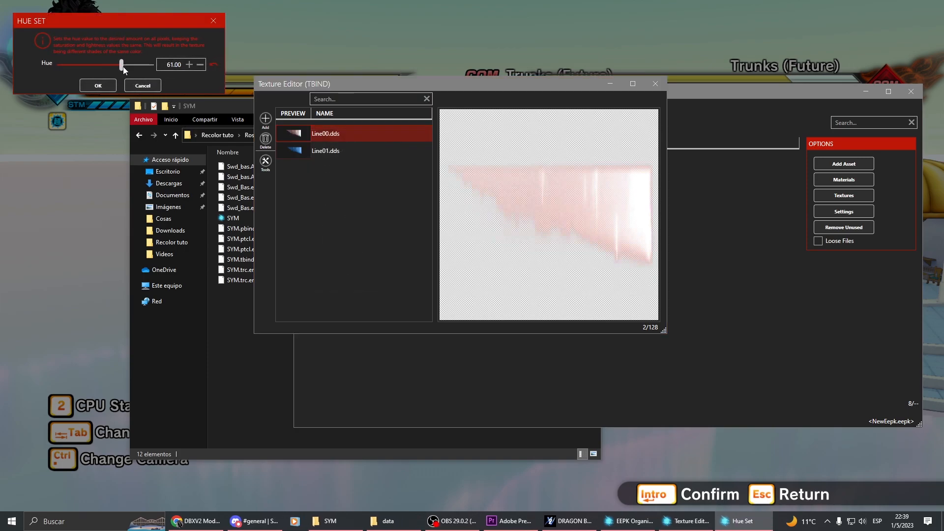
left_click_drag(121, 64, 115, 64)
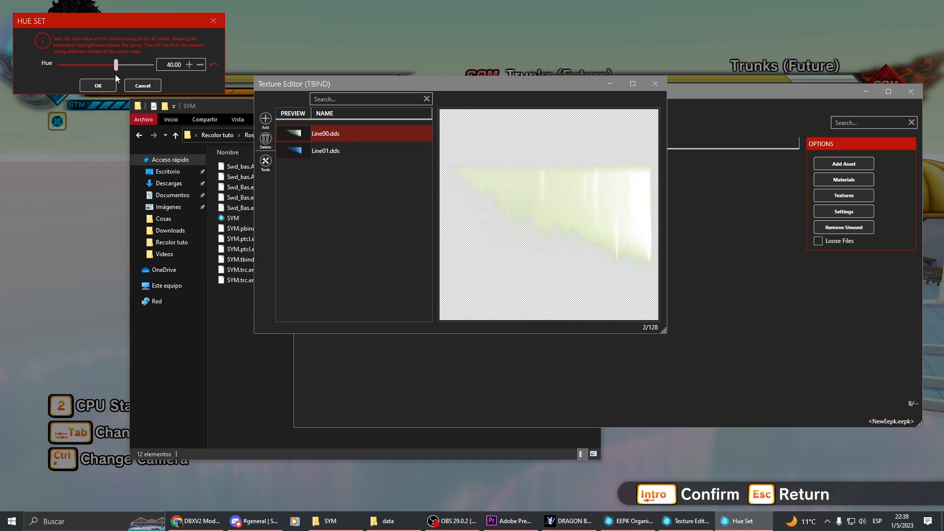
left_click_drag(116, 64, 59, 65)
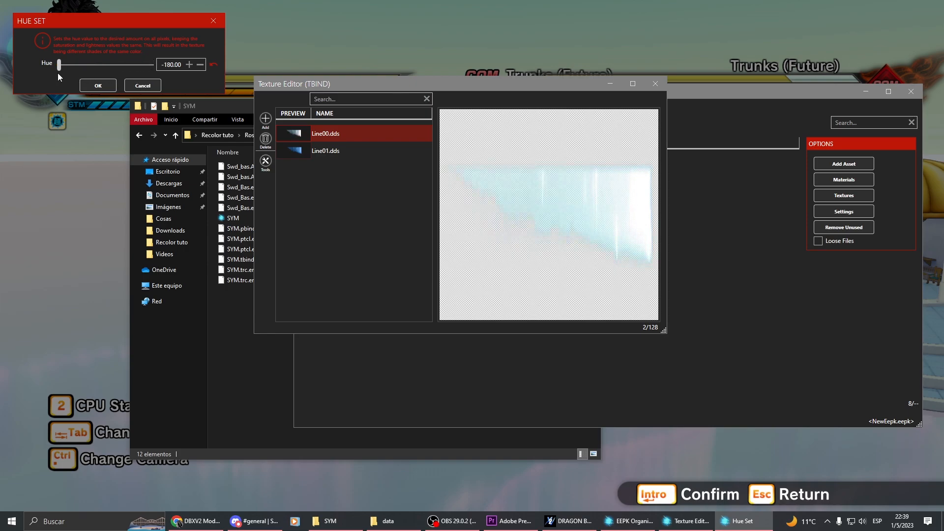
left_click_drag(59, 64, 70, 64)
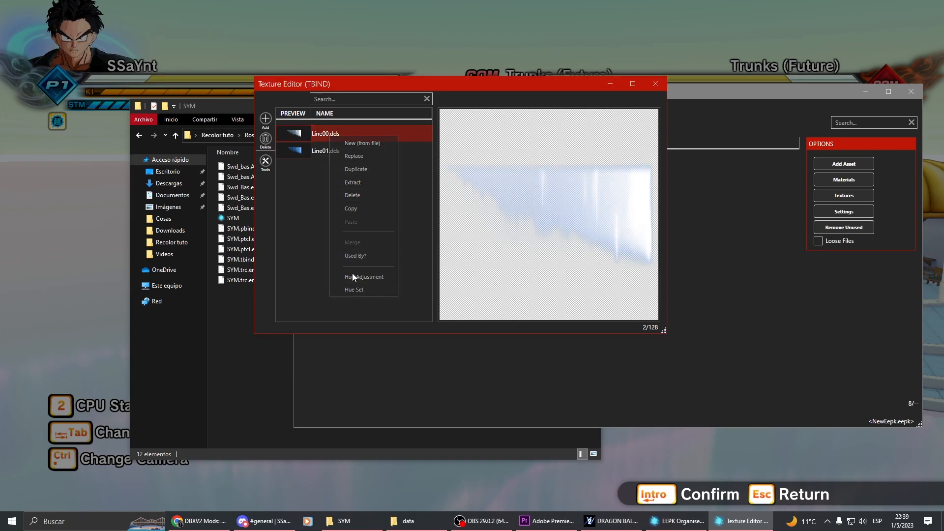
Step: Adjust Line00.dds hue and saturation to a deep blue matching Line01
left_click(364, 276)
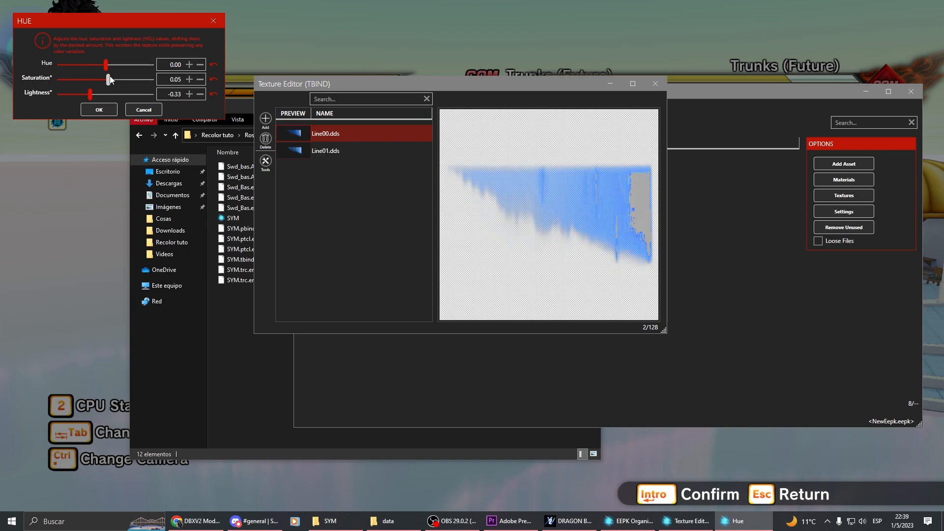
left_click_drag(110, 79, 126, 79)
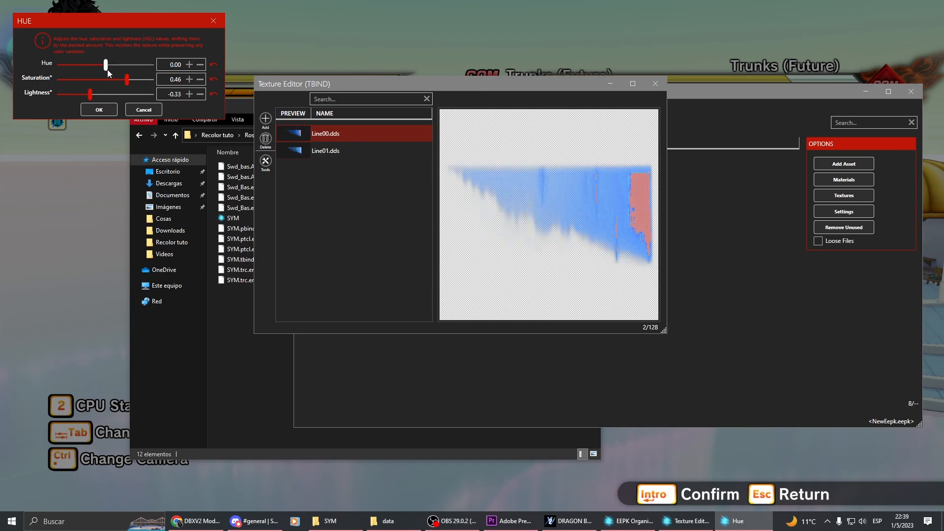
left_click_drag(105, 64, 87, 64)
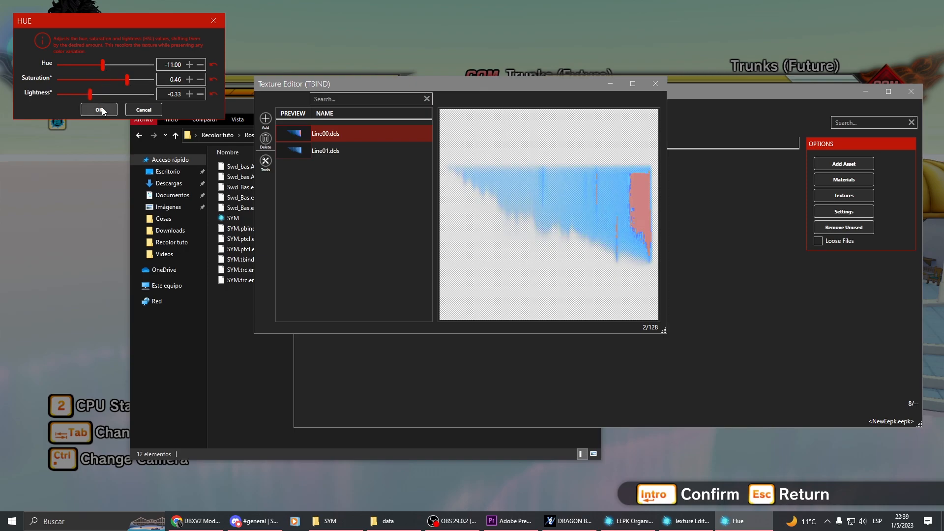
left_click(342, 289)
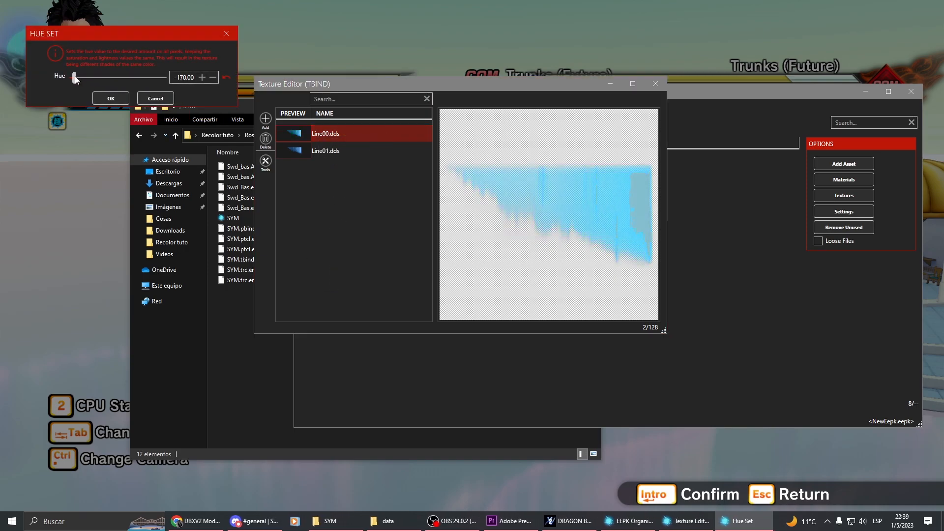
left_click_drag(75, 77, 83, 77)
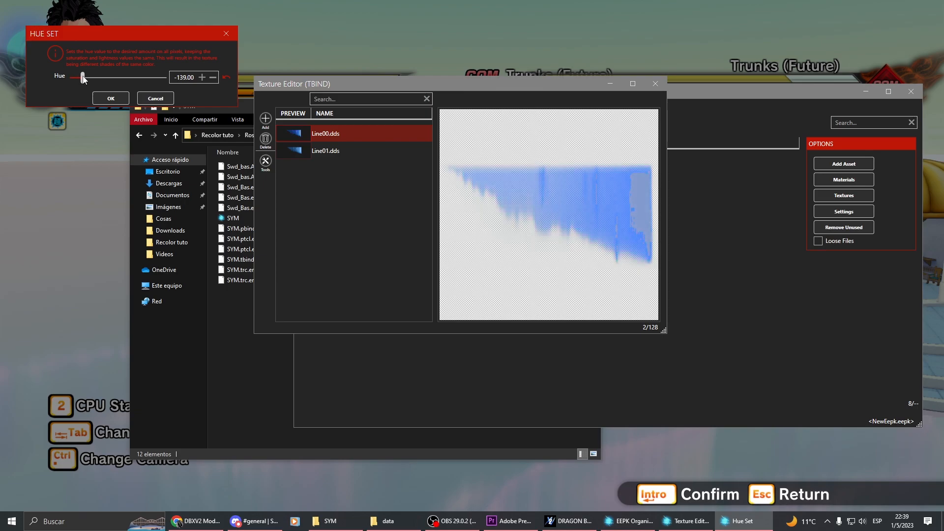
left_click_drag(80, 78, 84, 77)
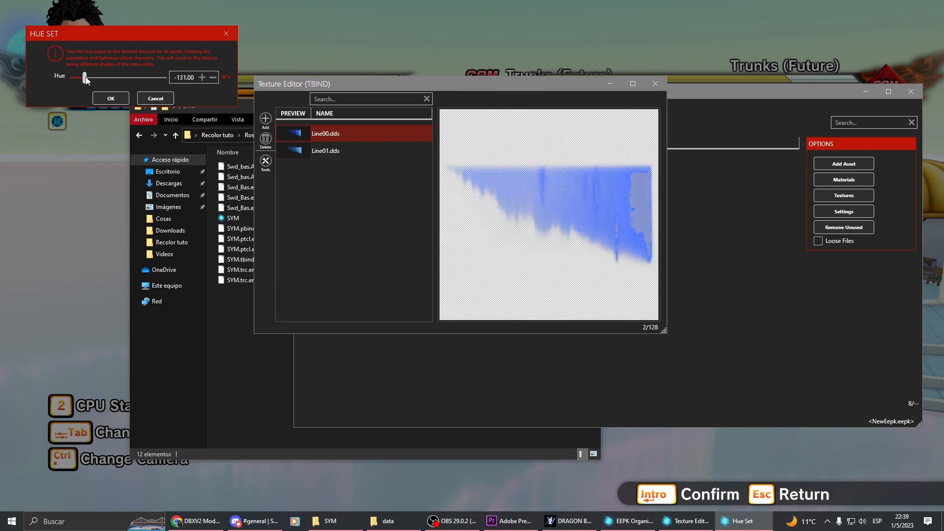
left_click_drag(84, 78, 74, 77)
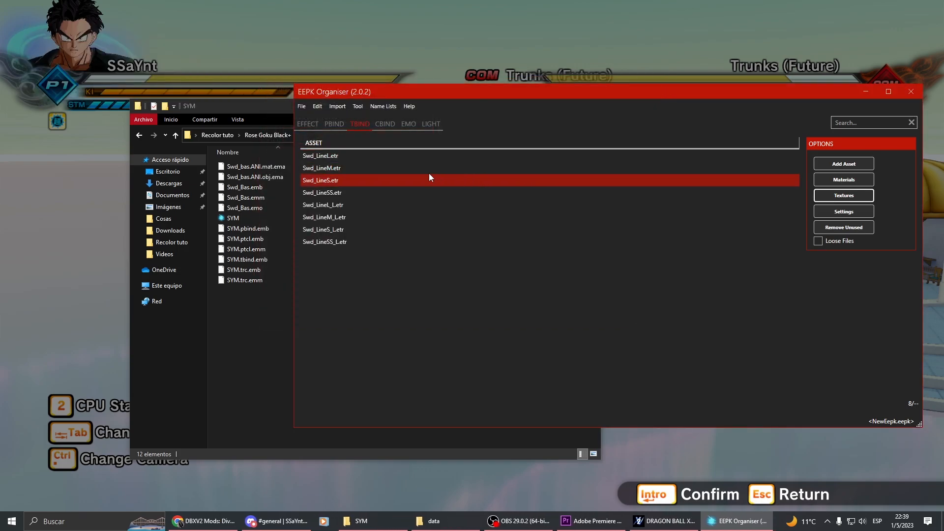
Step: Open Swd_Bas.emo's hue adjustment in the EMO list and show its files
left_click(306, 124)
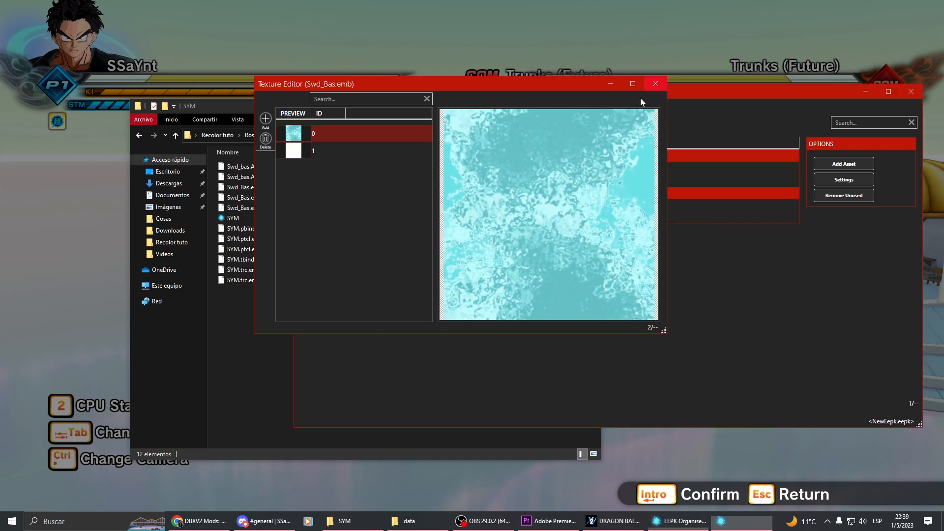
right_click(319, 155)
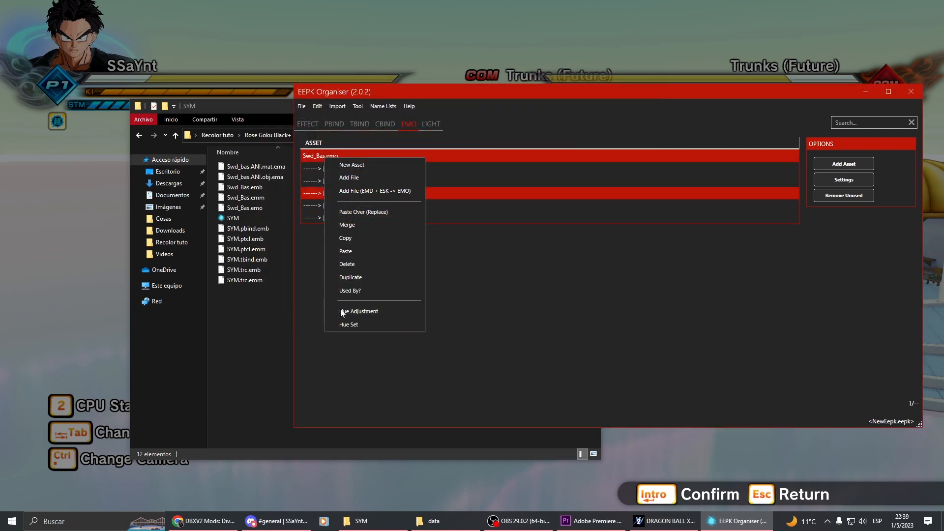
left_click(359, 311)
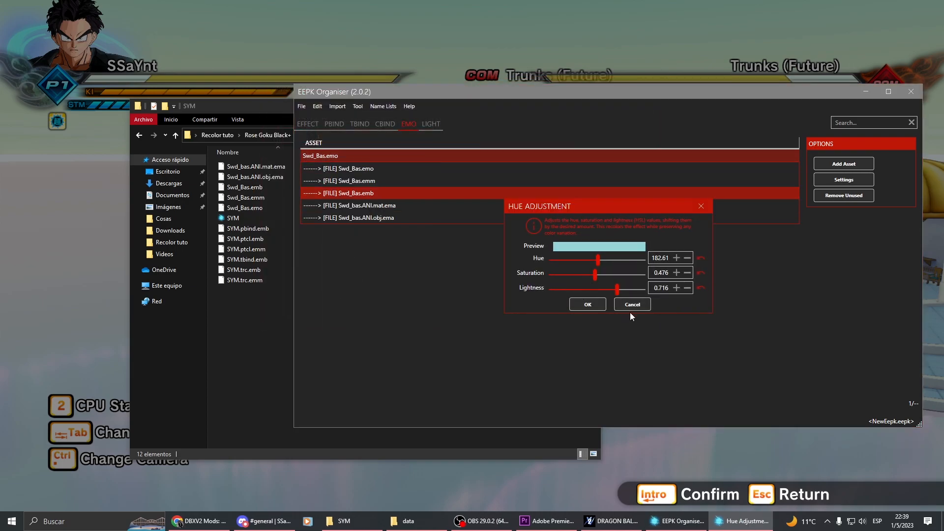
left_click(631, 304)
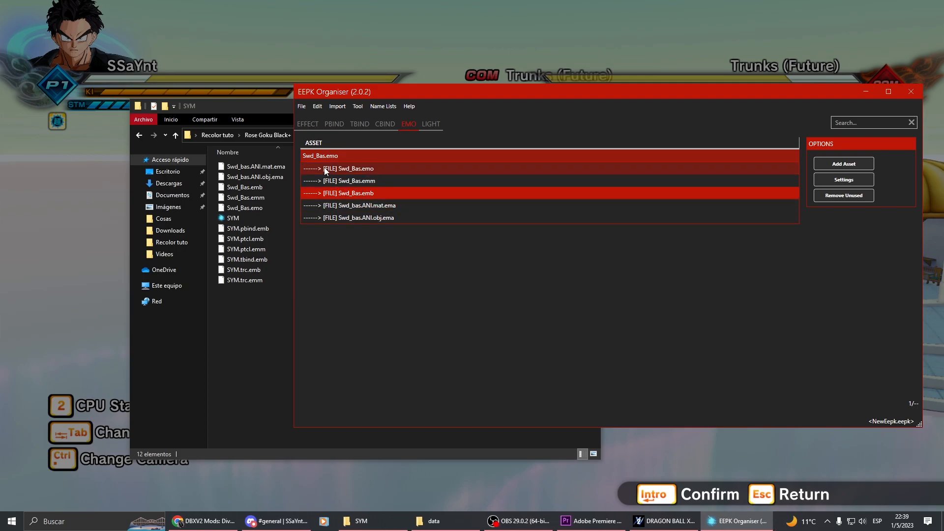
left_click(307, 124)
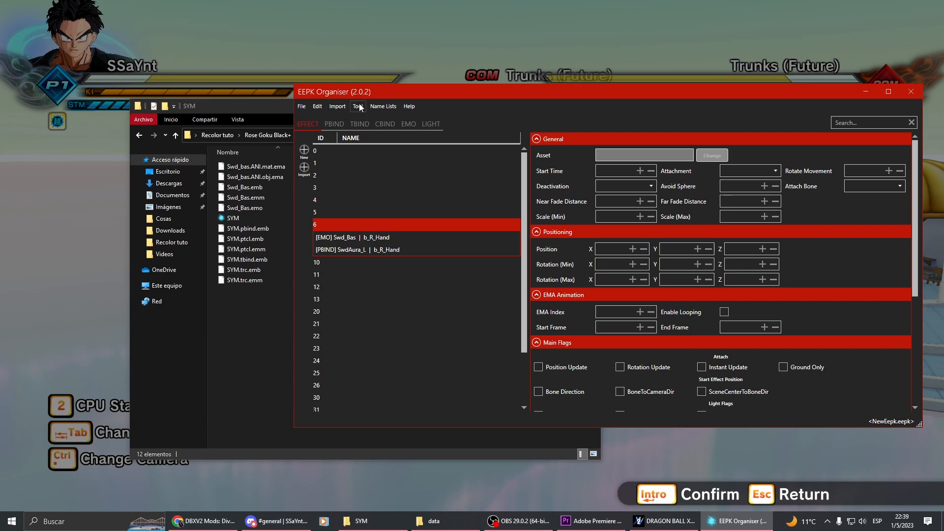
Step: Expand effect 22 and select its SwdAura_S PBIND entry
left_click(415, 212)
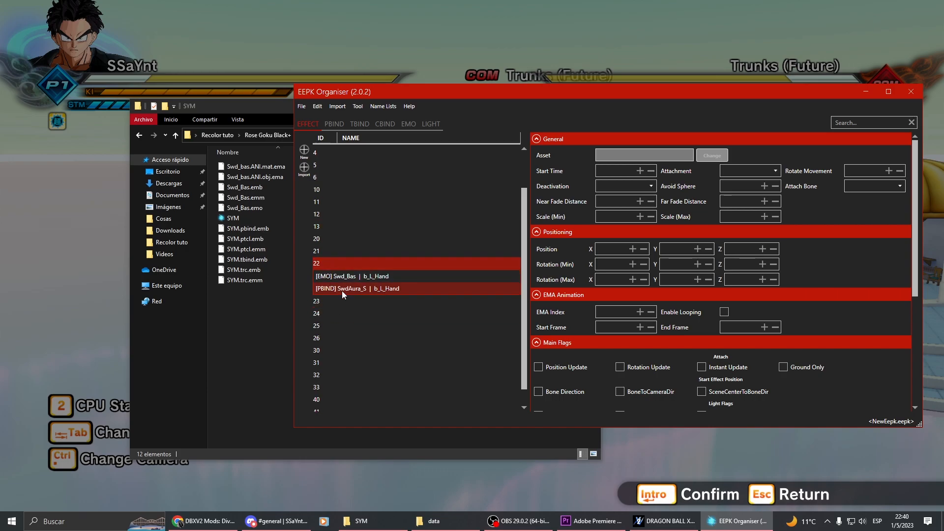
left_click(330, 227)
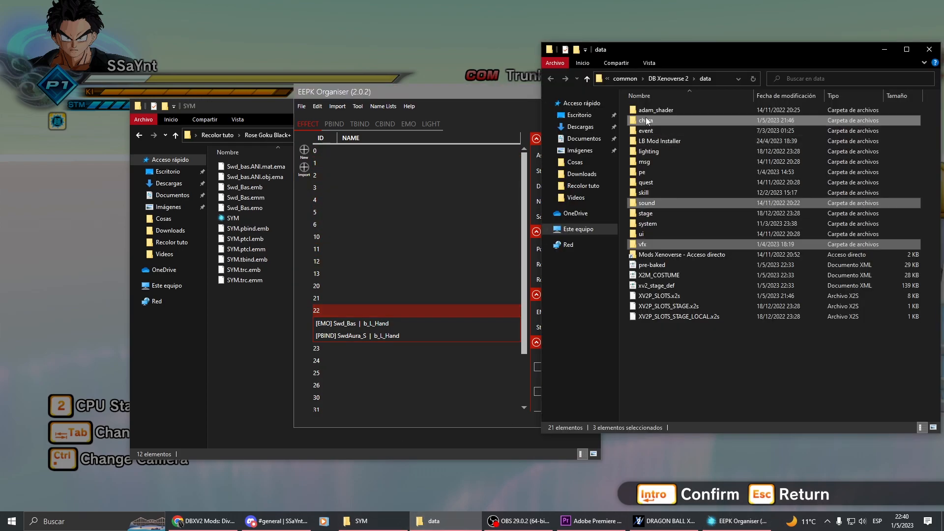
Step: Go to data\chara\SYM and open SYM_PLAYER.bac
double_click(646, 121)
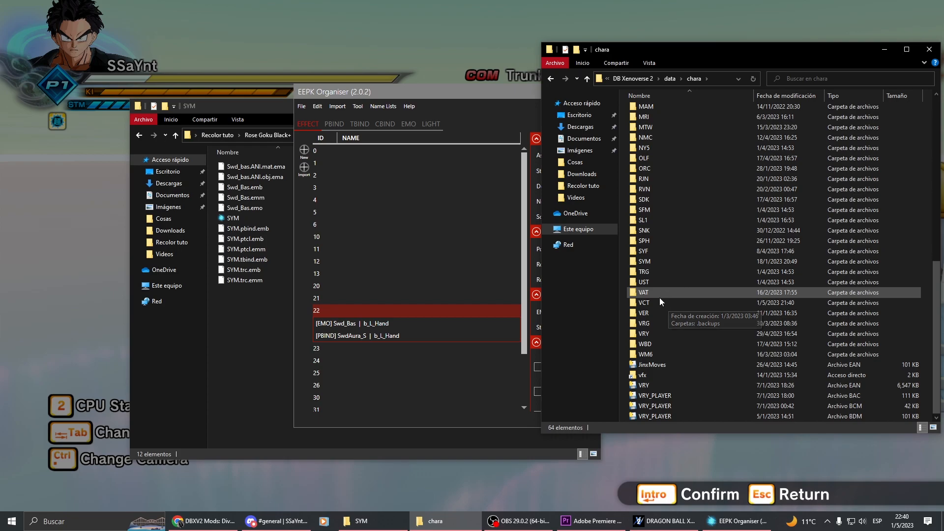
double_click(644, 261)
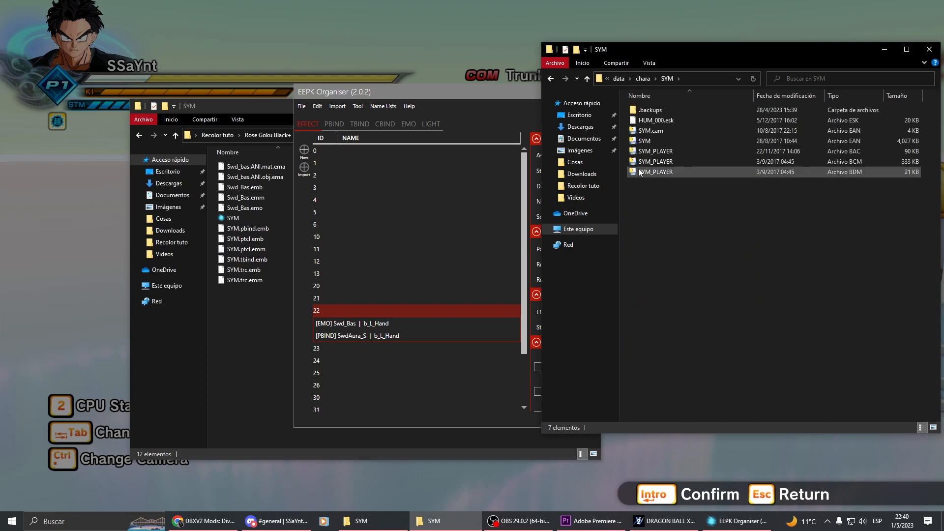
left_click(655, 151)
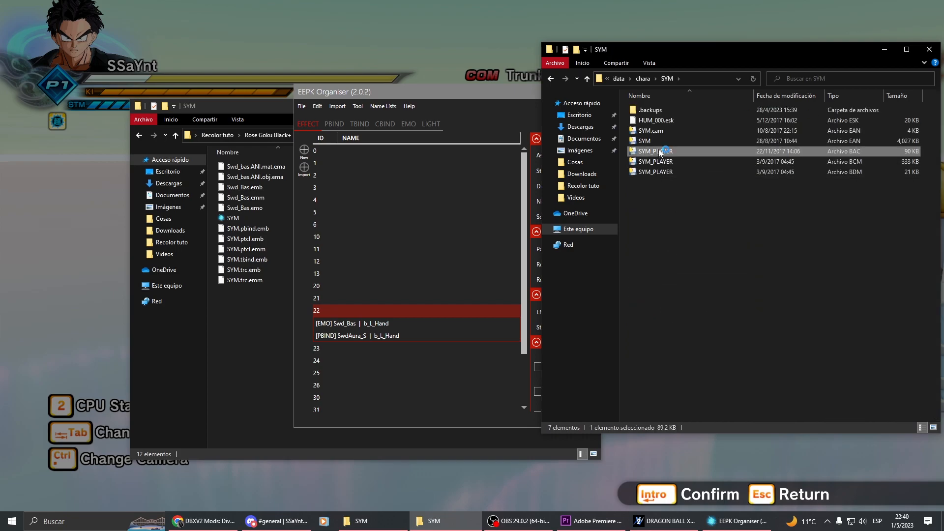
mouse_move(655, 151)
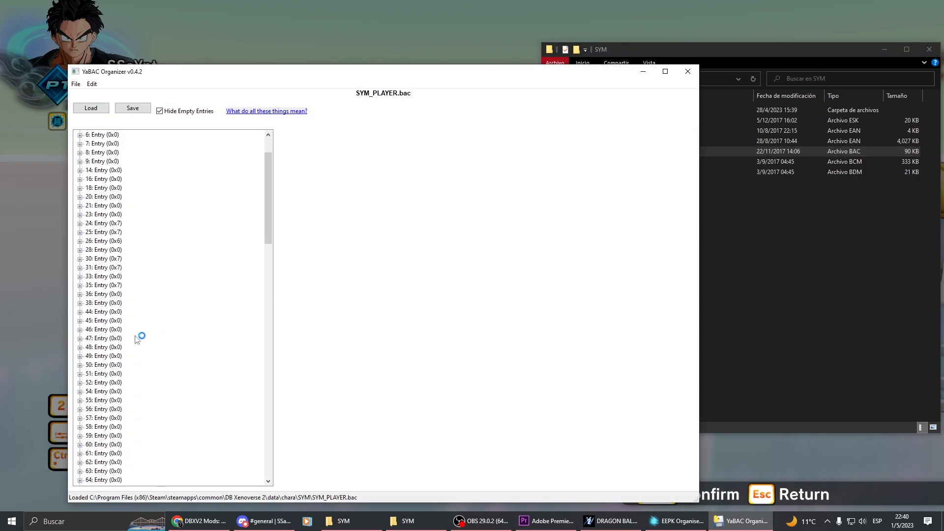
Step: Expand entry 300, view its effect list, then collapse it
scroll("down", 3)
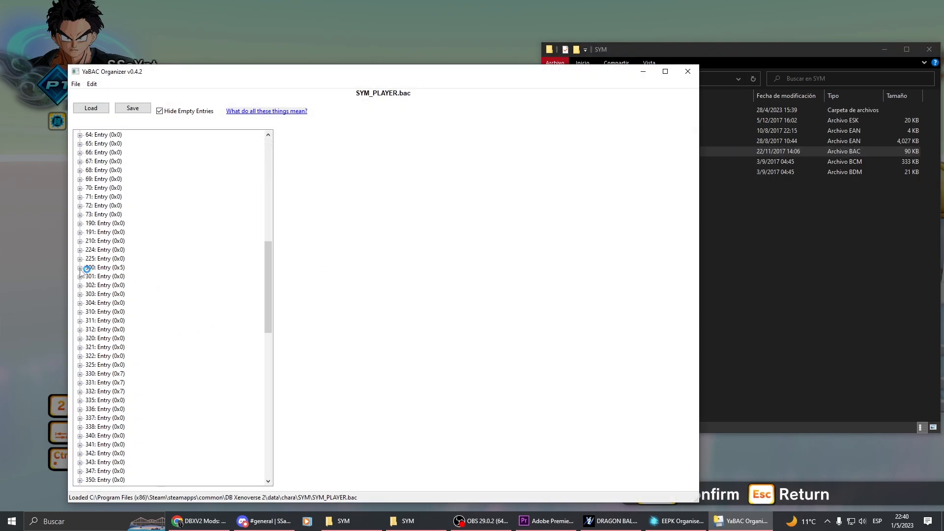
left_click(80, 267)
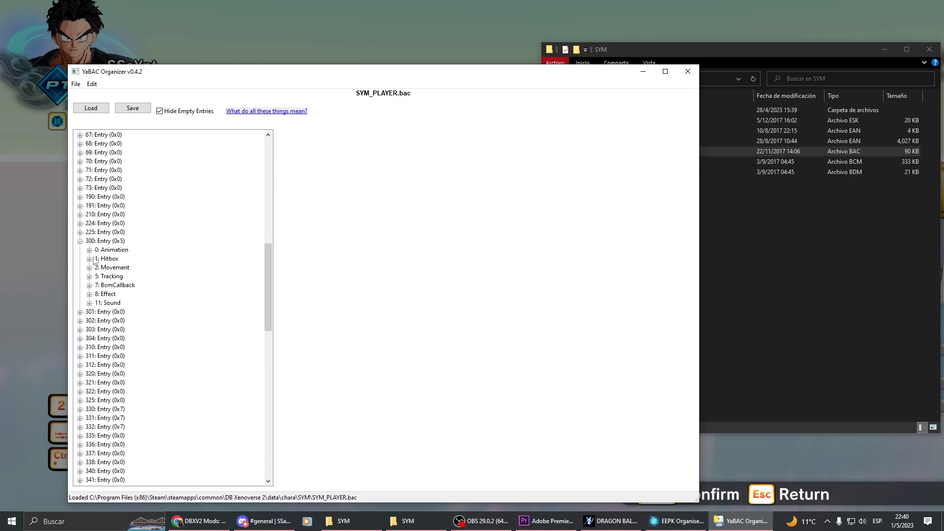
left_click(88, 294)
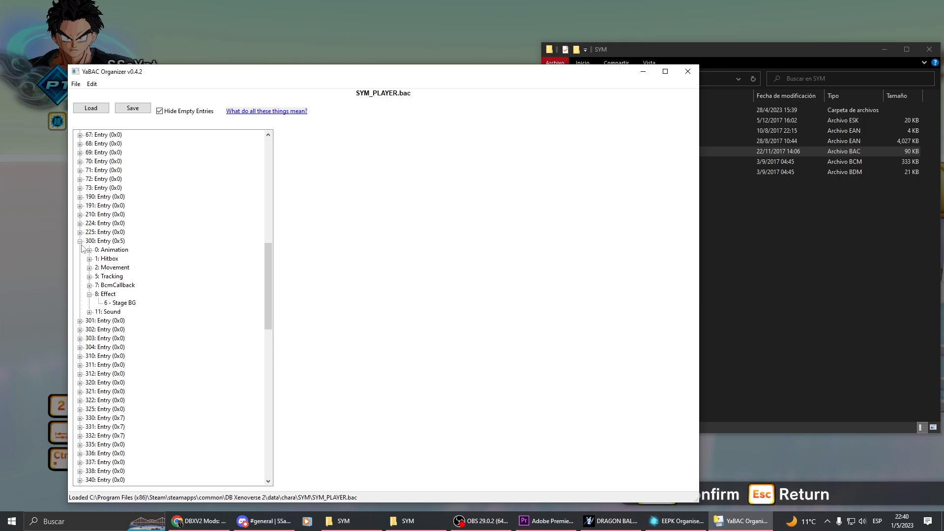
left_click(81, 241)
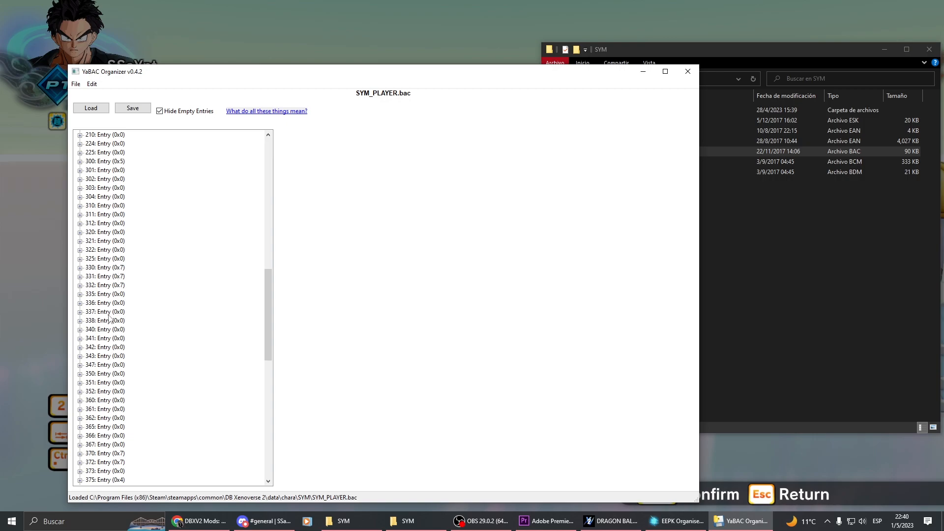
Step: Open entry 330's settings and Effect node, selecting its first effect, 5 - Player
left_click(80, 267)
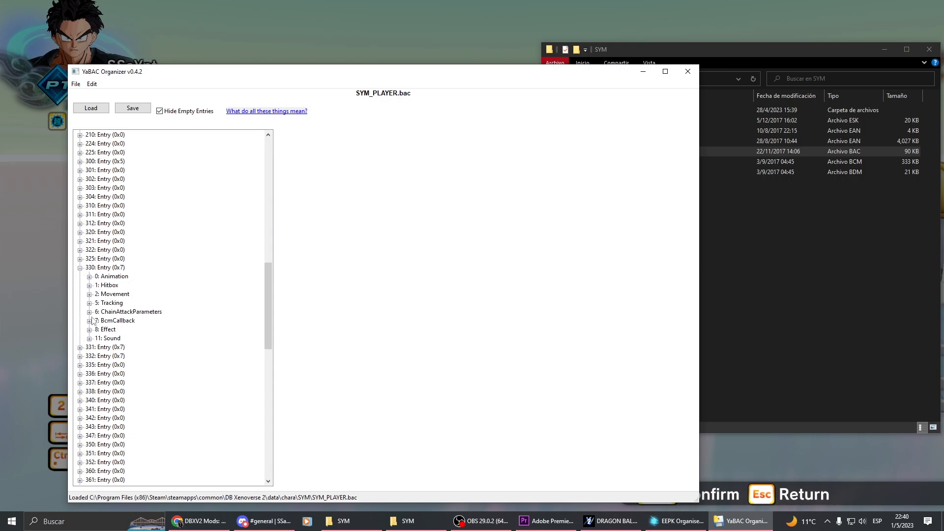
left_click(105, 267)
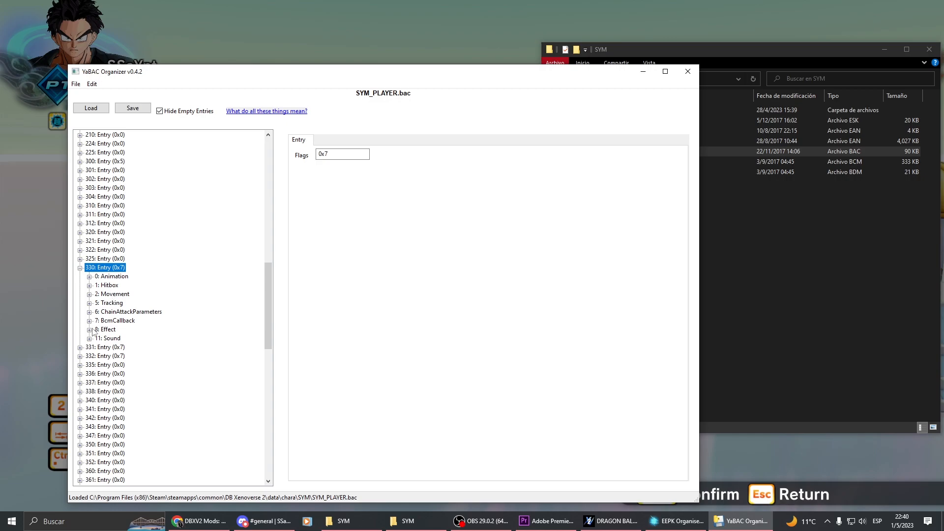
left_click(120, 338)
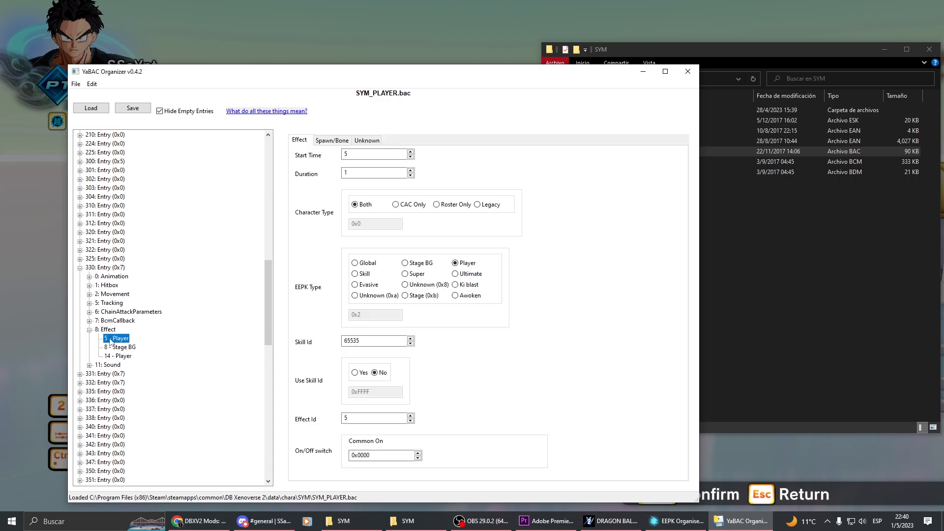
left_click(119, 356)
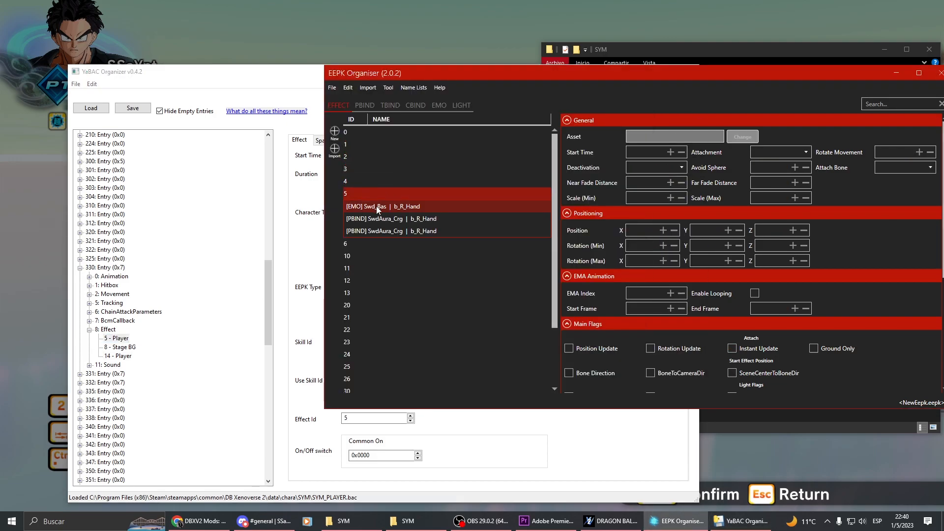
Step: View both SwdAura_Crg auras' start times (2 and 4) and enter Photo Mode in the match
left_click(391, 230)
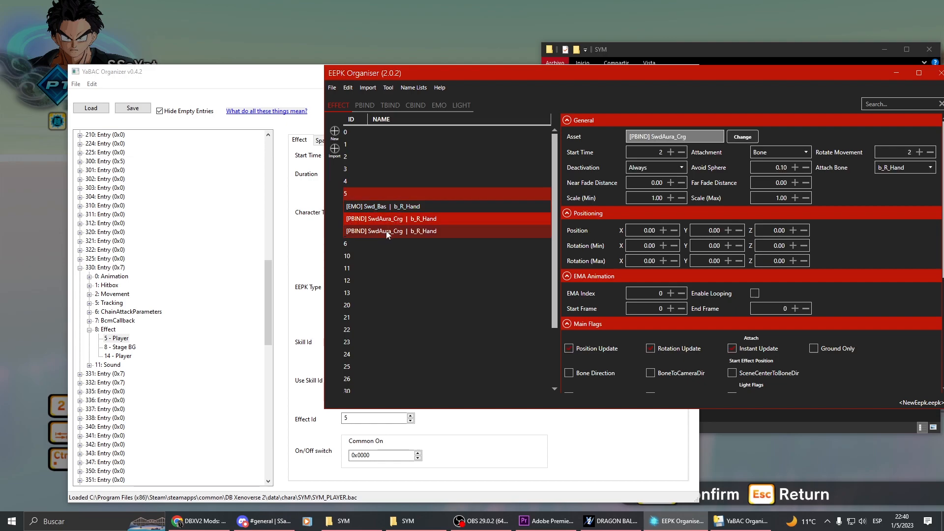
left_click(391, 219)
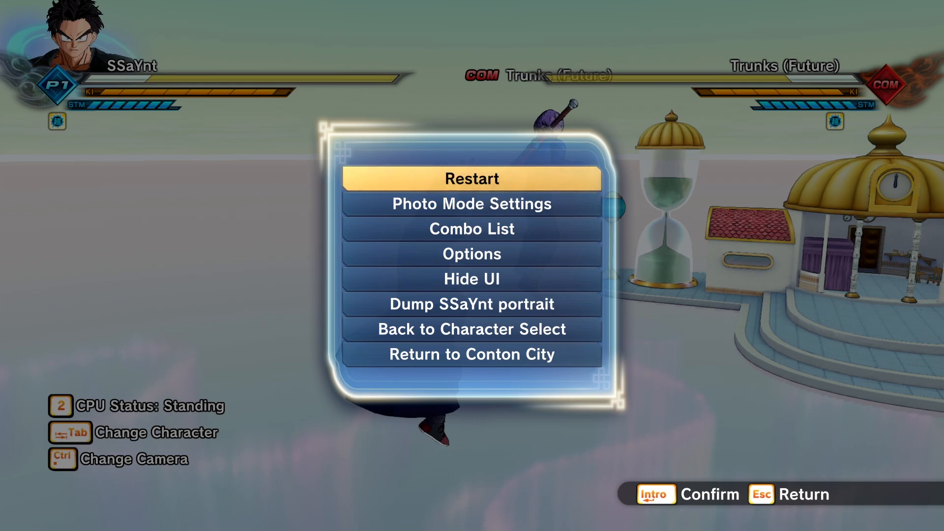
left_click(472, 203)
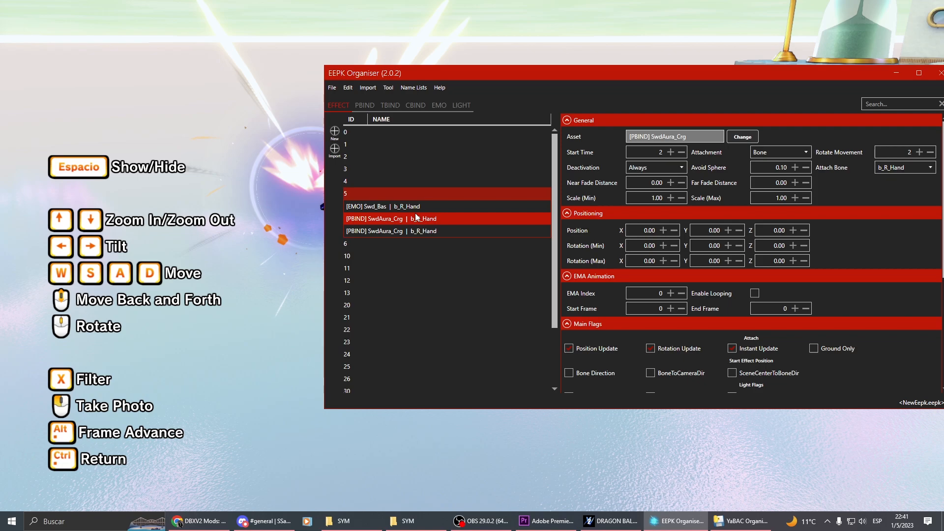
left_click(391, 230)
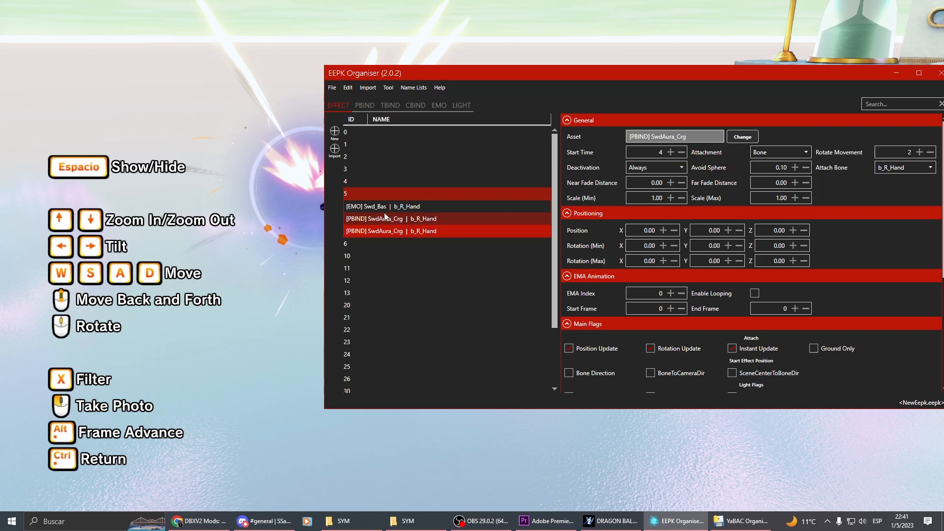
left_click(347, 88)
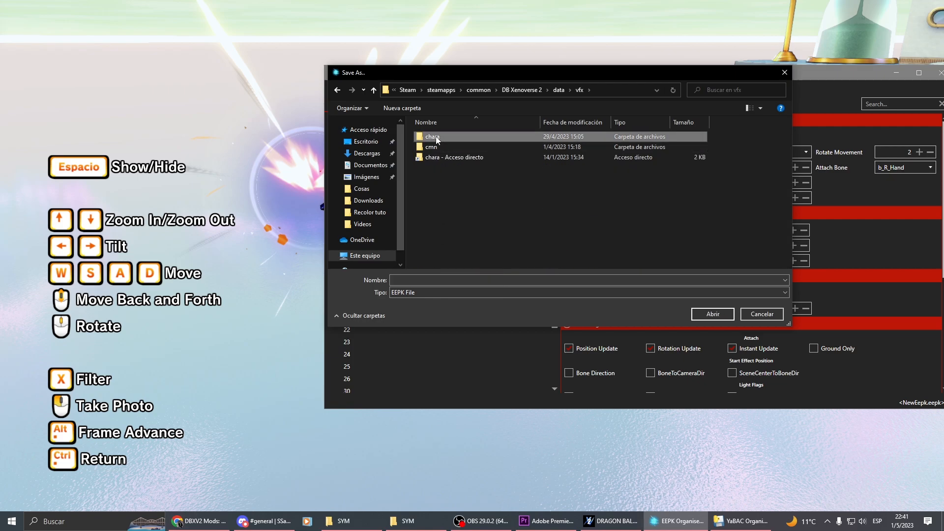
Step: Browse to the vfx chara SYM folder and pick SYM.eepk to save over
double_click(432, 136)
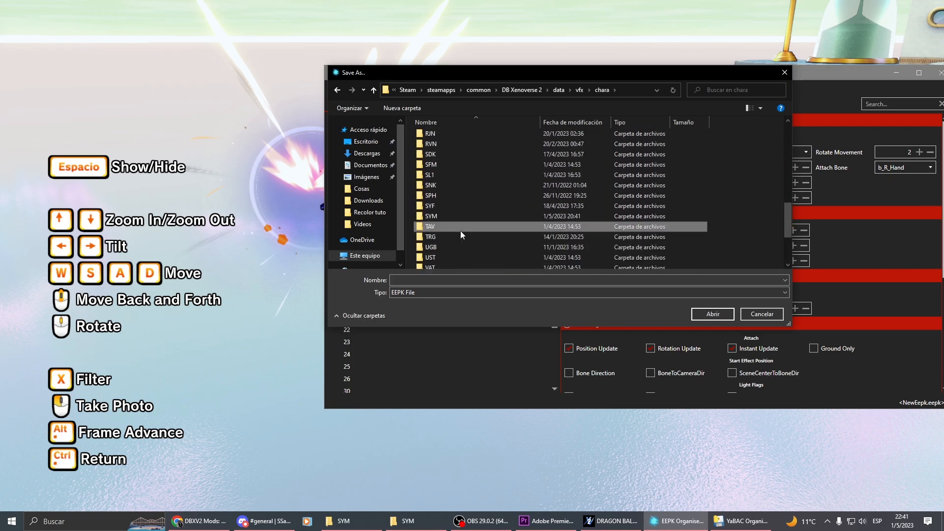
double_click(431, 215)
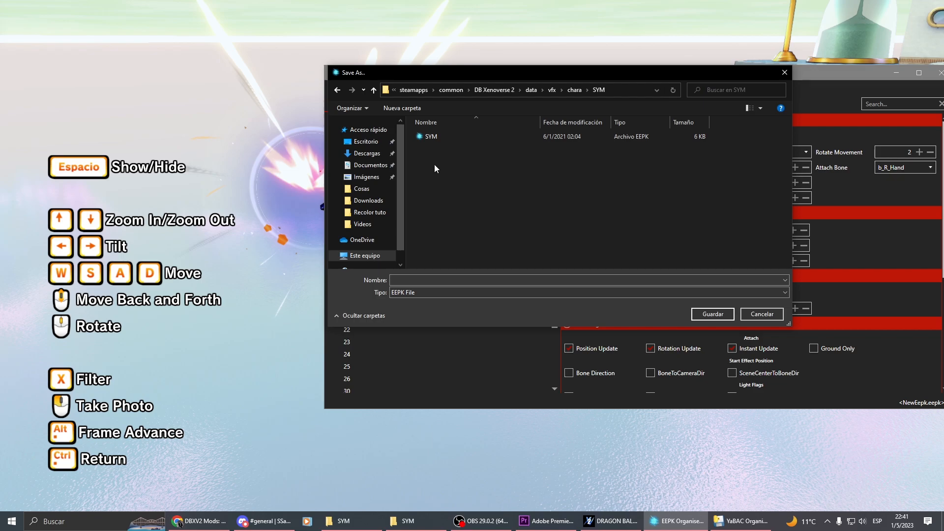
left_click(761, 313)
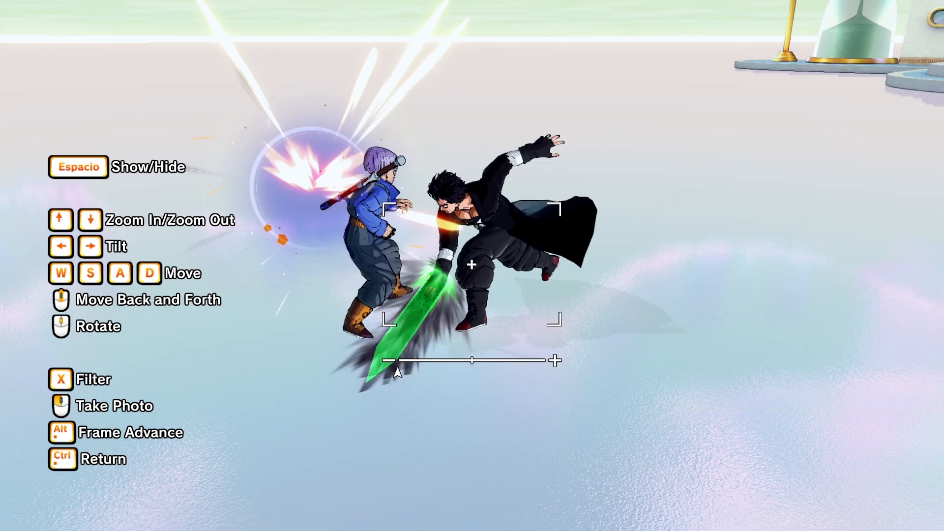
Step: Leave photo mode and confirm going back to Character Select
key("ctrl")
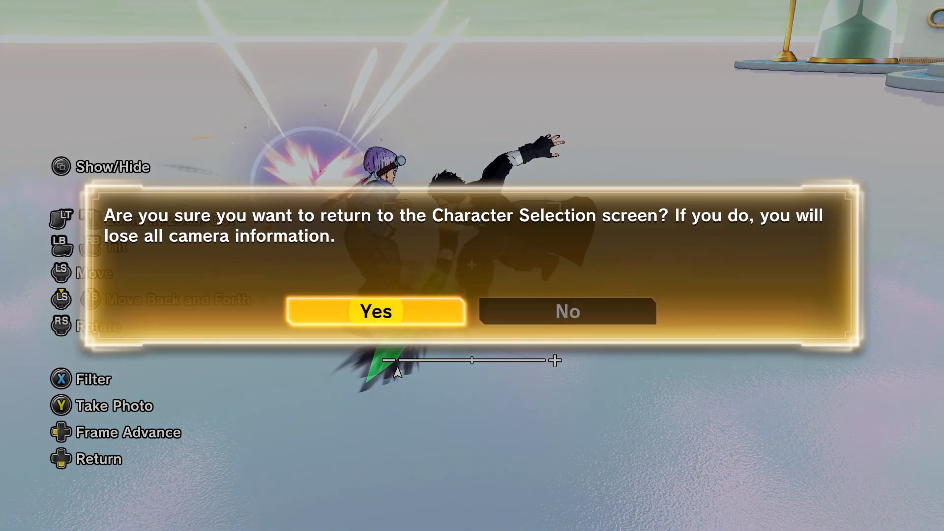
left_click(375, 312)
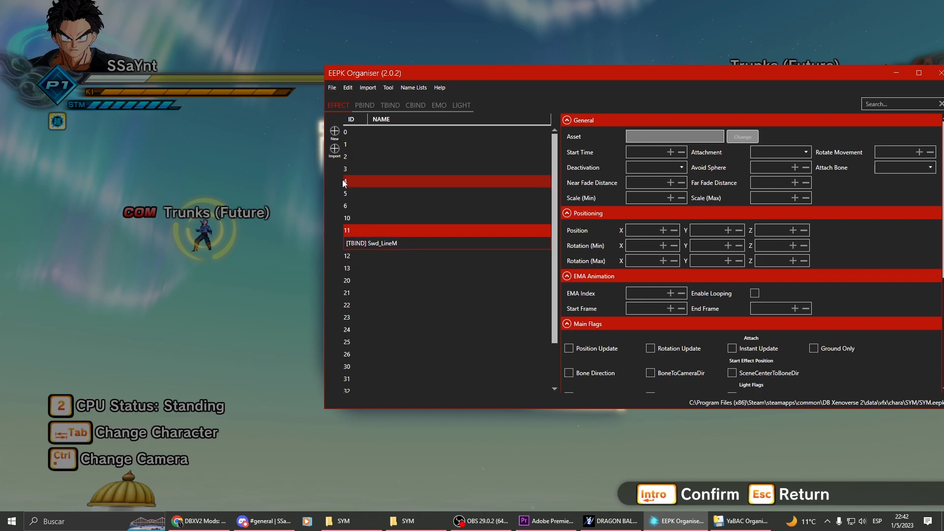
left_click(362, 293)
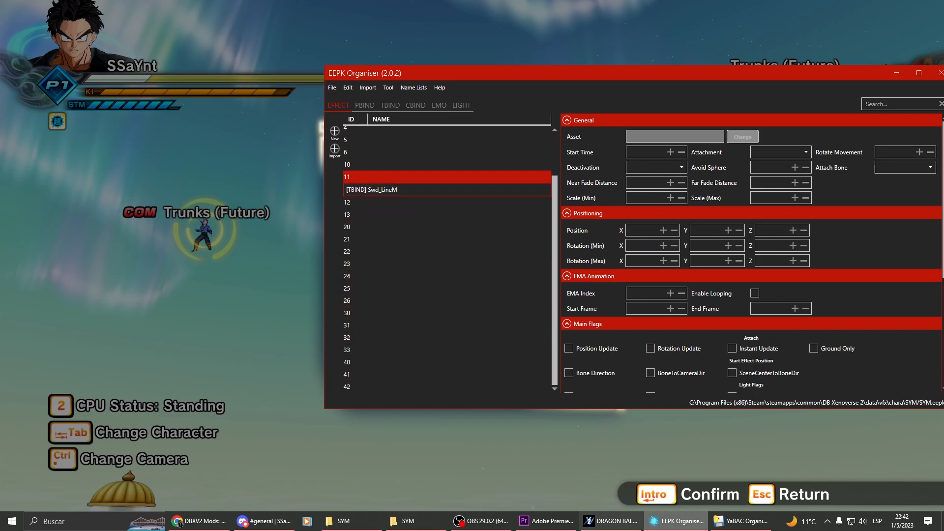
left_click(742, 521)
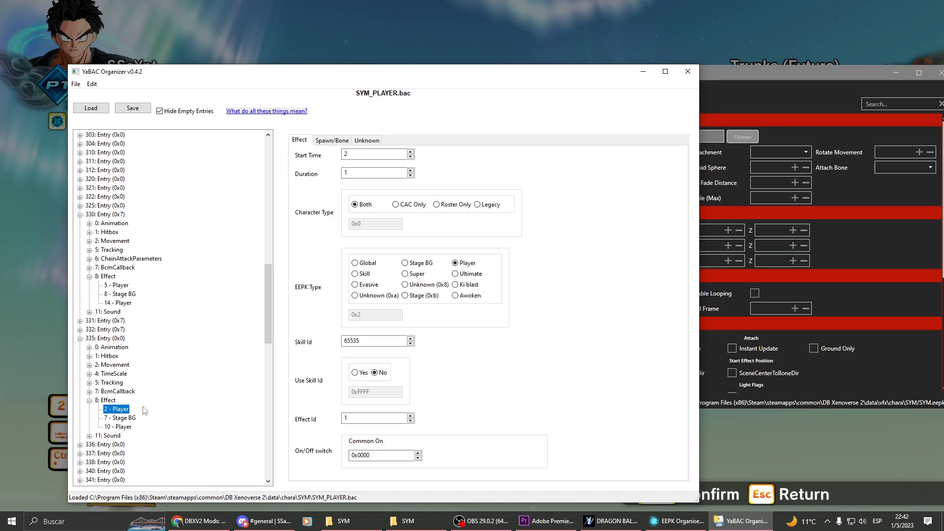
Step: Scroll down the YaBAC entry tree toward entry 335's effects
scroll("down", 3)
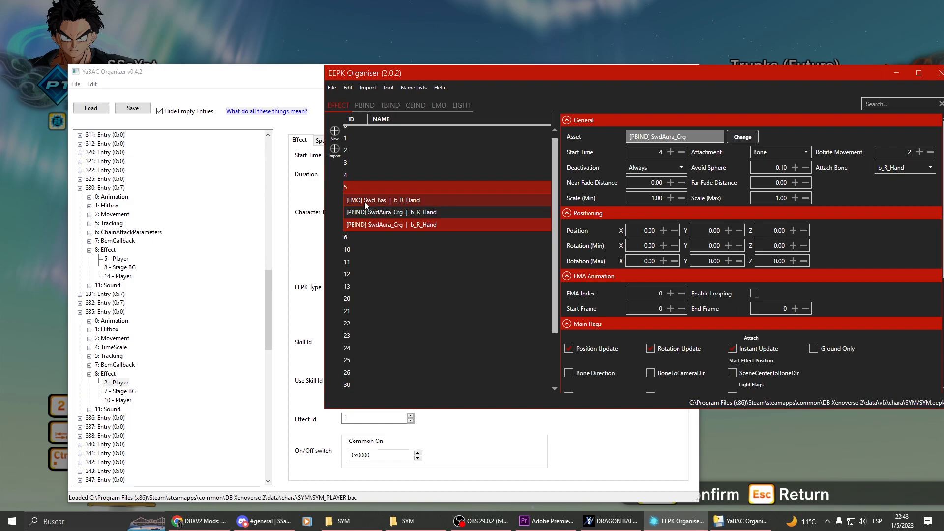
Step: Inspect the Swd_Bas.emo asset, then effects 4, 3 and 20's aura and model parts
left_click(373, 212)
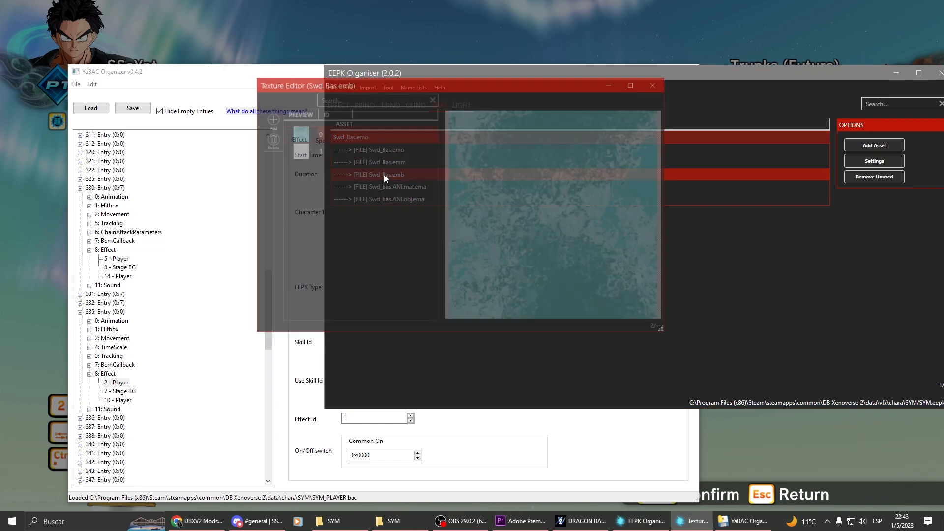
left_click(652, 86)
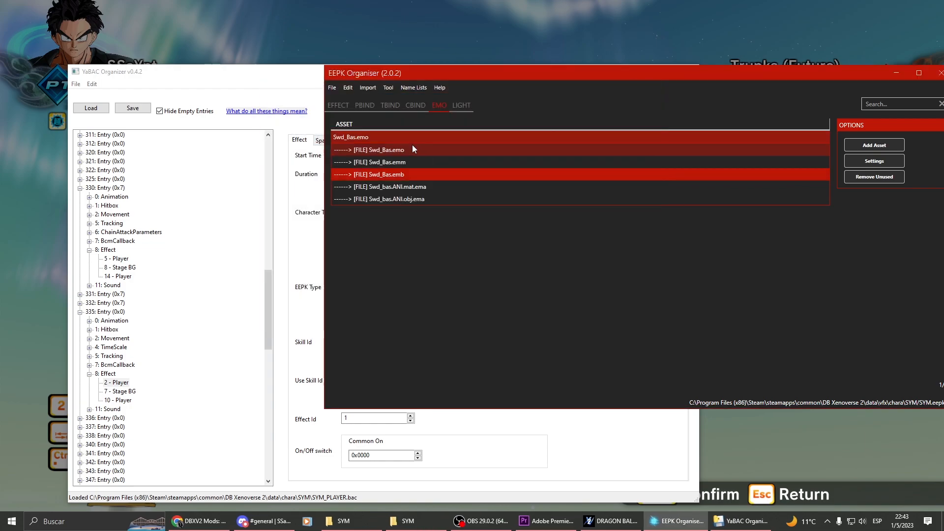
left_click(338, 105)
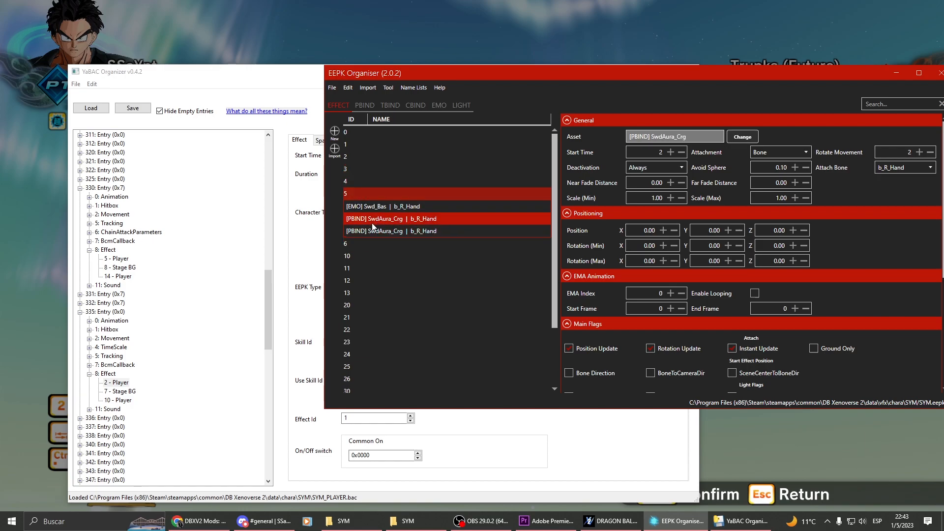
left_click(391, 230)
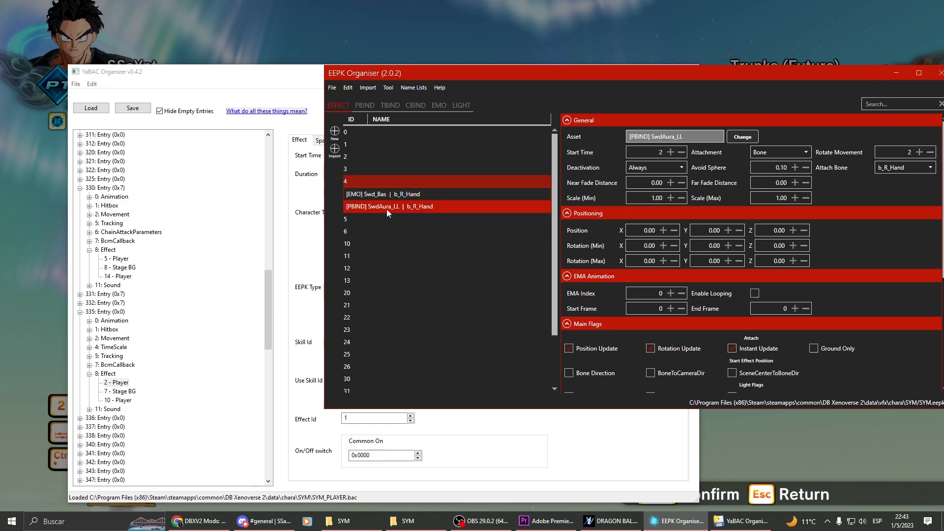
left_click(383, 181)
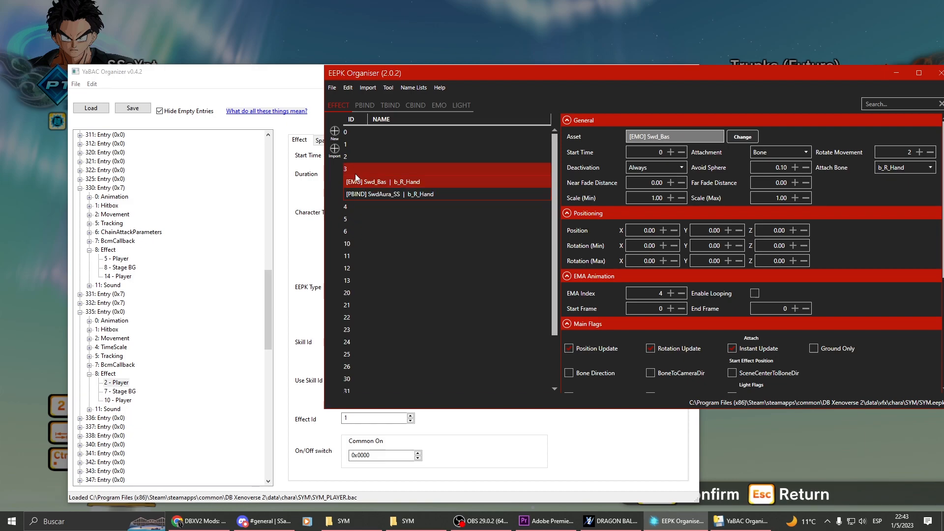
left_click(389, 193)
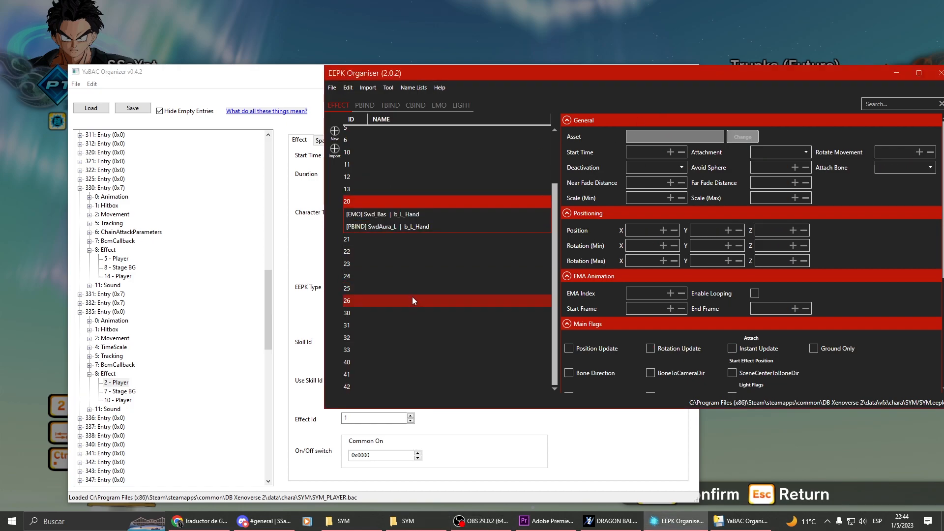
left_click(360, 128)
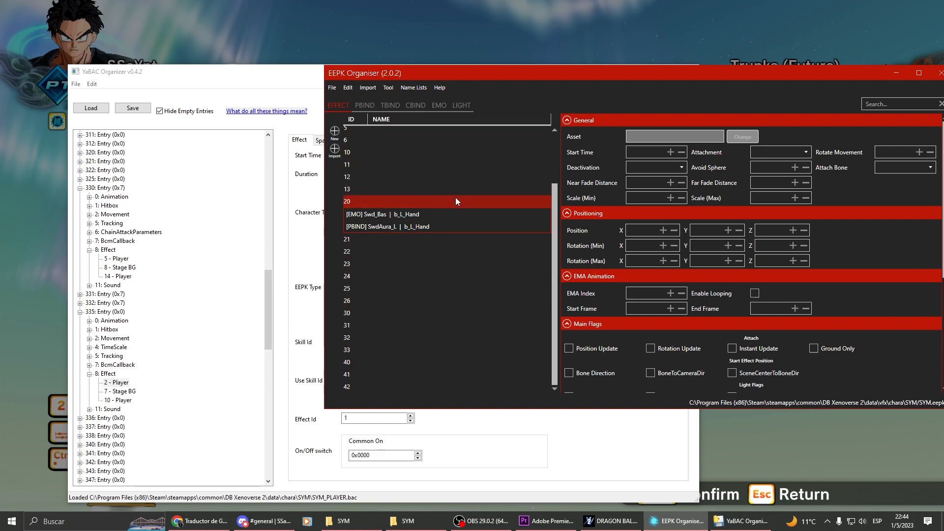
mouse_move(866, 124)
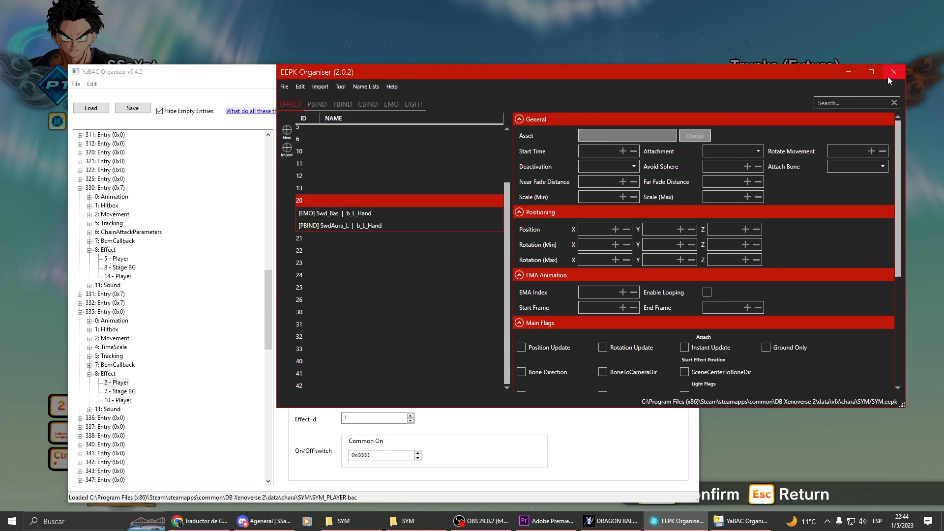
Step: Open the Blue Kamehameha mod for editing with Editar
right_click(196, 149)
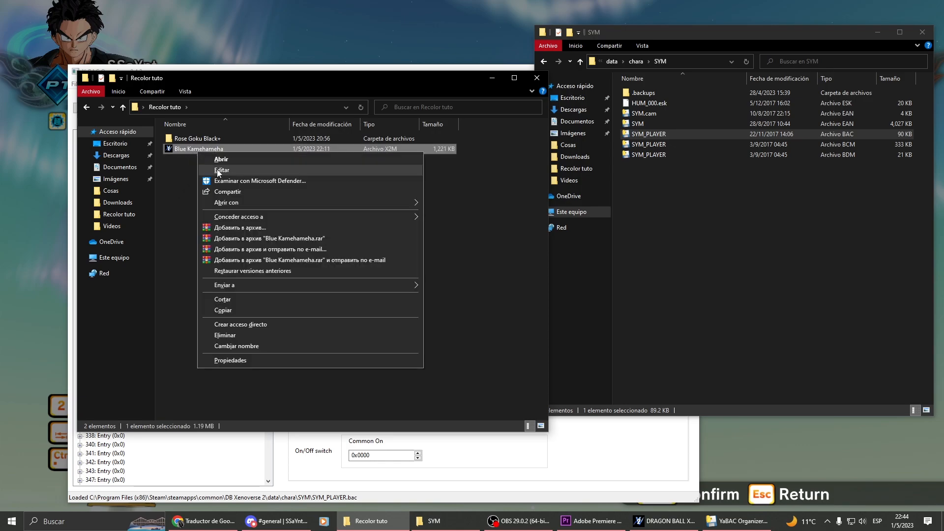
left_click(222, 170)
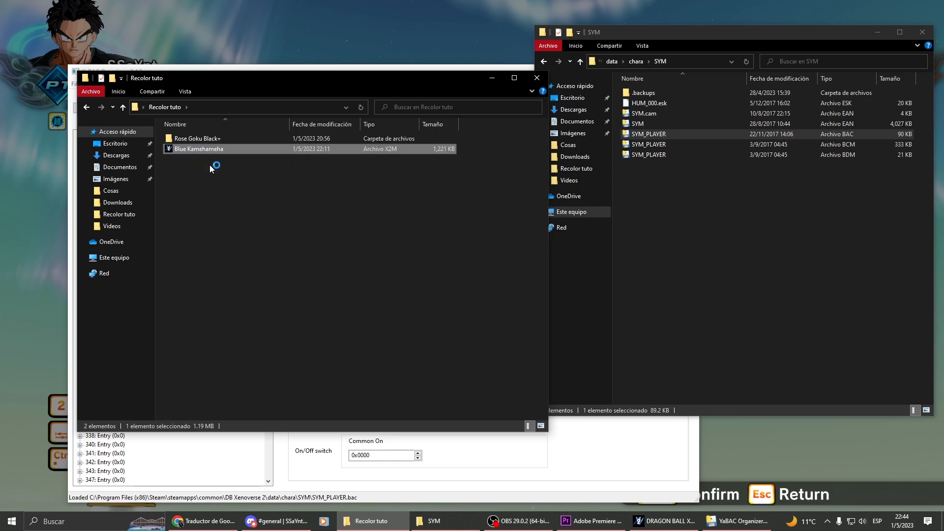
Step: Replace Blue with Orange Kamehameha in the mod's name fields
double_click(199, 148)
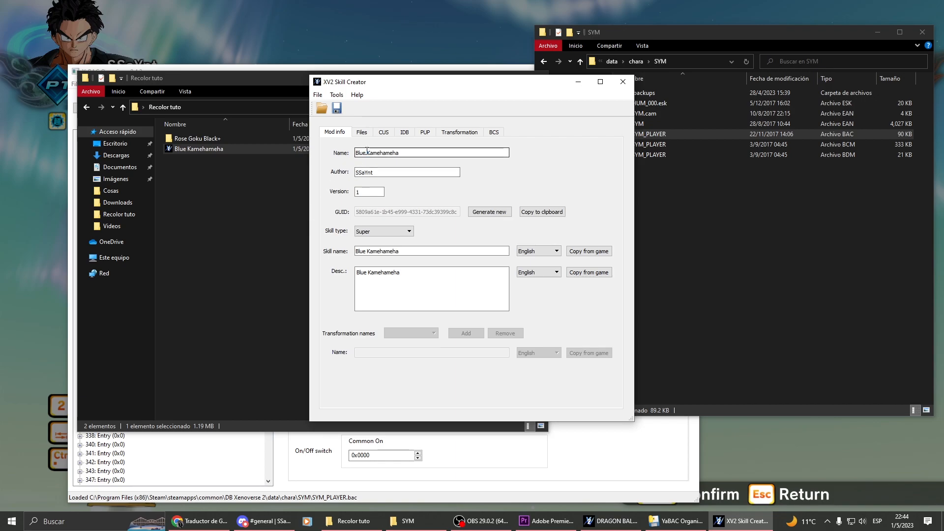
double_click(364, 152)
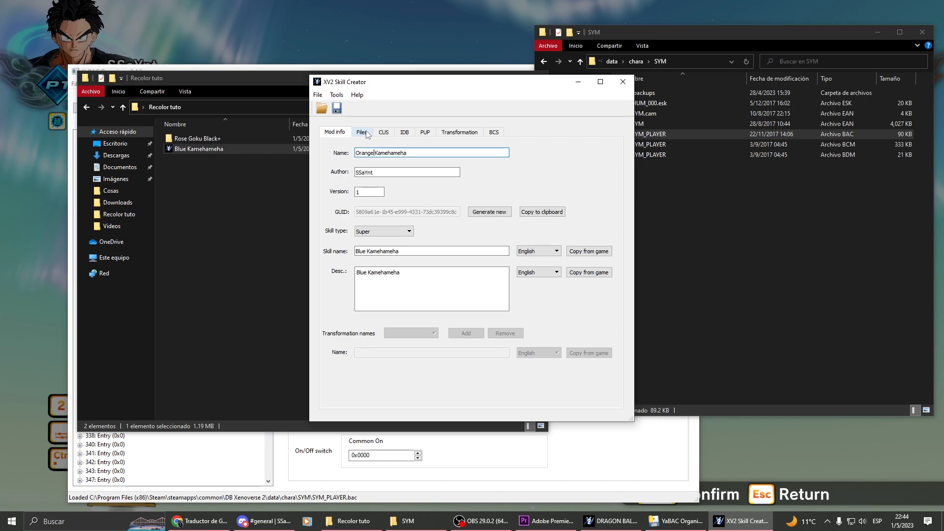
type("Orange Kamehameha")
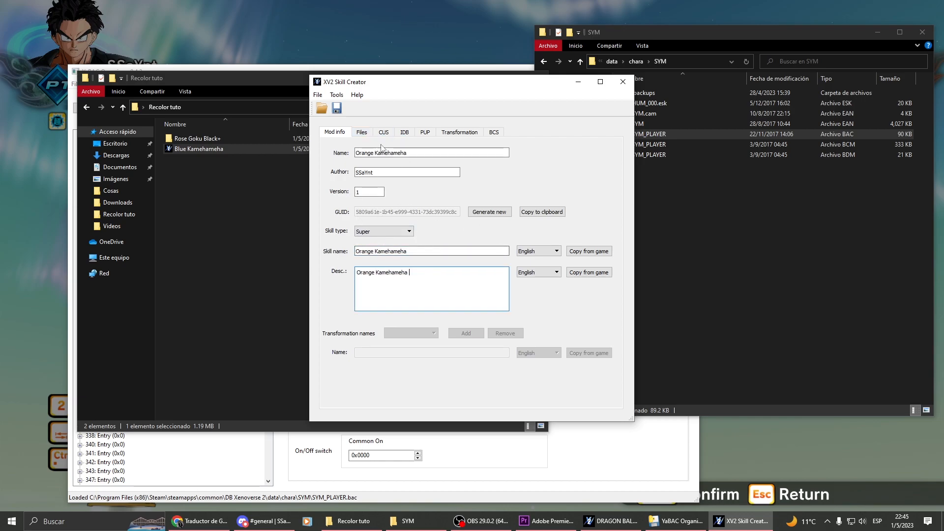
left_click(383, 131)
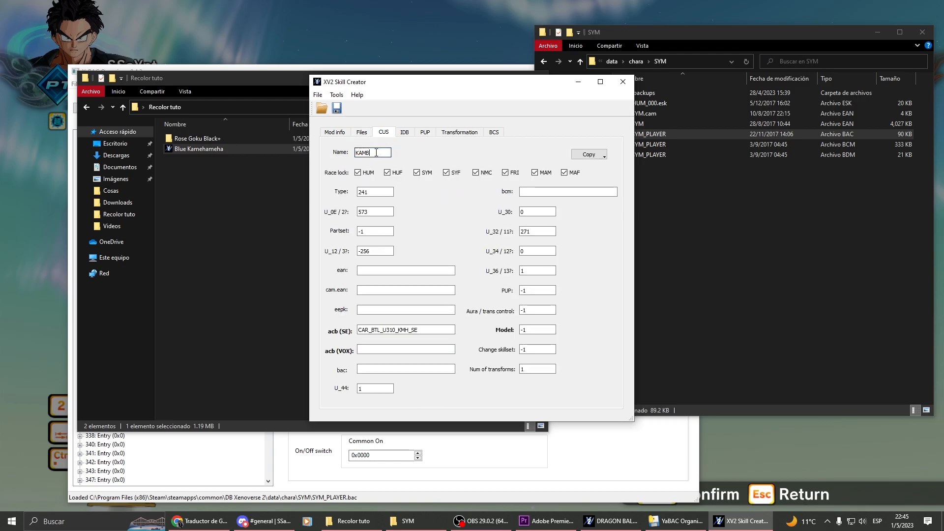
left_click(424, 132)
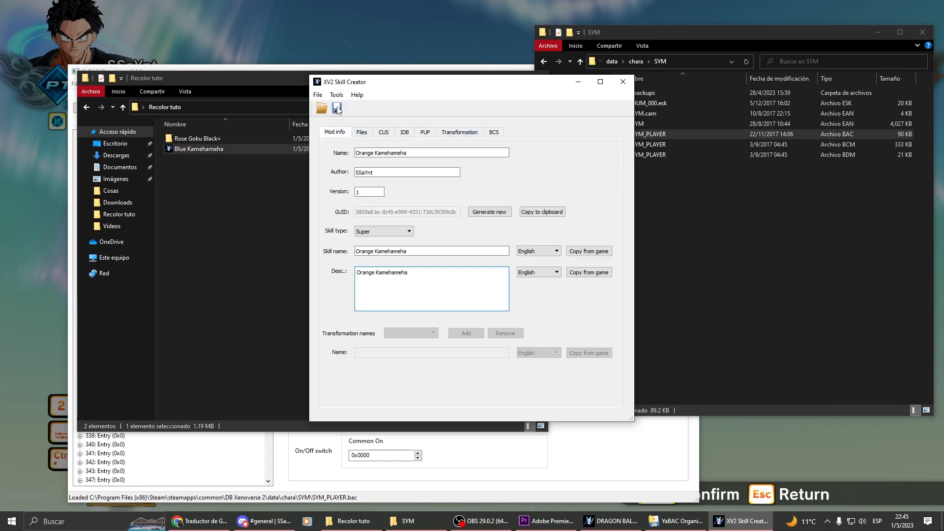
Step: Save the mod as Orange Kamehameha.x2m and dismiss the file-written message
left_click(337, 109)
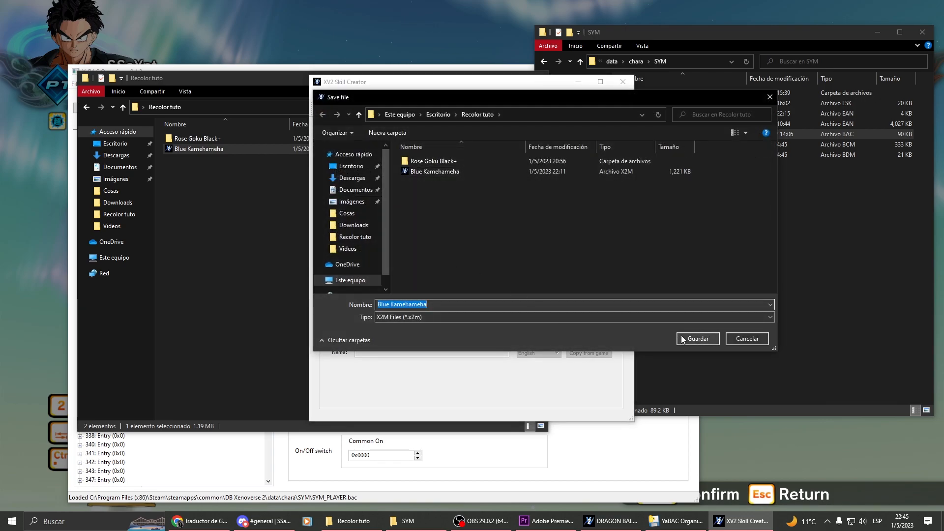
left_click(696, 338)
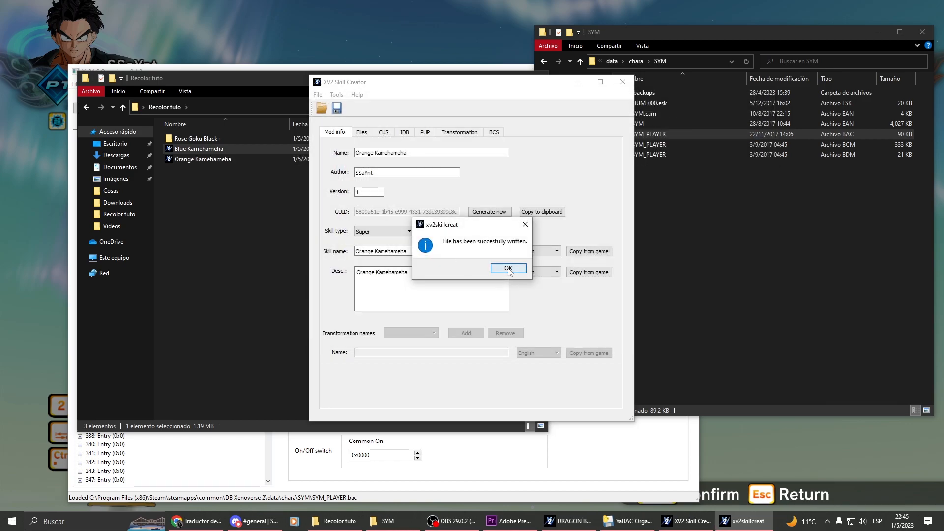
left_click(508, 268)
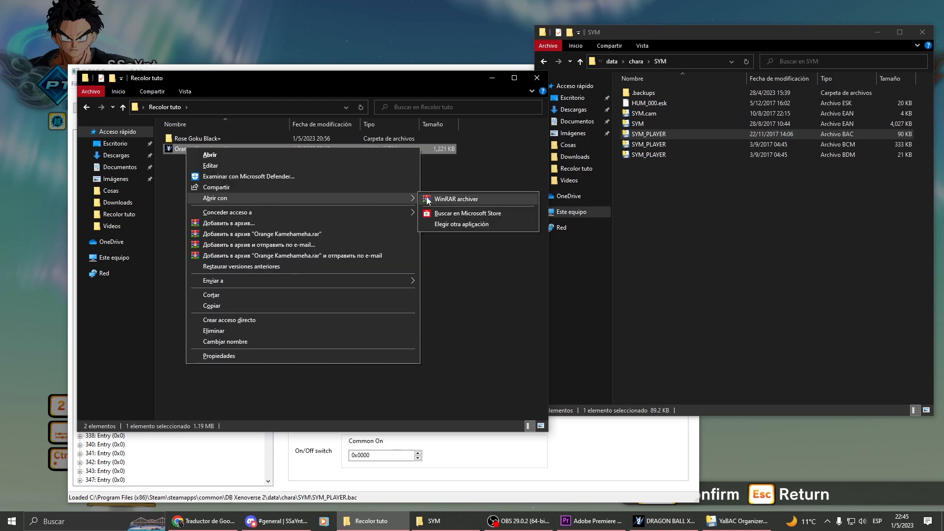
Step: Open Orange Kamehameha.x2m in WinRAR, extract SKILL to Recolor tuto, and open it
left_click(456, 199)
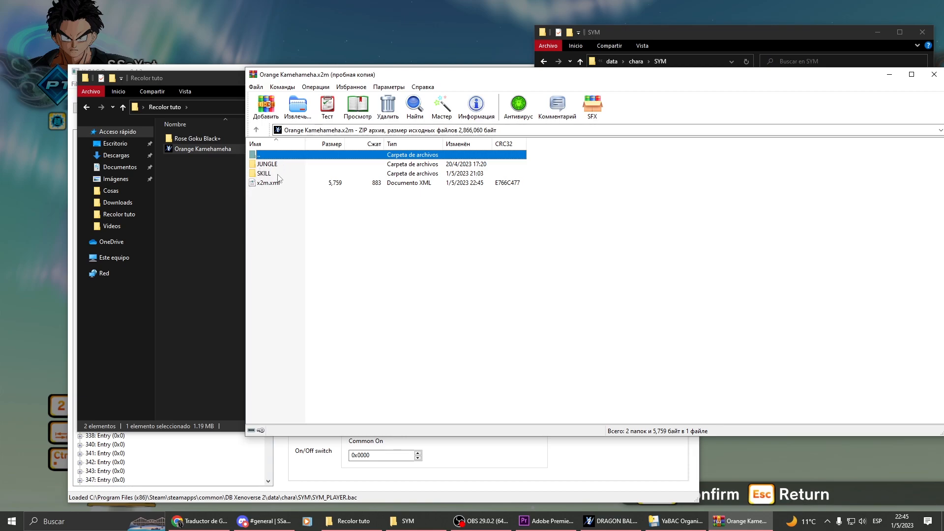
left_click(264, 174)
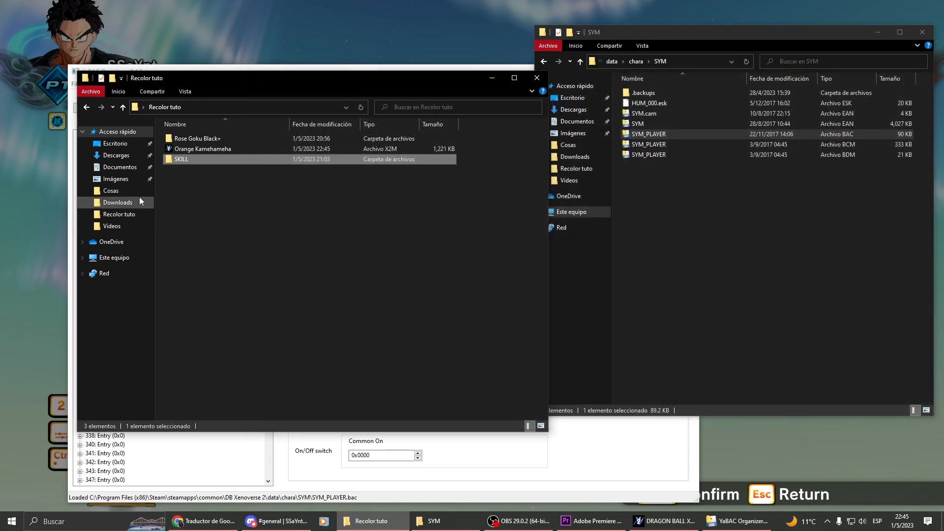
double_click(182, 159)
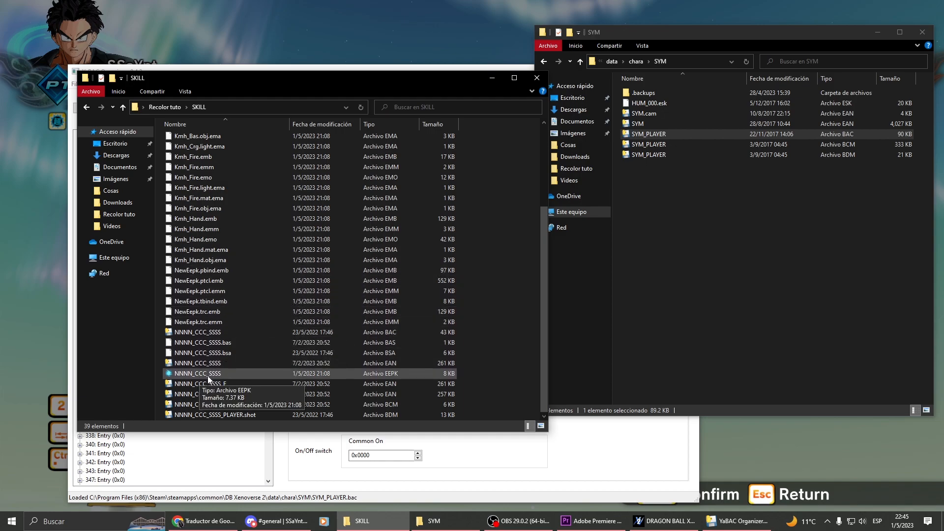
Step: Load NNNN_CCC_SSSS.eepk and look inside the Kmh_Bas model asset without changing it
left_click(197, 374)
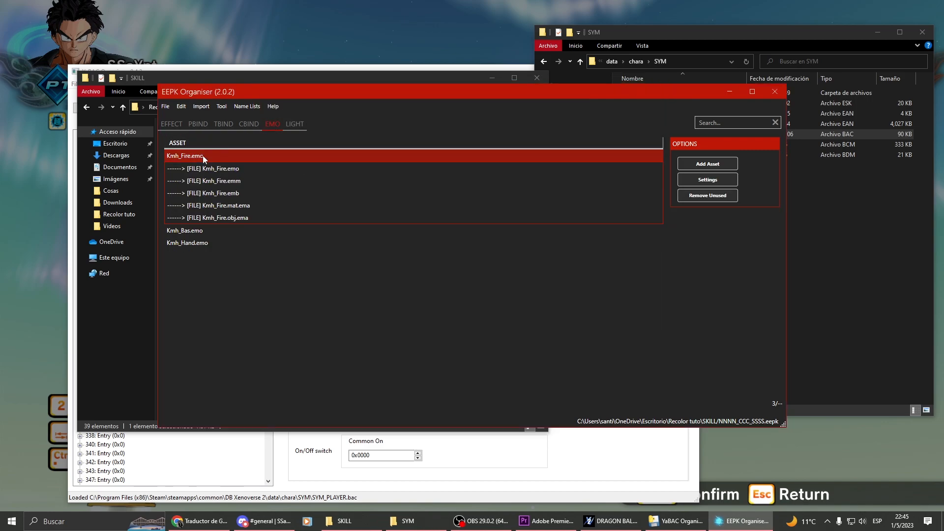
double_click(212, 193)
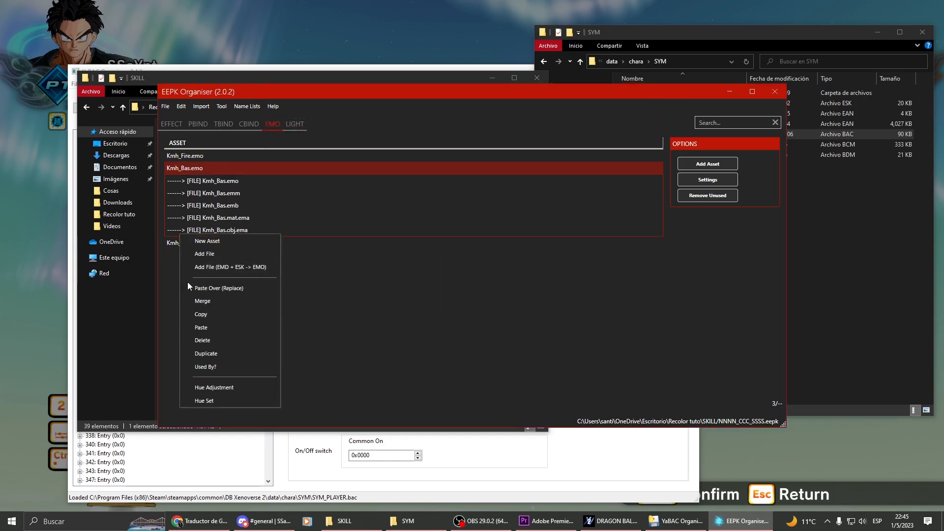
left_click(214, 387)
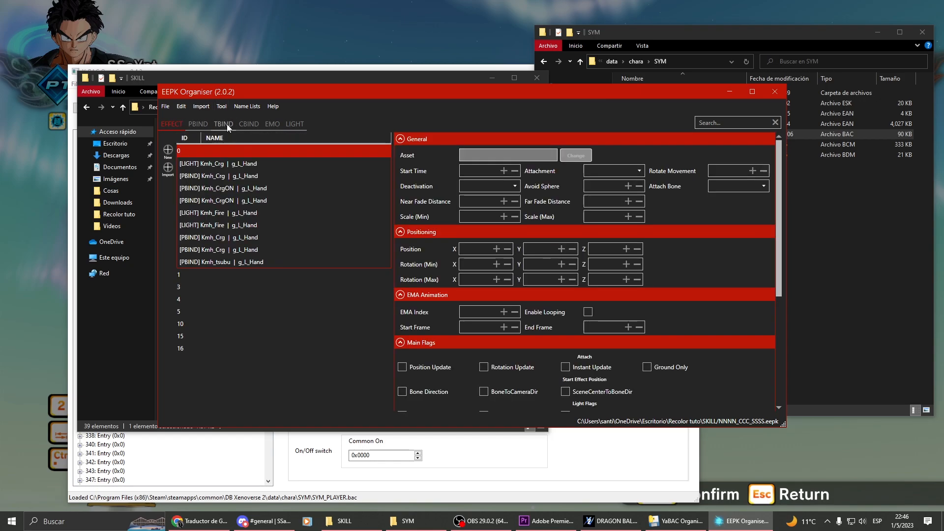
Step: Set all skill effects to one hue, lowered from 197.42 to 27.90
left_click(222, 107)
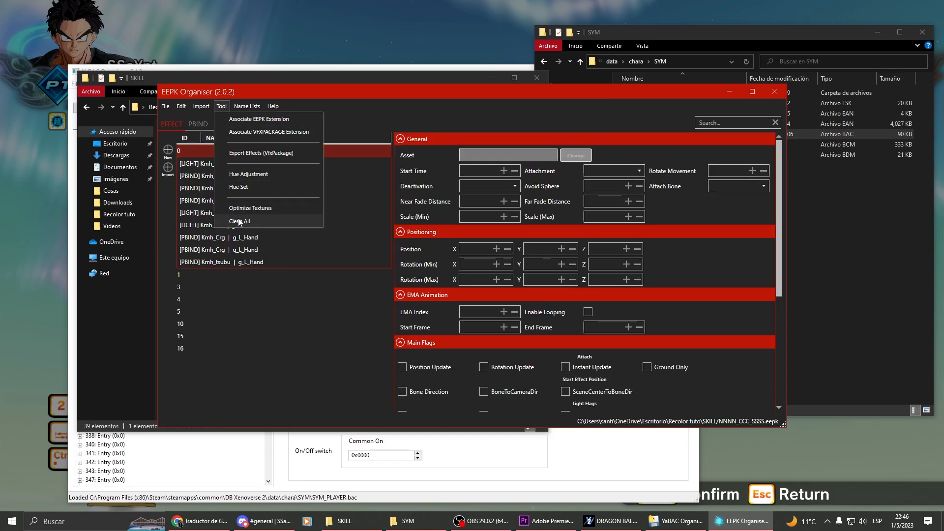
left_click(239, 188)
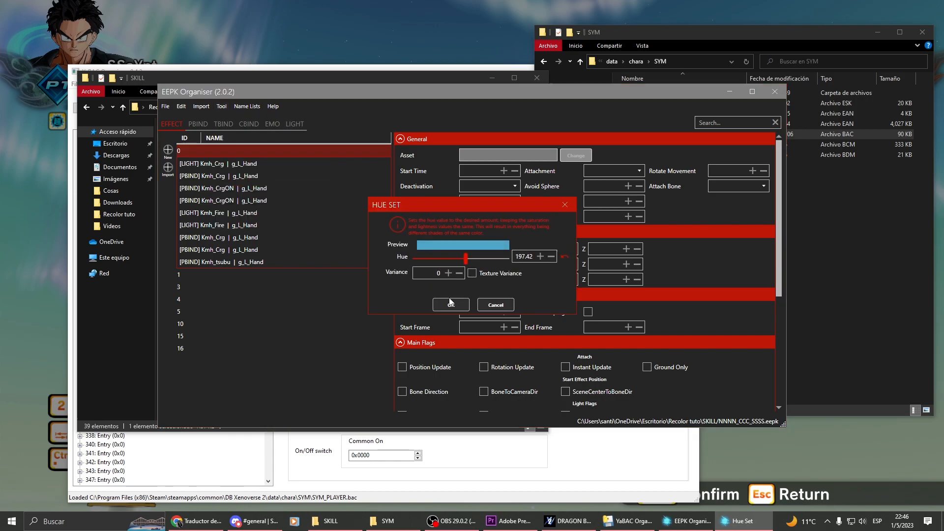
left_click_drag(465, 257, 436, 258)
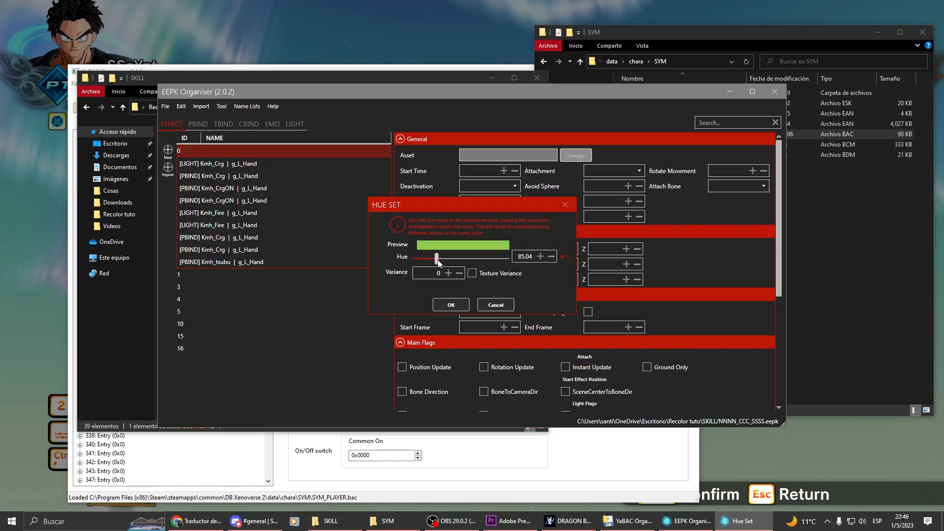
left_click_drag(437, 257, 424, 257)
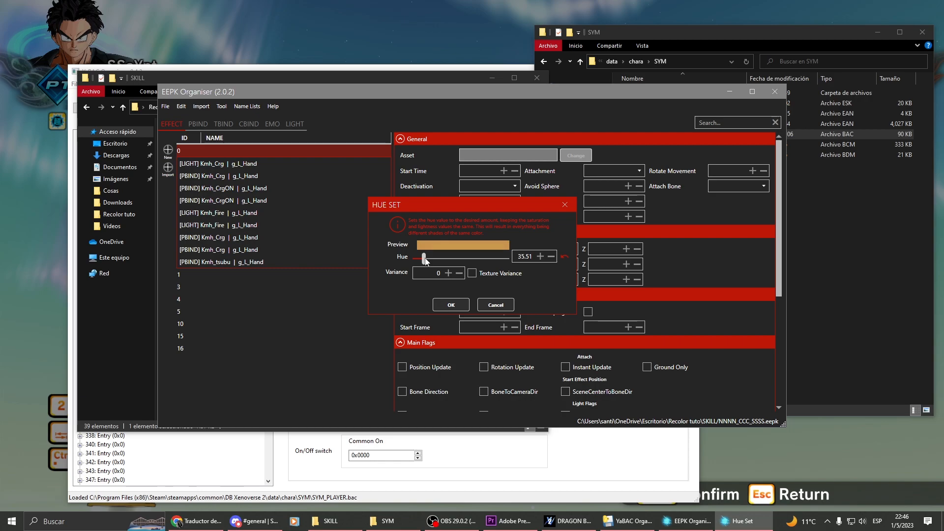
left_click_drag(423, 256, 422, 258)
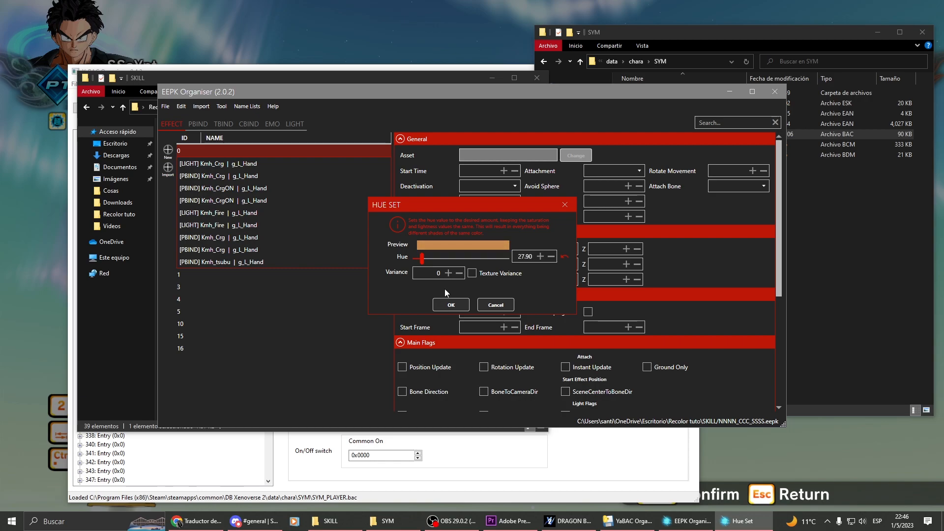
left_click(221, 106)
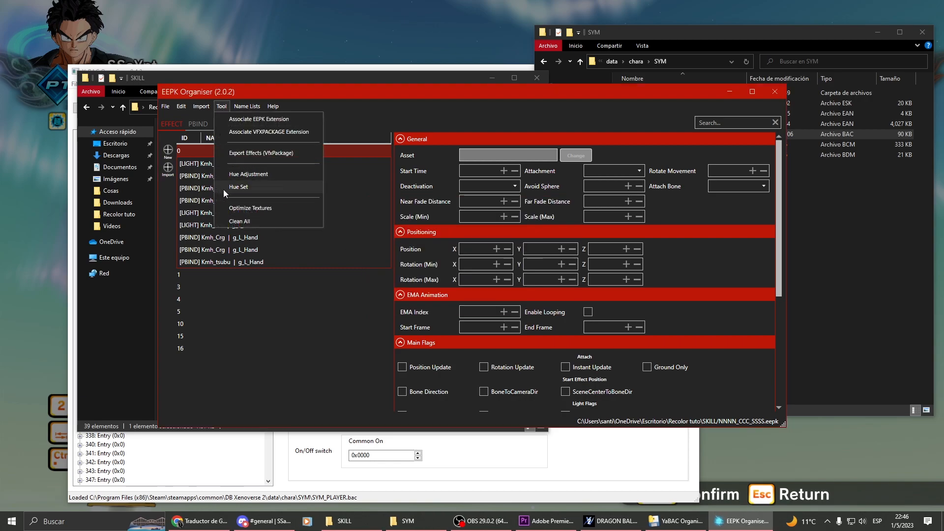
Step: Preview orange shades in Hue Adjustment by sweeping lightness up and back to zero
left_click(248, 174)
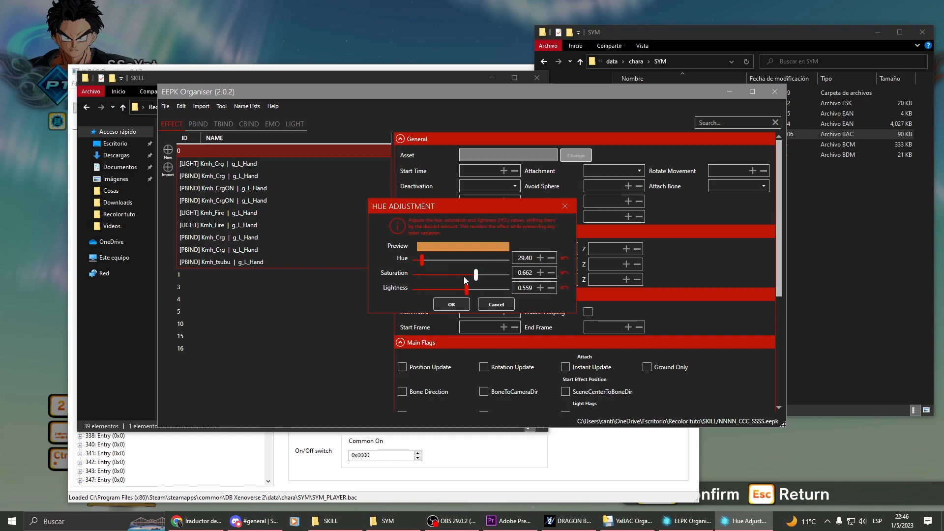
left_click_drag(467, 289, 424, 289)
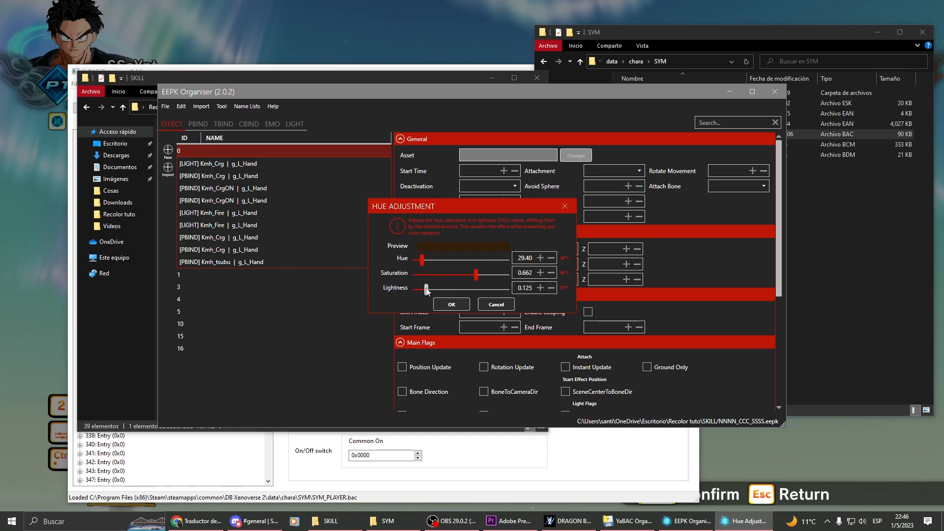
left_click_drag(425, 289, 447, 289)
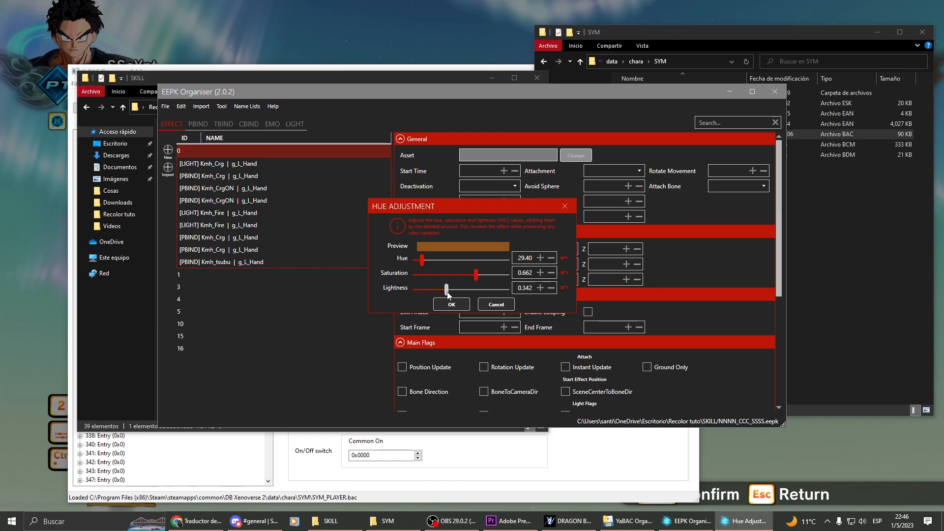
left_click_drag(447, 289, 421, 288)
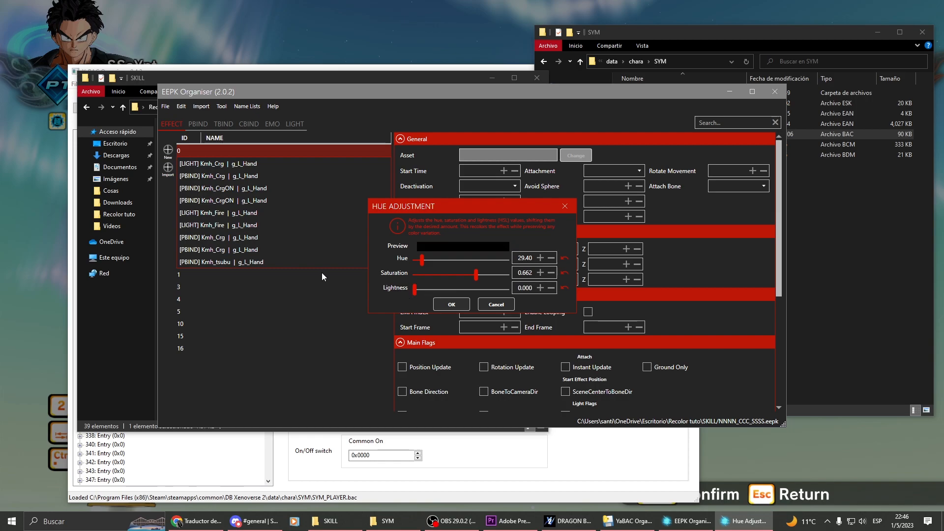
mouse_move(445, 226)
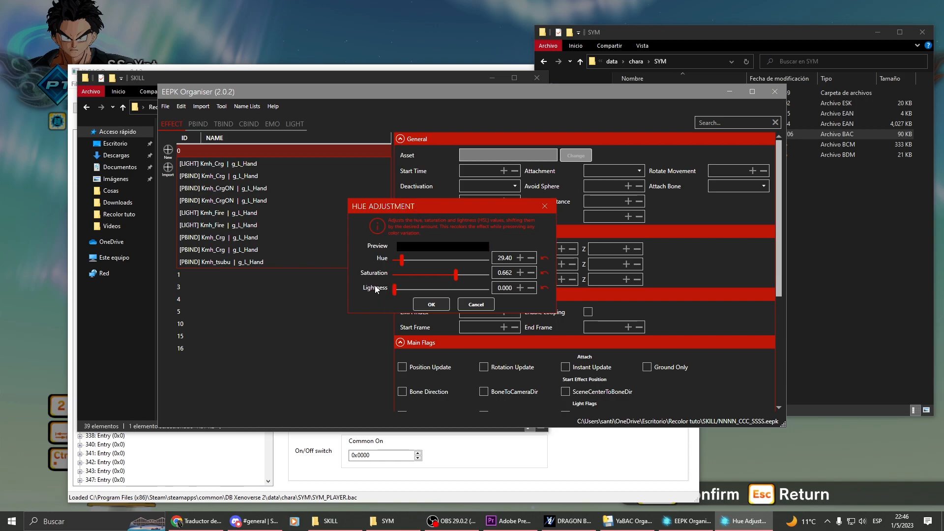
left_click_drag(395, 289, 412, 289)
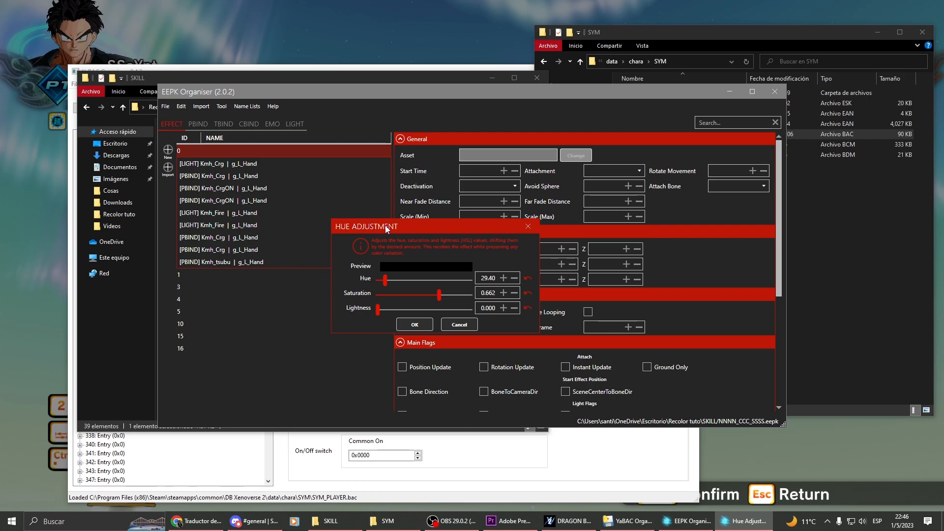
mouse_move(387, 255)
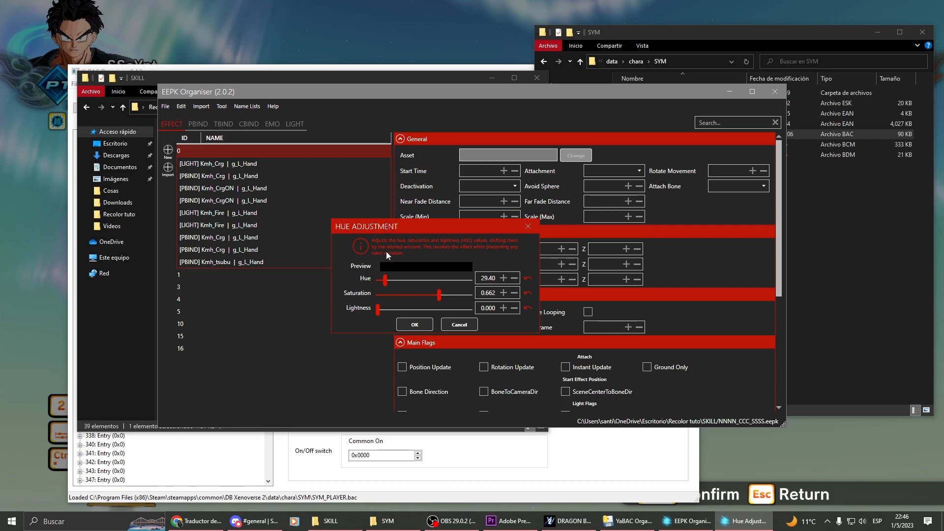
left_click_drag(377, 308, 418, 308)
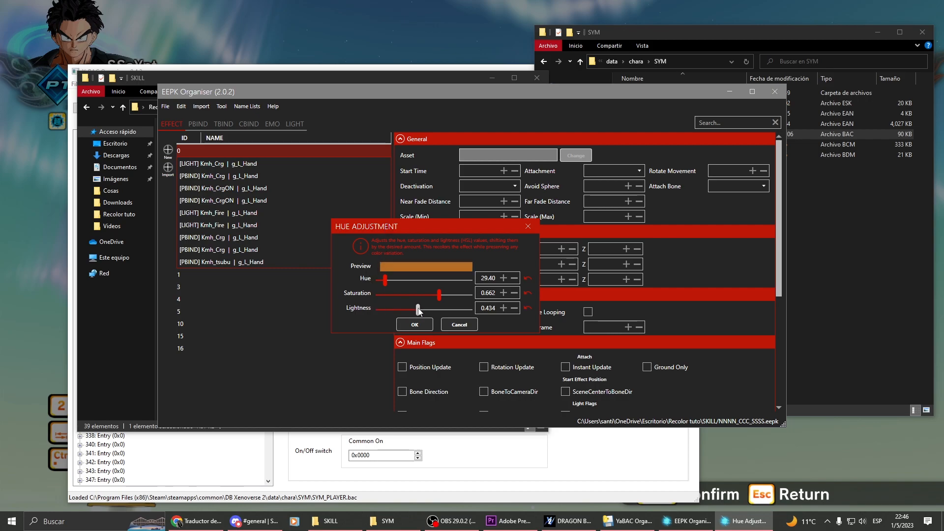
left_click_drag(416, 309, 423, 308)
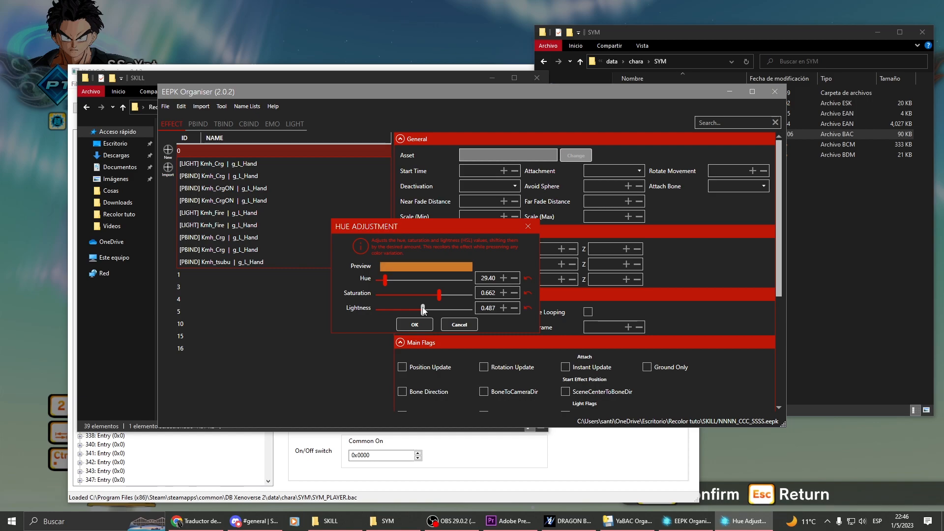
left_click_drag(422, 309, 378, 308)
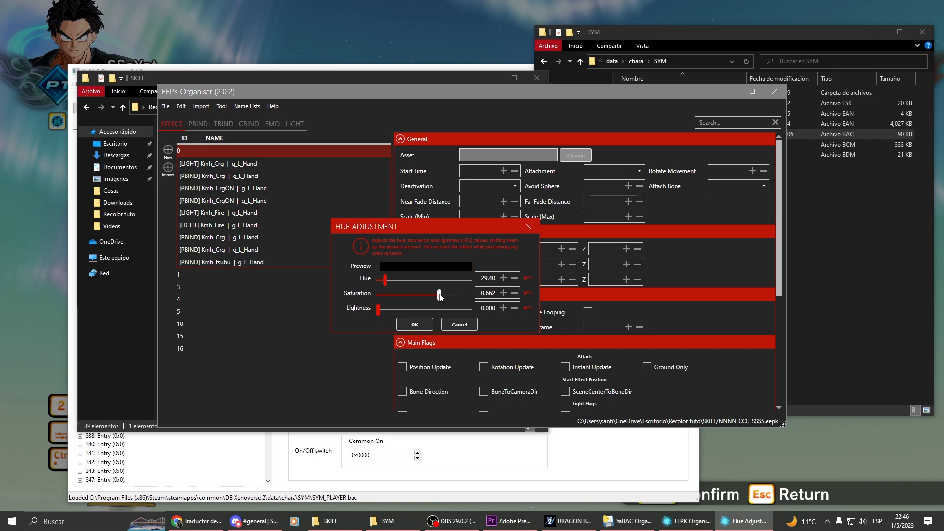
Step: Preview a muted orange at roughly saturation 0.414 and lightness 0.434
left_click_drag(440, 296, 403, 295)
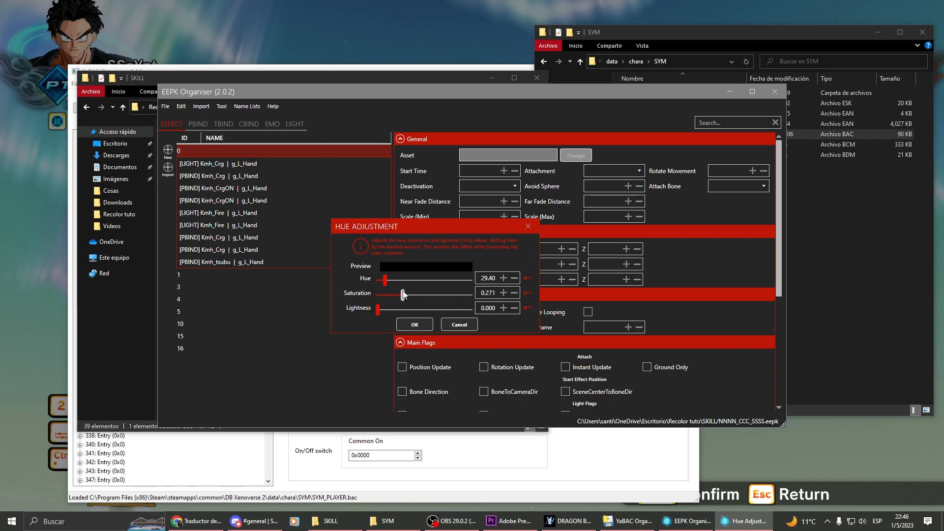
left_click_drag(402, 295, 416, 294)
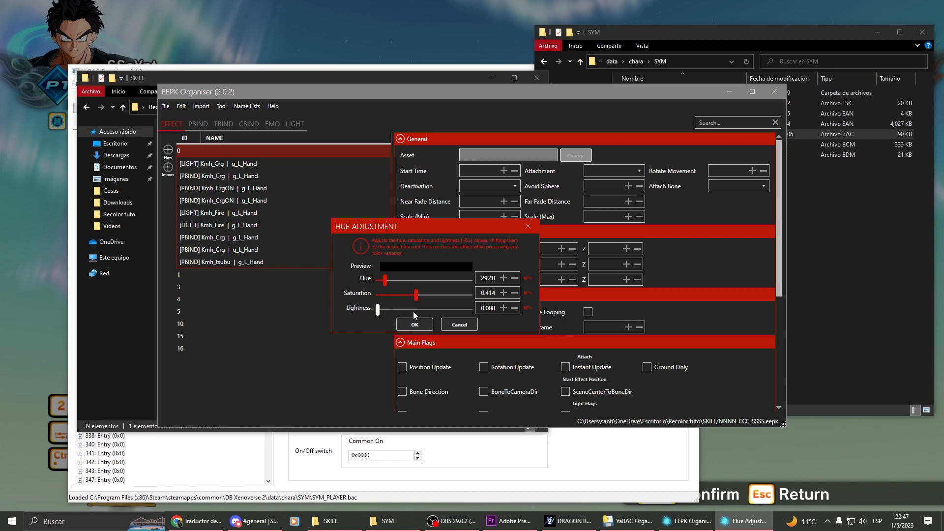
left_click_drag(377, 308, 414, 308)
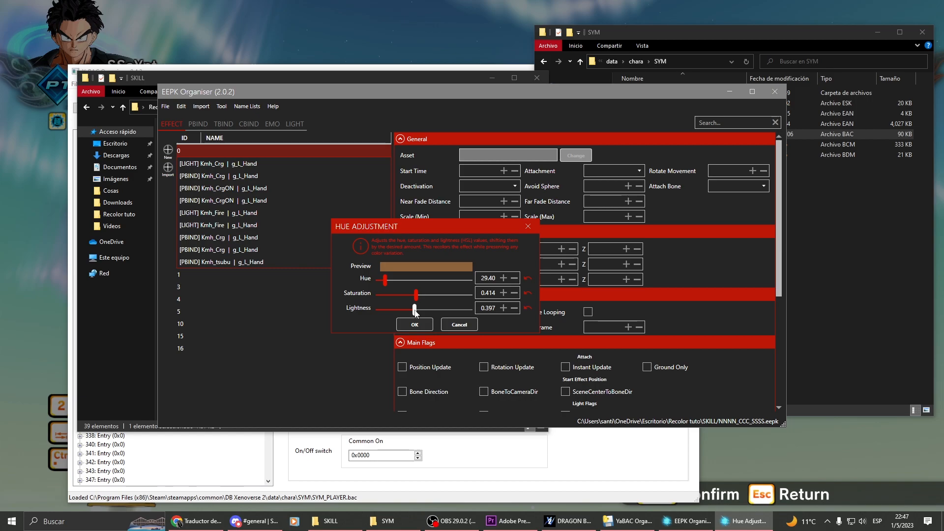
left_click_drag(414, 311, 421, 311)
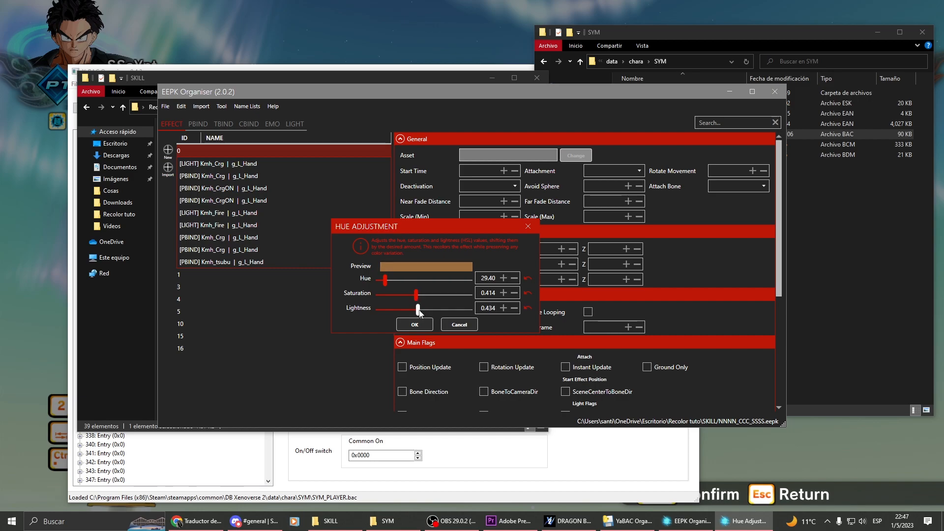
left_click_drag(418, 308, 395, 308)
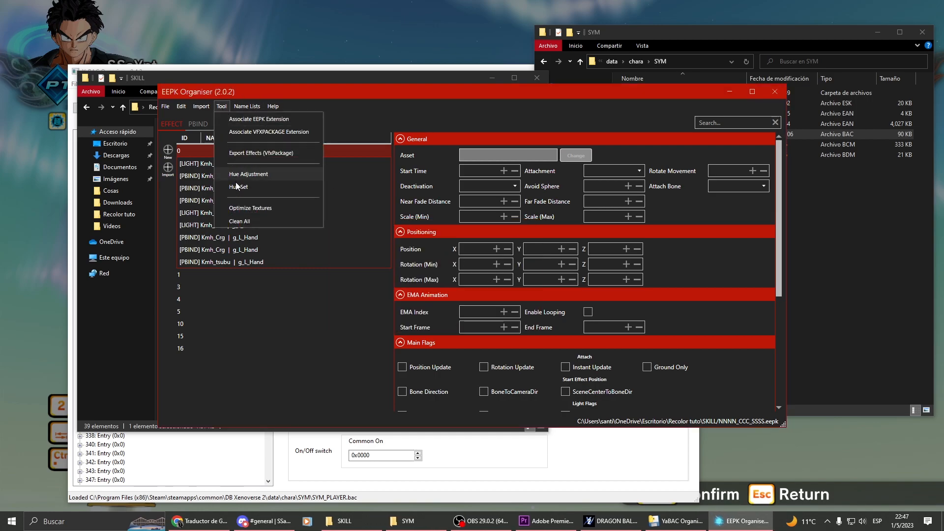
Step: Preview a pink hue, then apply a white tint with saturation 0 and lightness 1.000
left_click(239, 186)
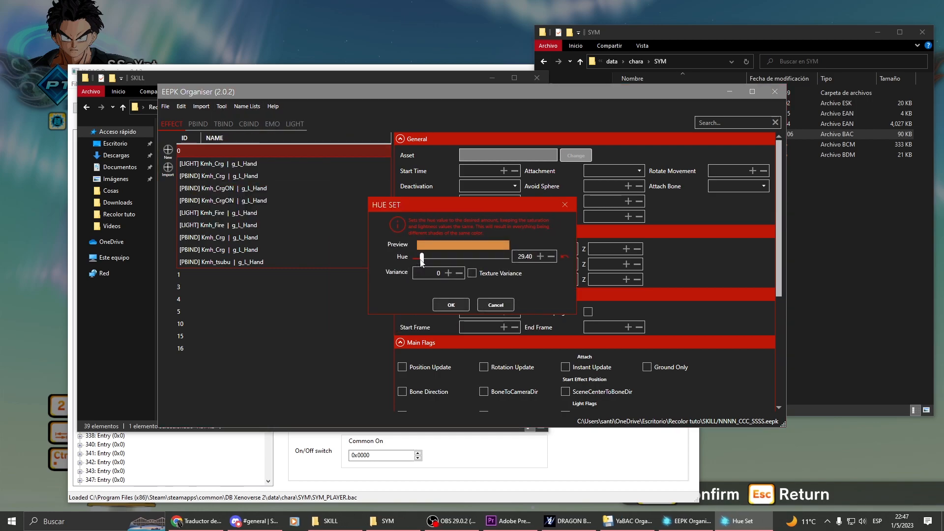
left_click_drag(421, 259, 502, 259)
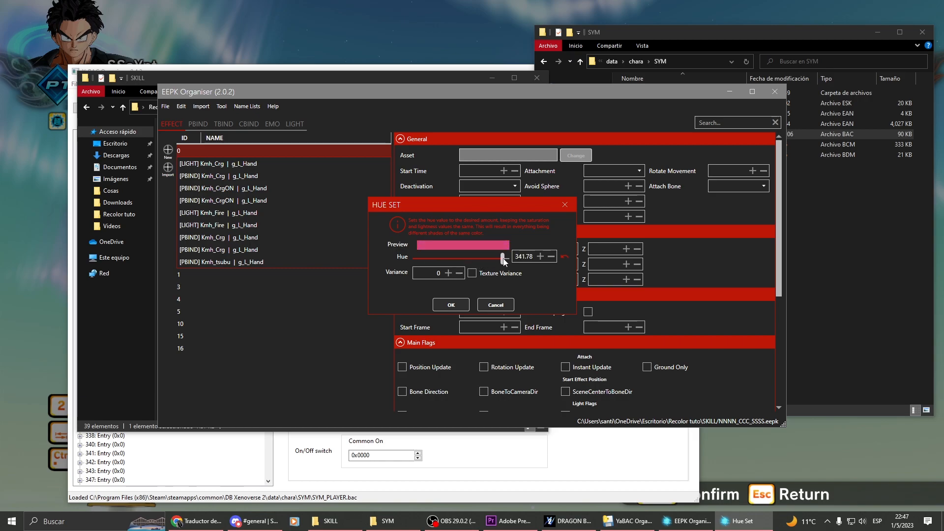
left_click_drag(504, 258, 497, 258)
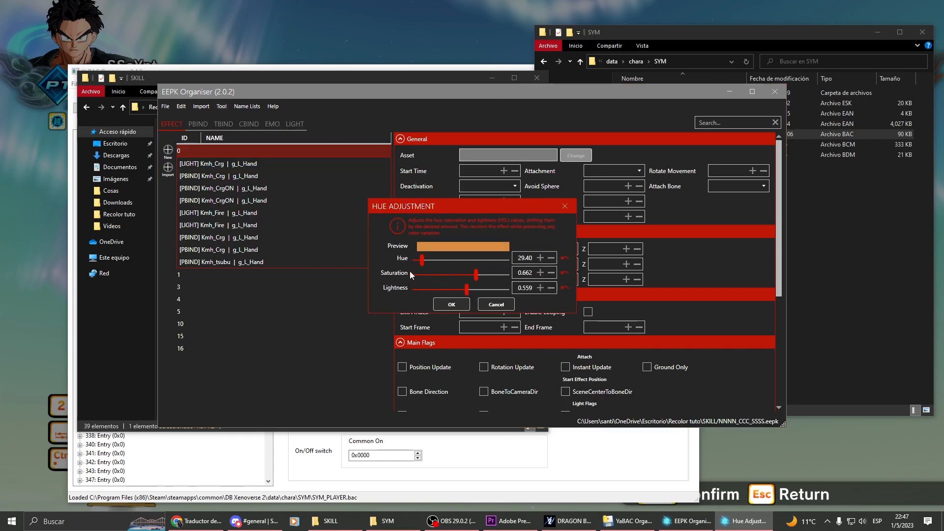
left_click_drag(476, 273, 415, 276)
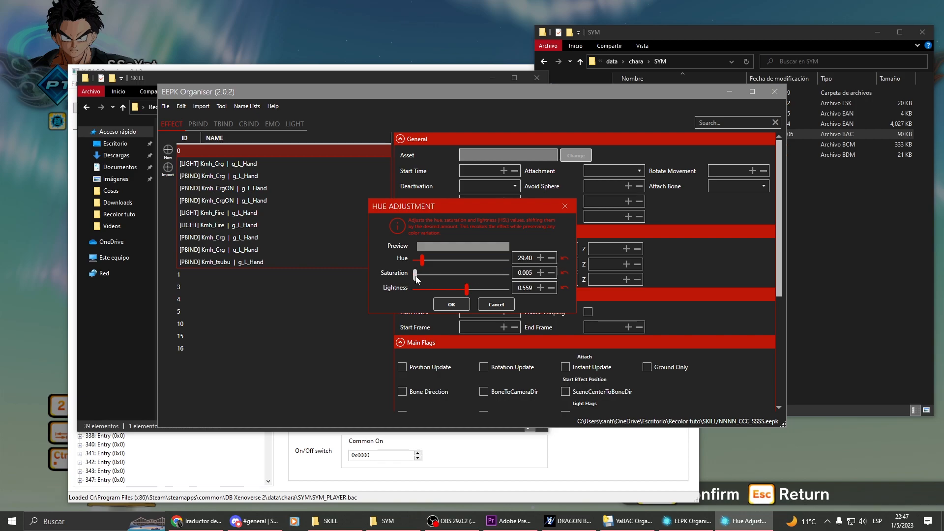
left_click_drag(464, 290, 490, 290)
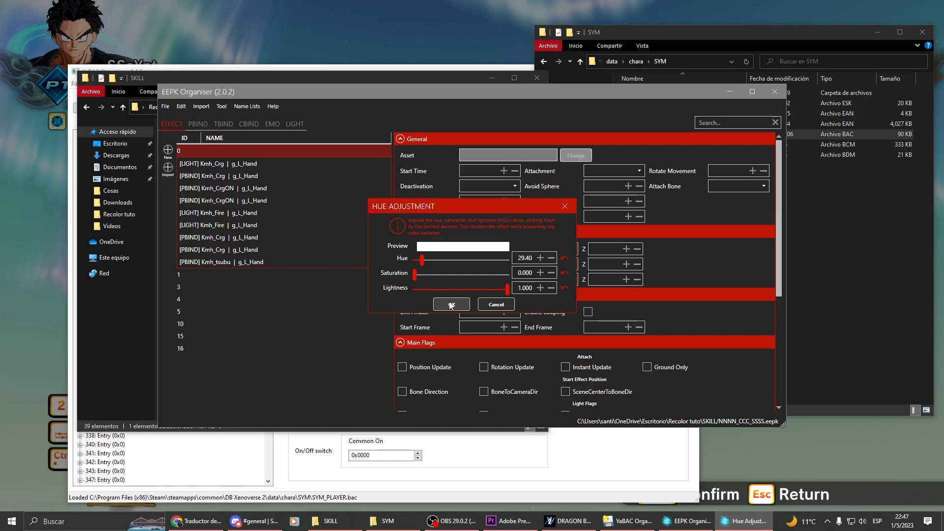
left_click(450, 304)
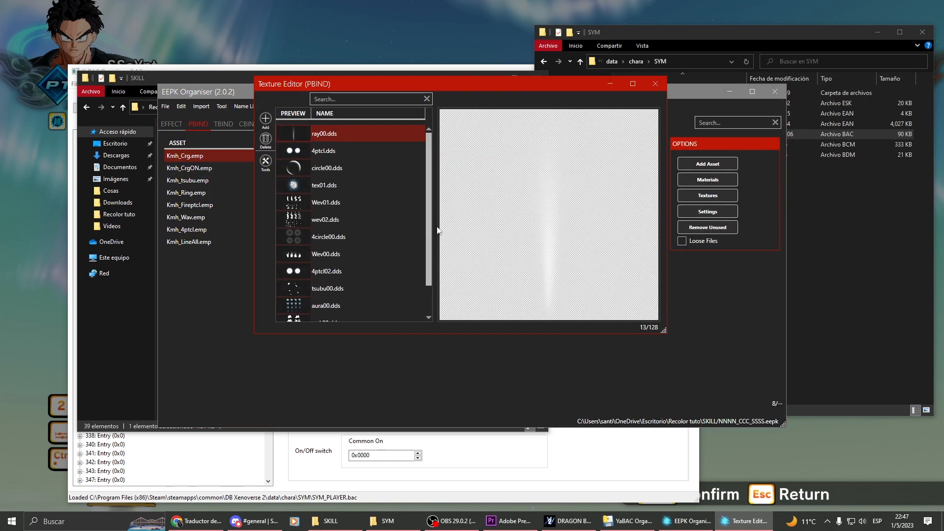
Step: Test colour changes on the swirl, flame and ring particle textures, then close the texture editors
right_click(324, 185)
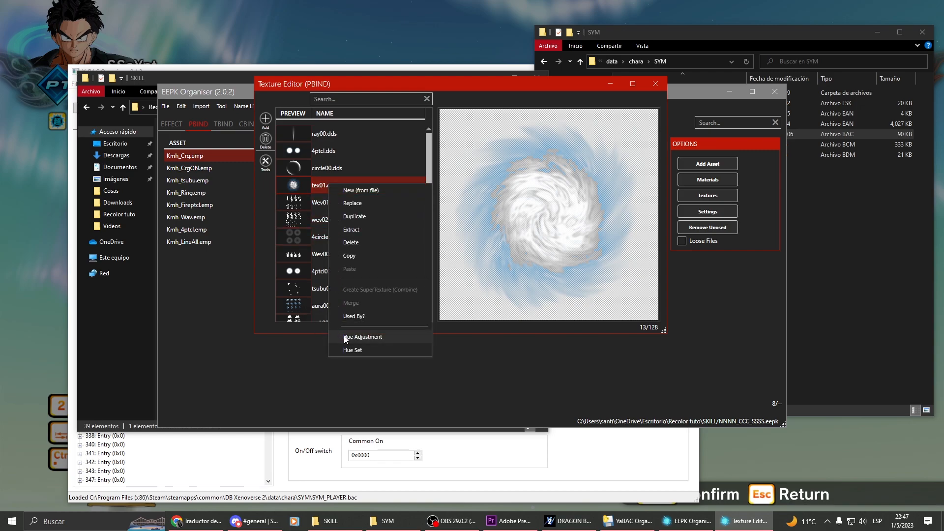
left_click(363, 337)
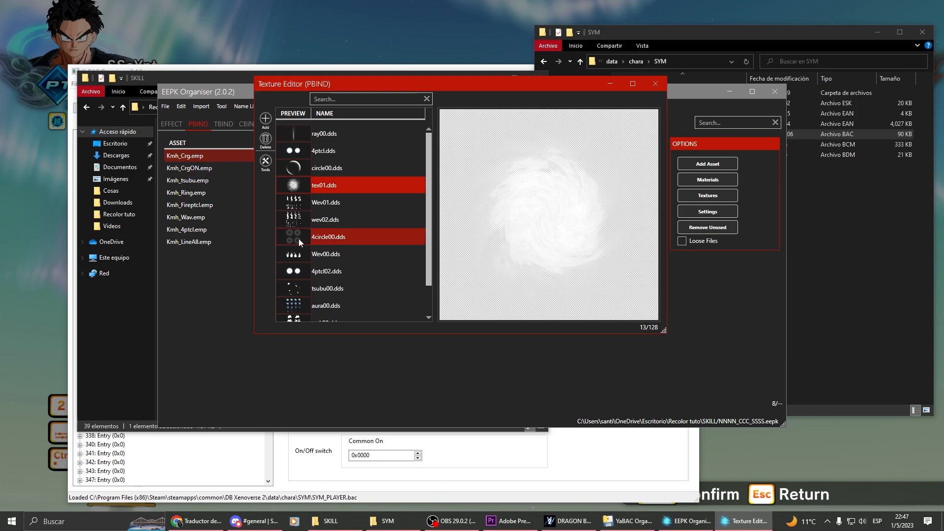
right_click(325, 271)
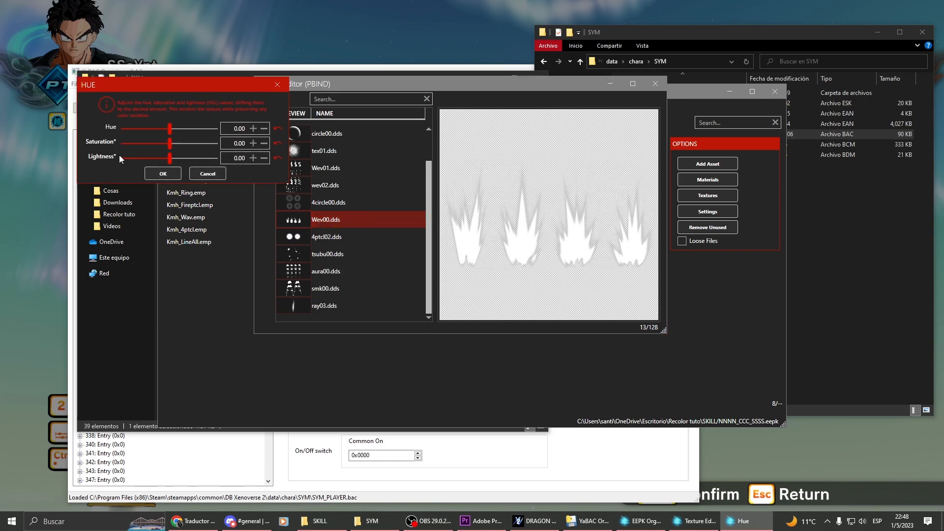
left_click_drag(168, 158, 123, 158)
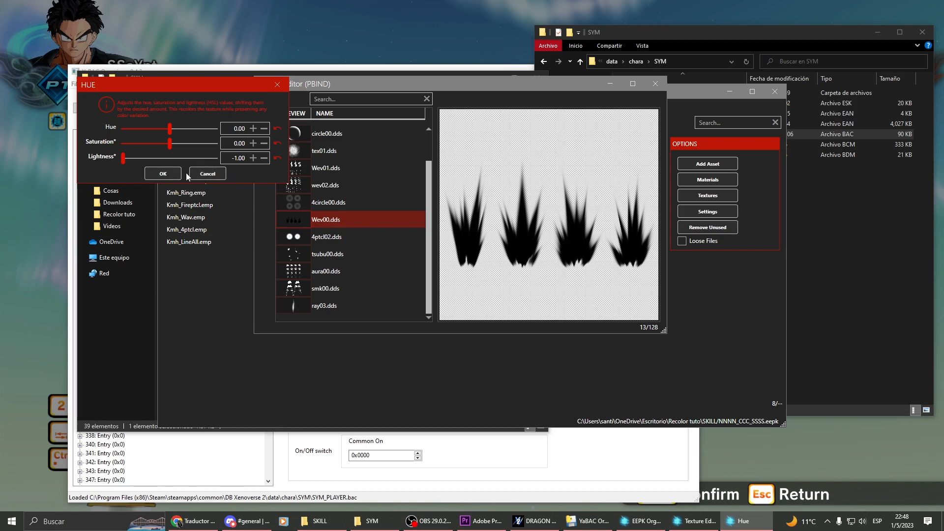
left_click(162, 174)
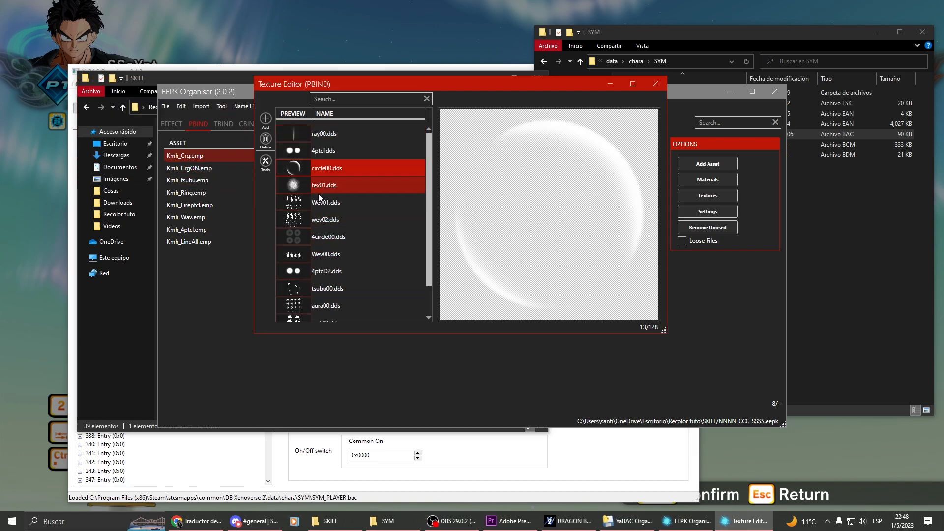
left_click(327, 168)
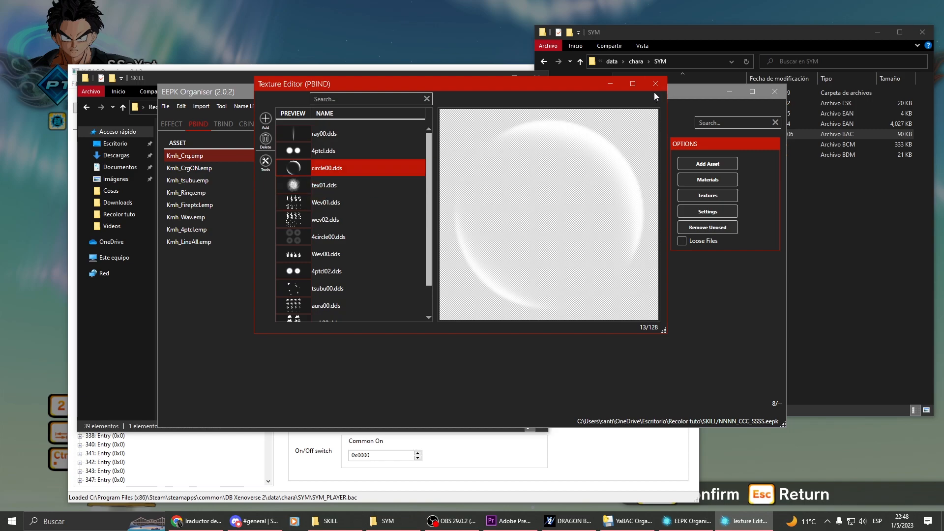
left_click(655, 83)
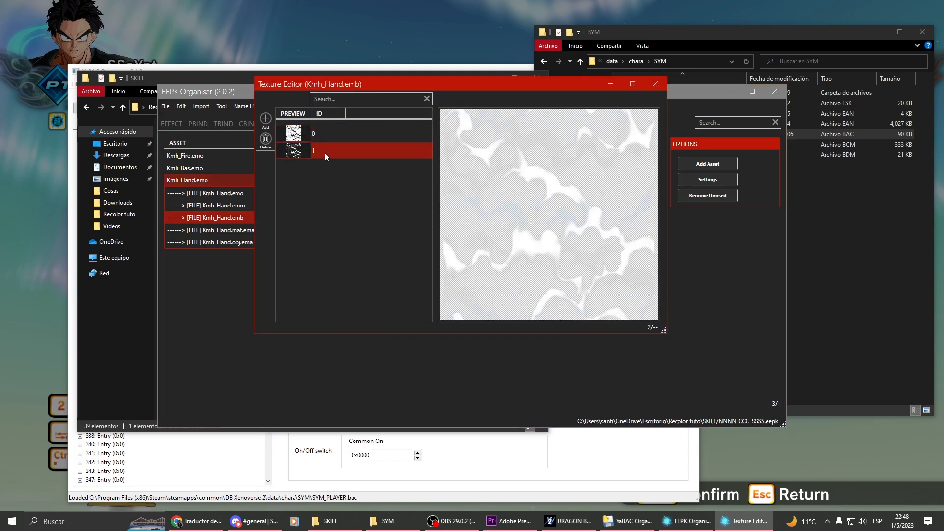
left_click(655, 83)
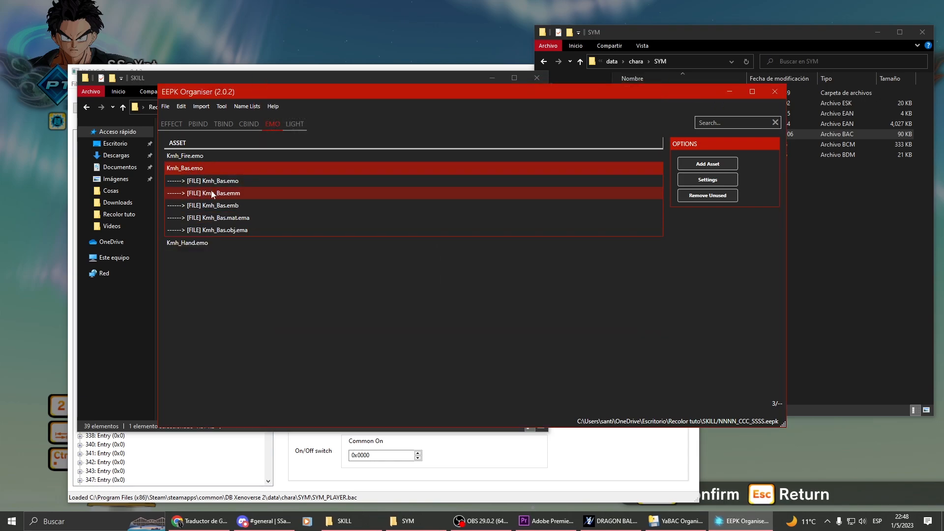
Step: Remove the blue tint from the Kmh_Bas.emb model texture
double_click(211, 205)
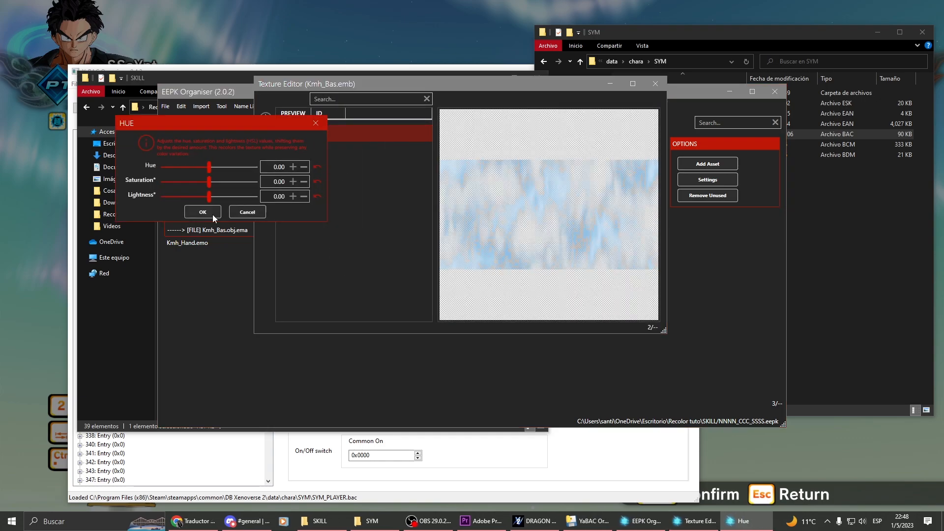
left_click_drag(209, 181, 162, 182)
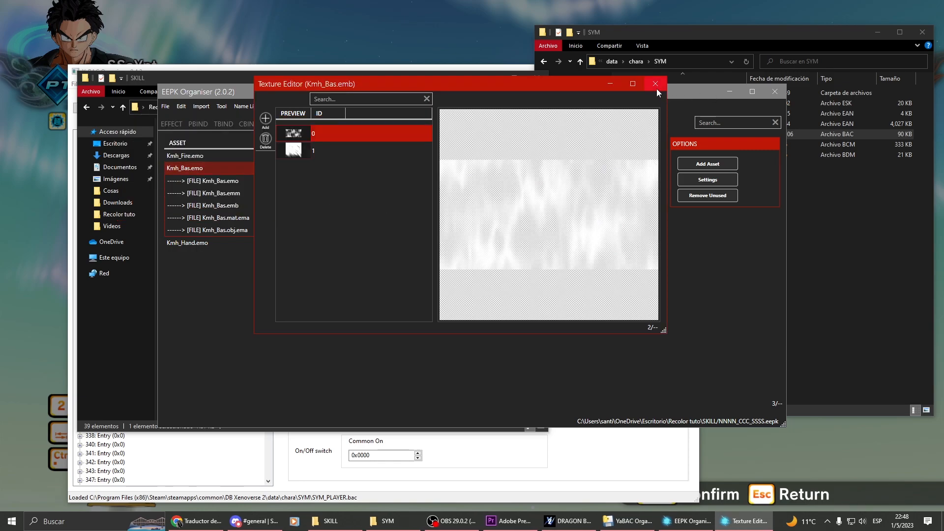
left_click(655, 84)
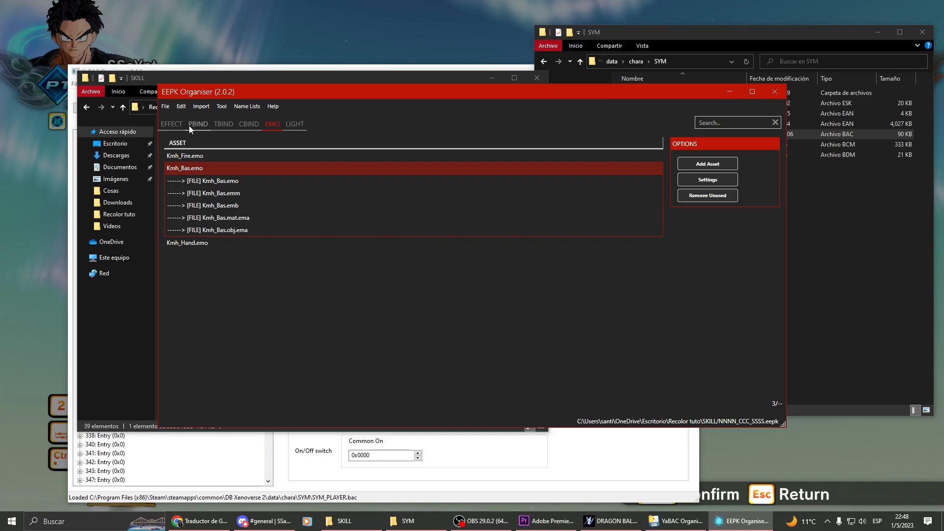
Step: Reopen the .eepk effect file and discard the unsaved changes
left_click(165, 106)
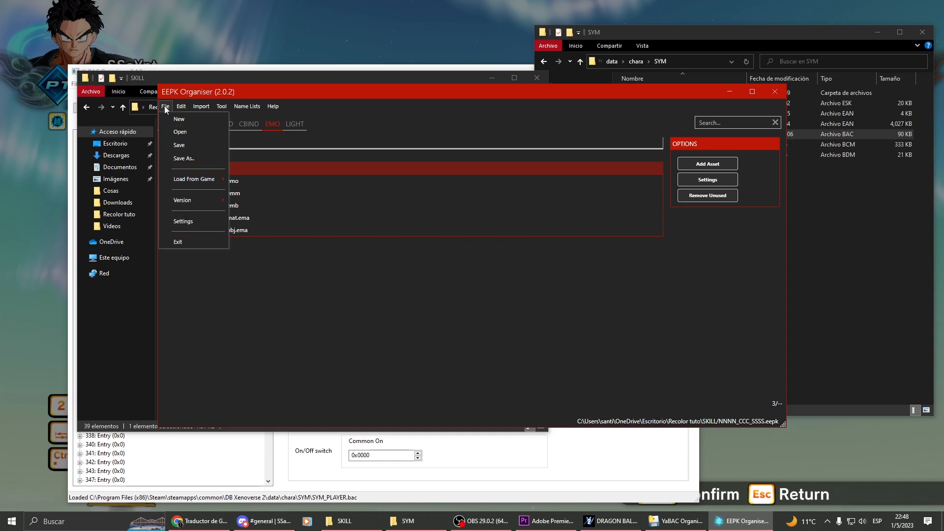
left_click(180, 132)
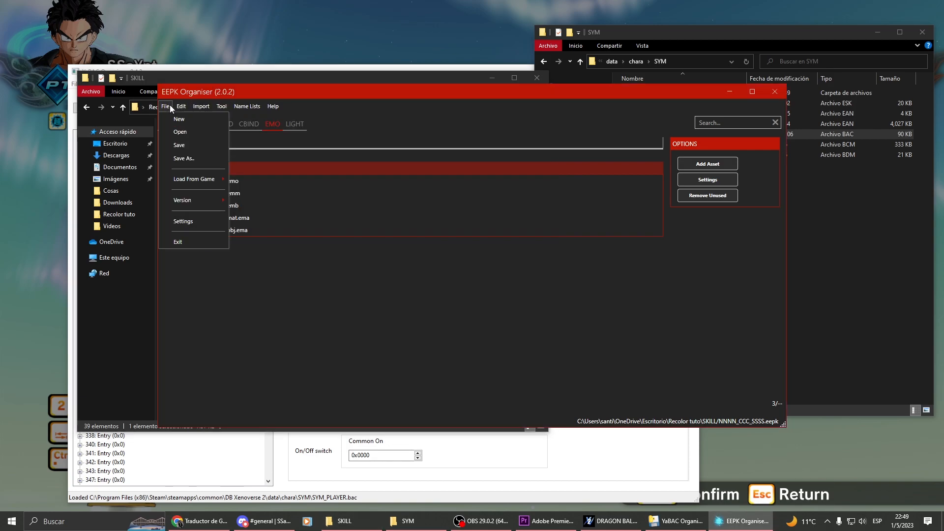
left_click(181, 107)
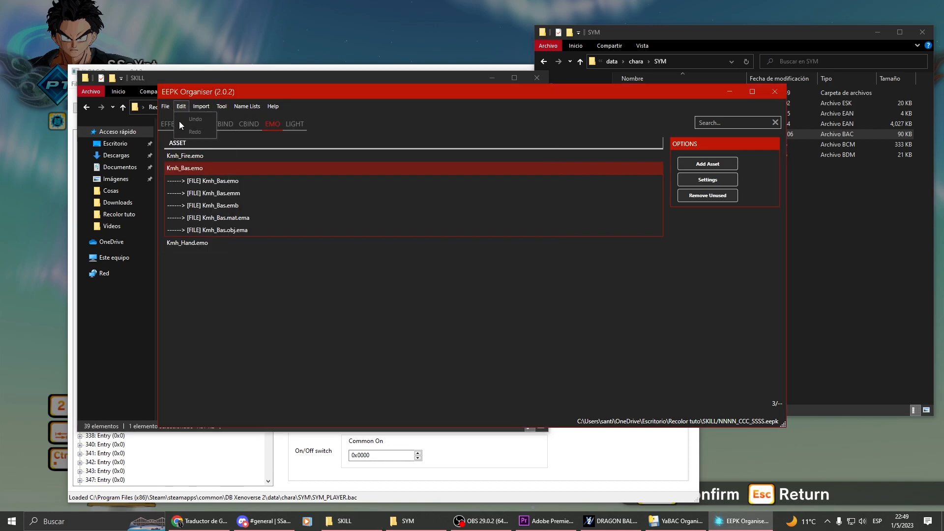
left_click(169, 124)
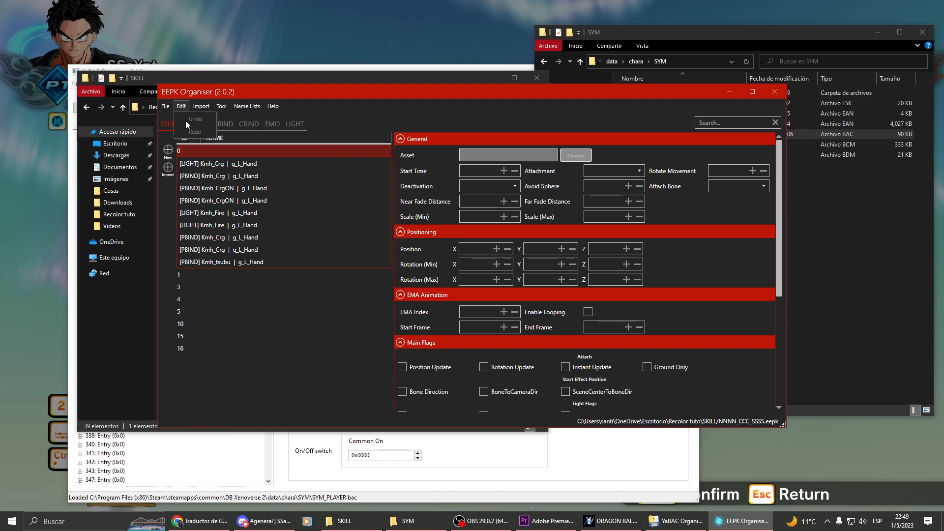
left_click(165, 106)
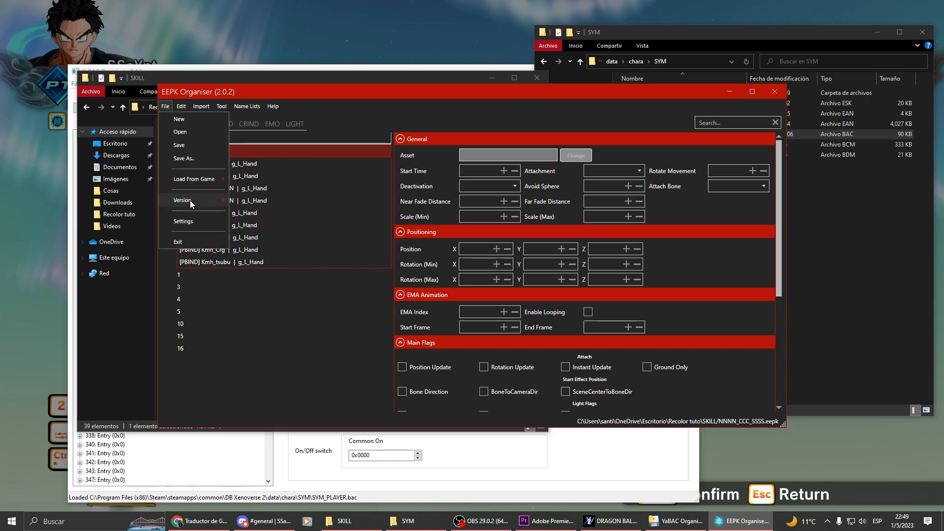
left_click(179, 131)
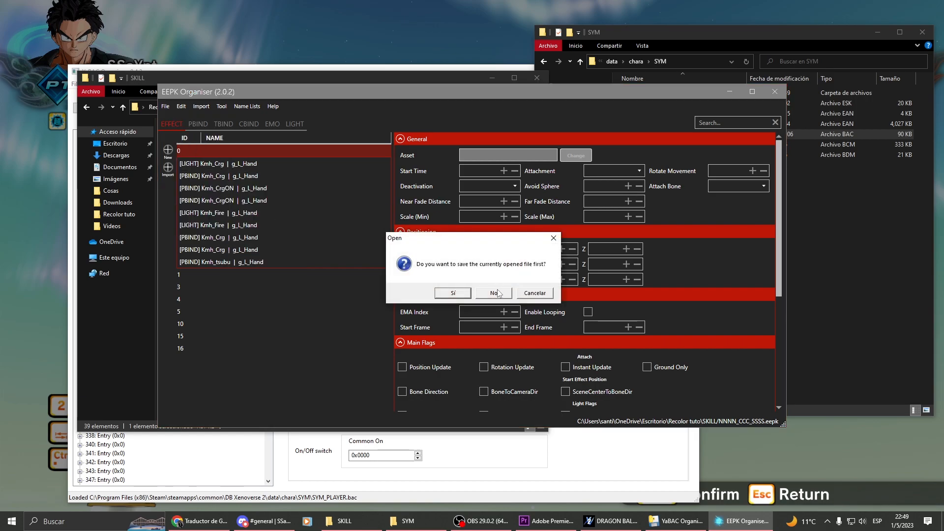
left_click(493, 293)
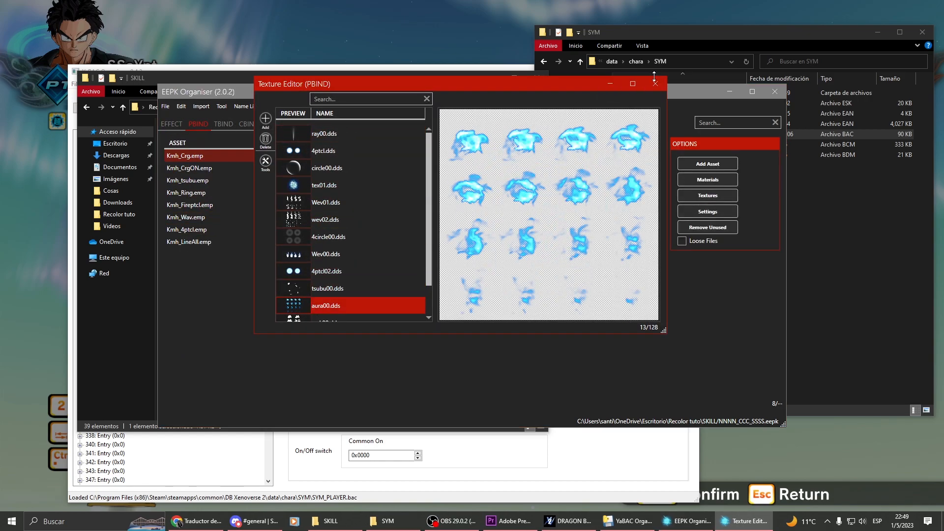
Step: Apply an orange hue of about 22.27 to the TBIND beam trail effects
left_click(222, 124)
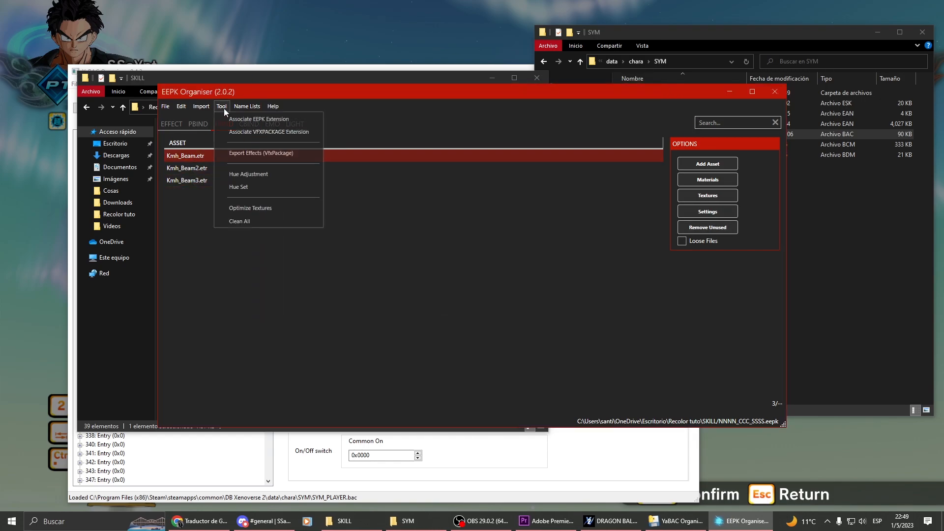
left_click(239, 187)
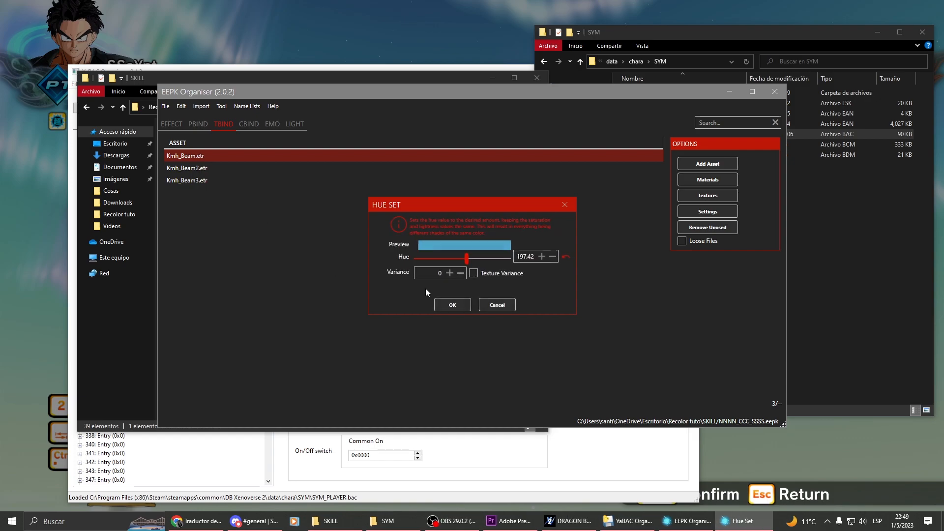
left_click_drag(467, 258, 422, 257)
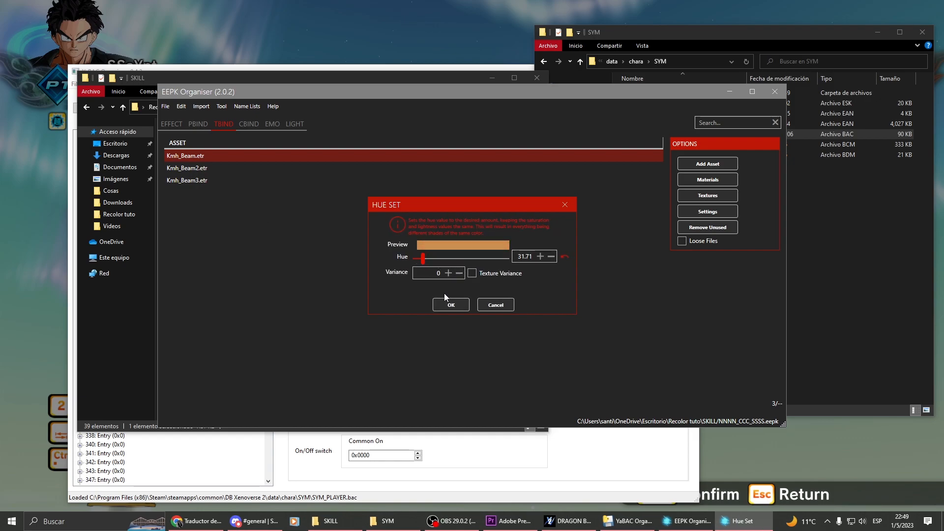
left_click(220, 107)
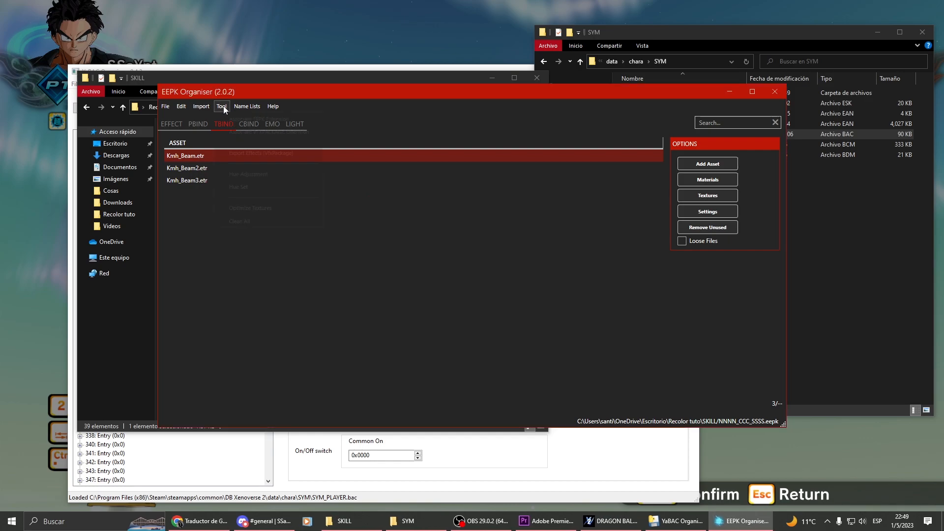
left_click(248, 174)
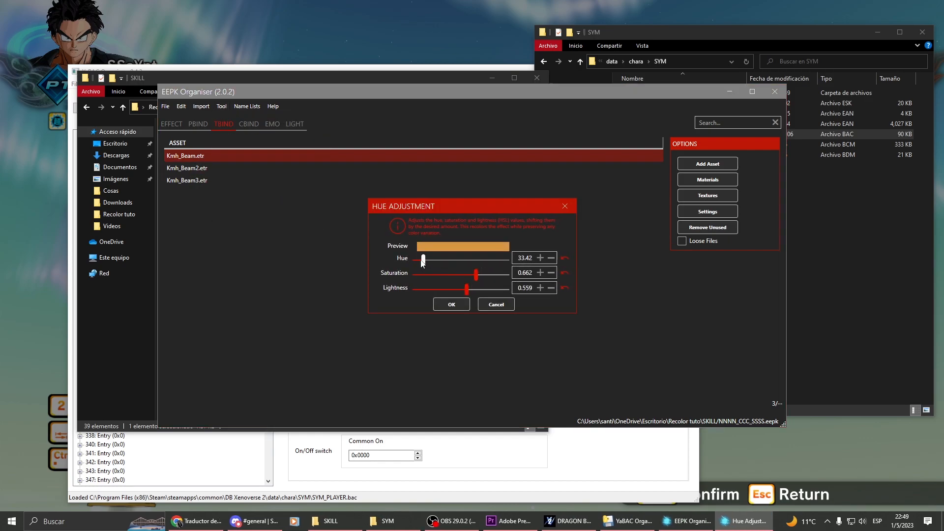
left_click_drag(467, 289, 454, 289)
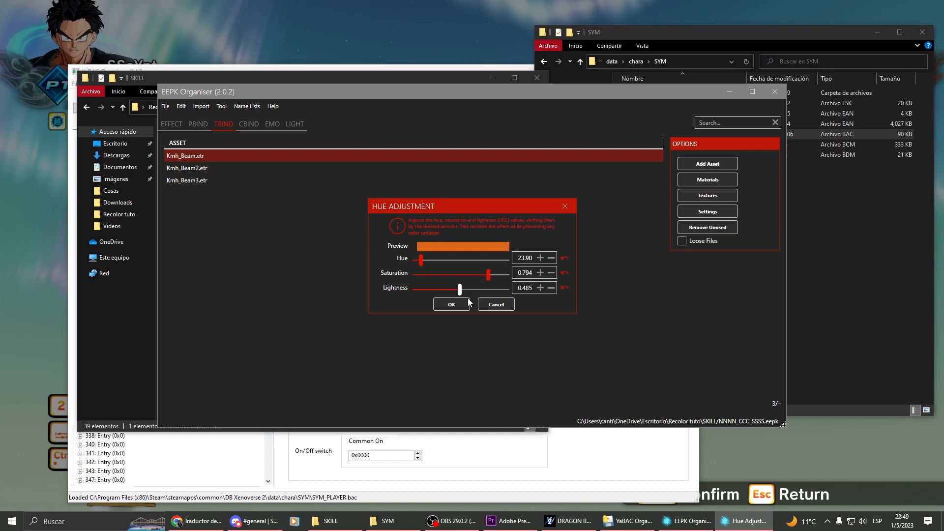
left_click(451, 304)
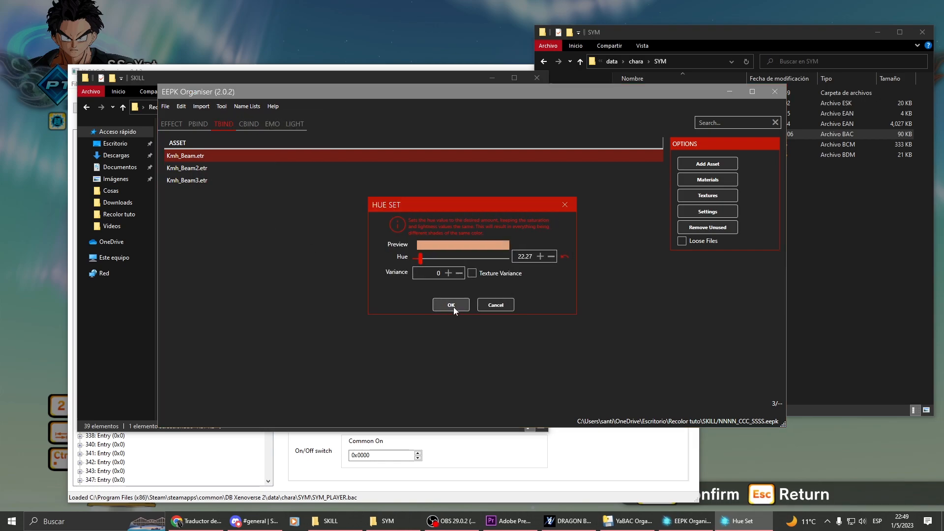
left_click(451, 305)
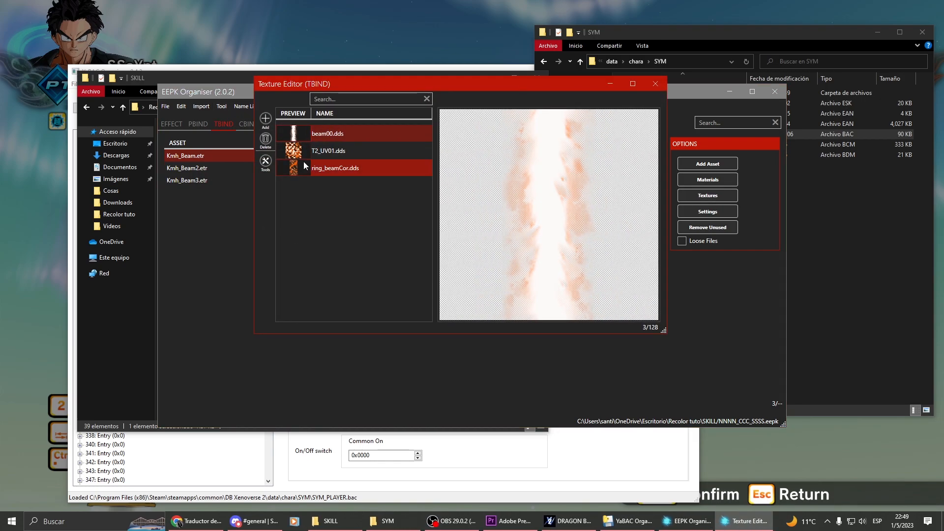
Step: Apply an orange hue of 24.49 to the PBIND particle effects
left_click(328, 133)
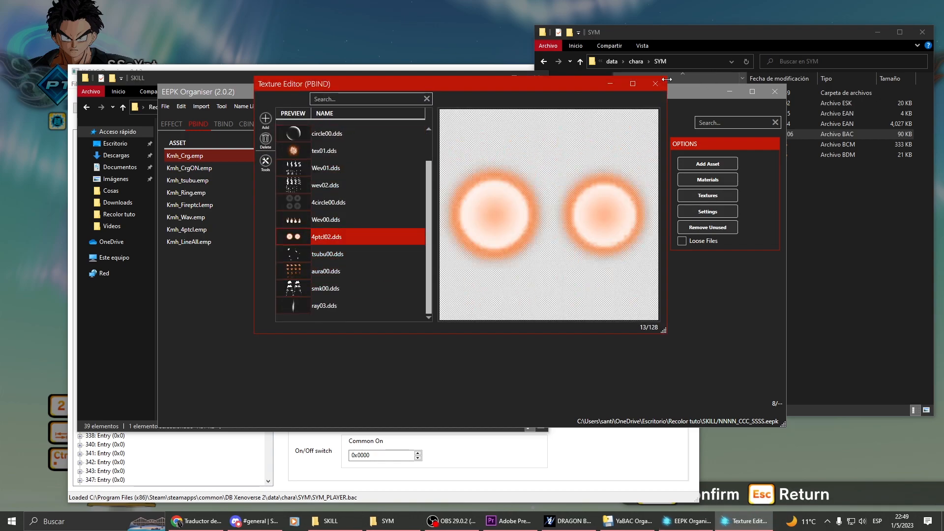
left_click(222, 106)
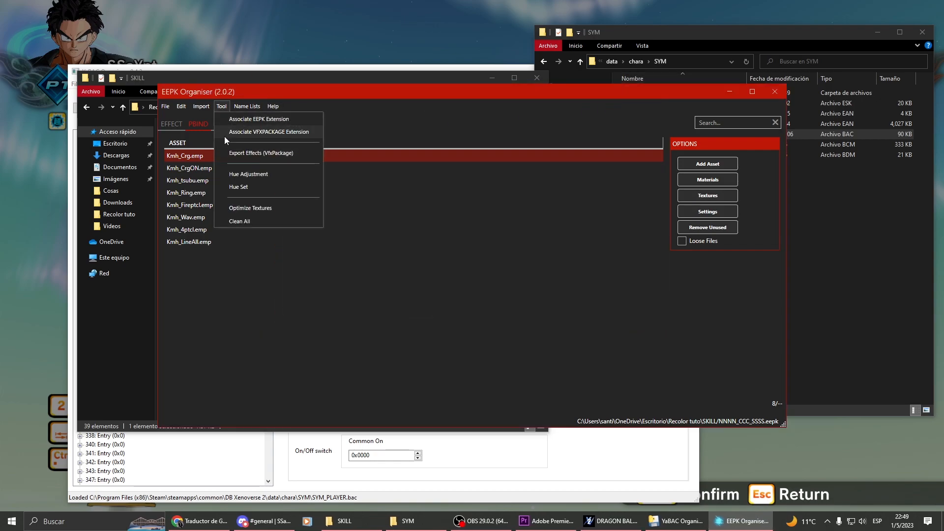
left_click(238, 187)
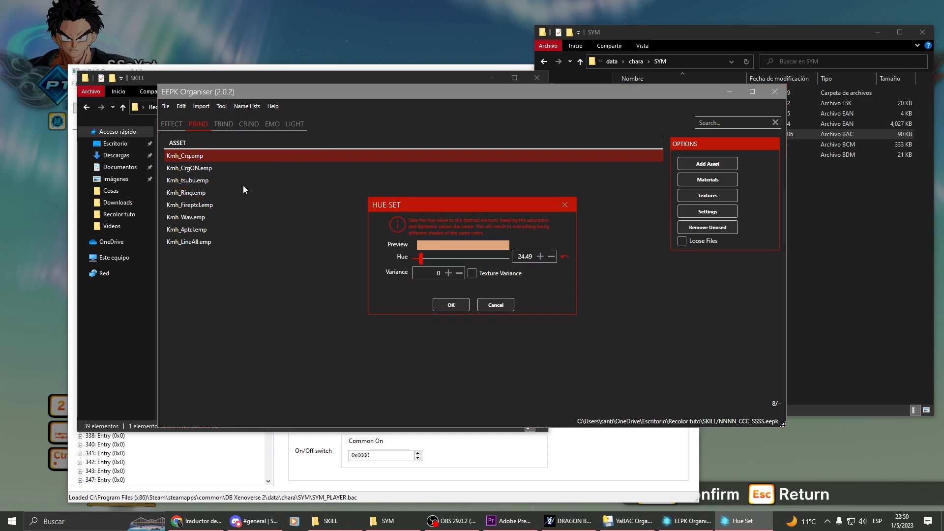
left_click(565, 205)
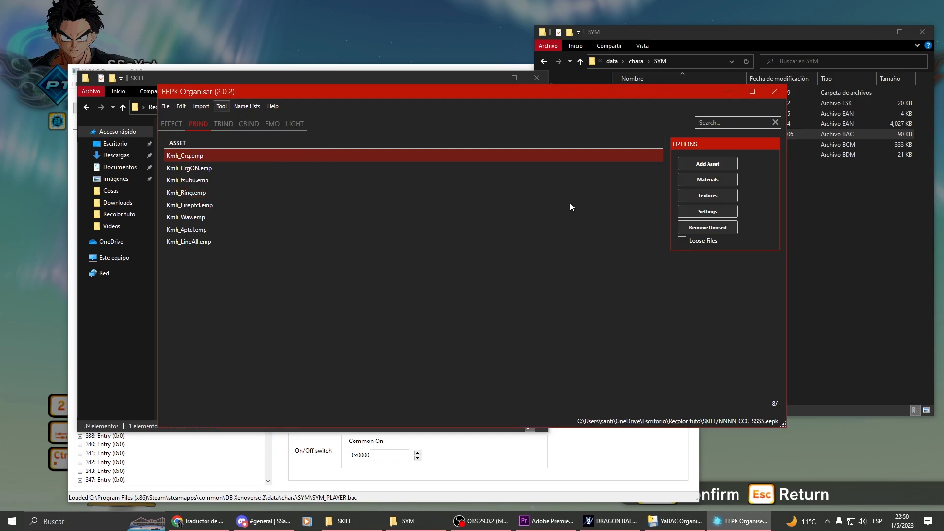
Step: Check the EMO model effects' hue adjustment and close it unchanged
left_click(271, 124)
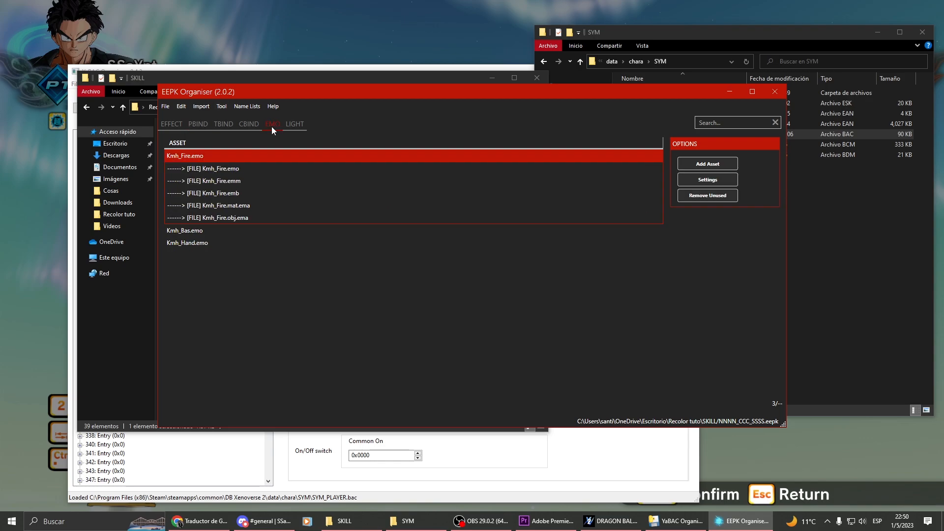
left_click(221, 106)
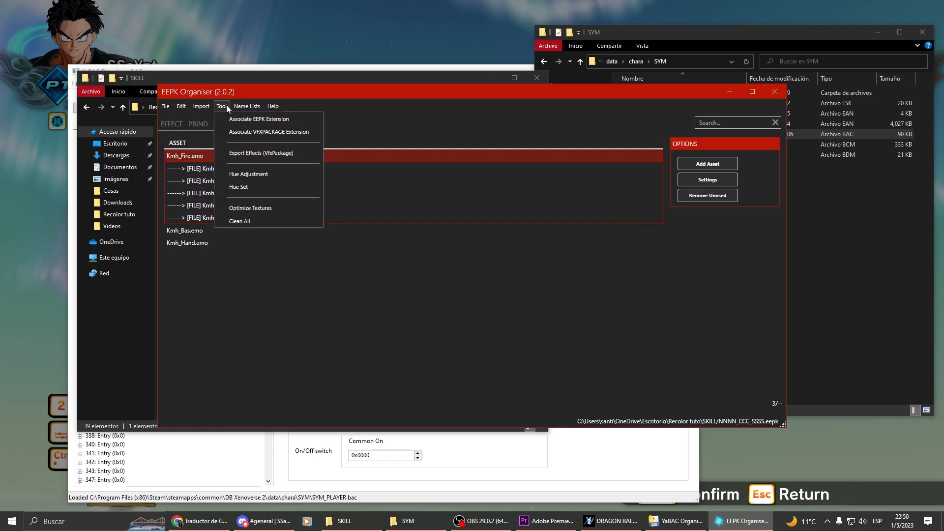
left_click(247, 175)
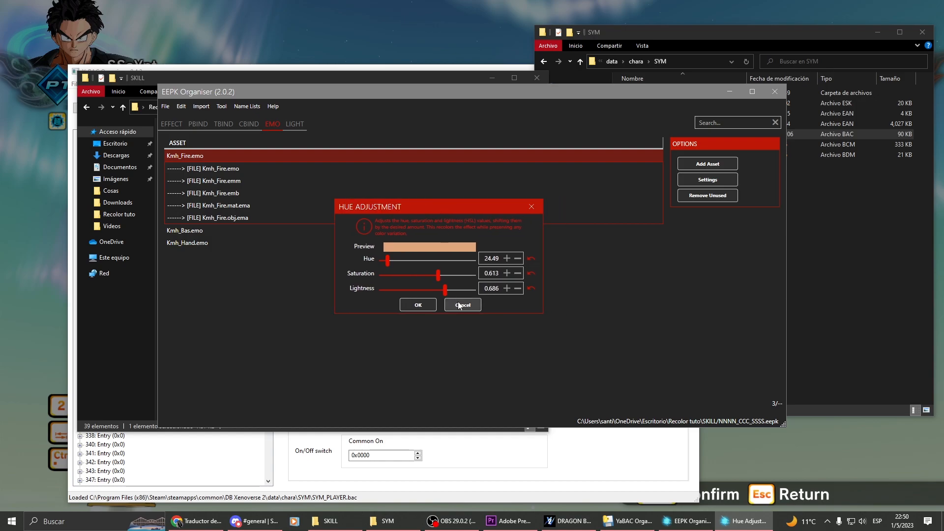
left_click(462, 305)
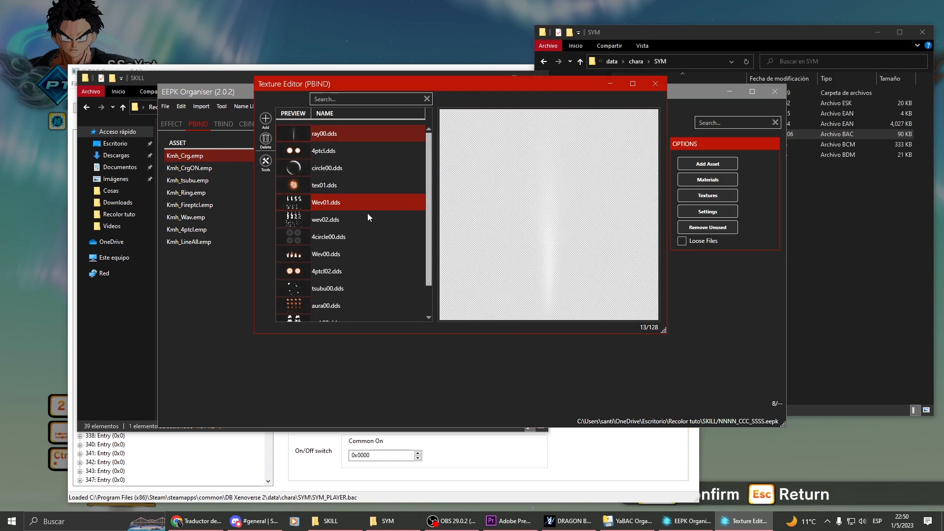
Step: Preview the wev02.dds particle texture, then review the LIGHT effect assets
left_click(325, 219)
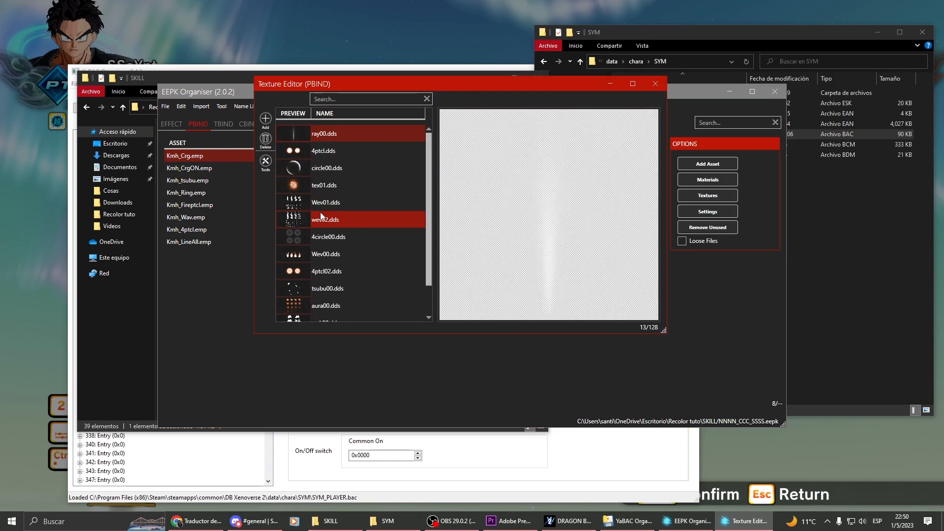
left_click(654, 84)
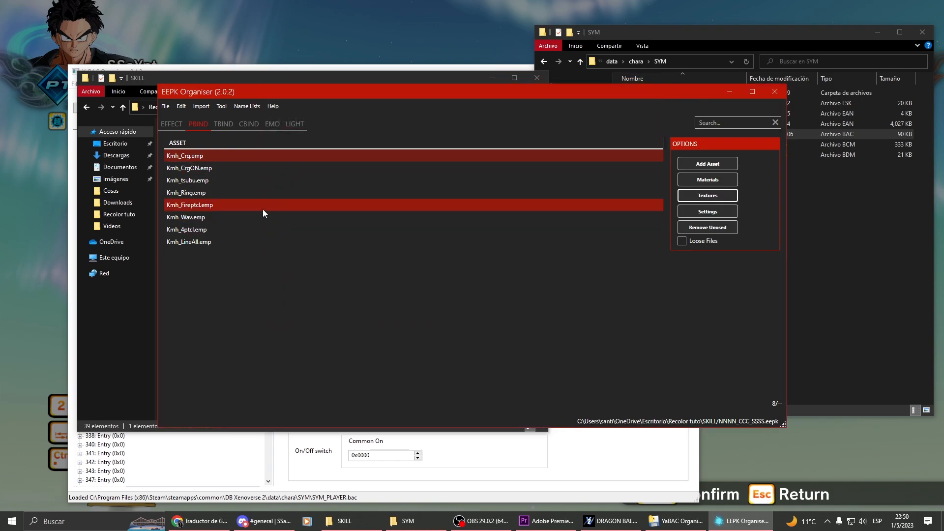
left_click(295, 124)
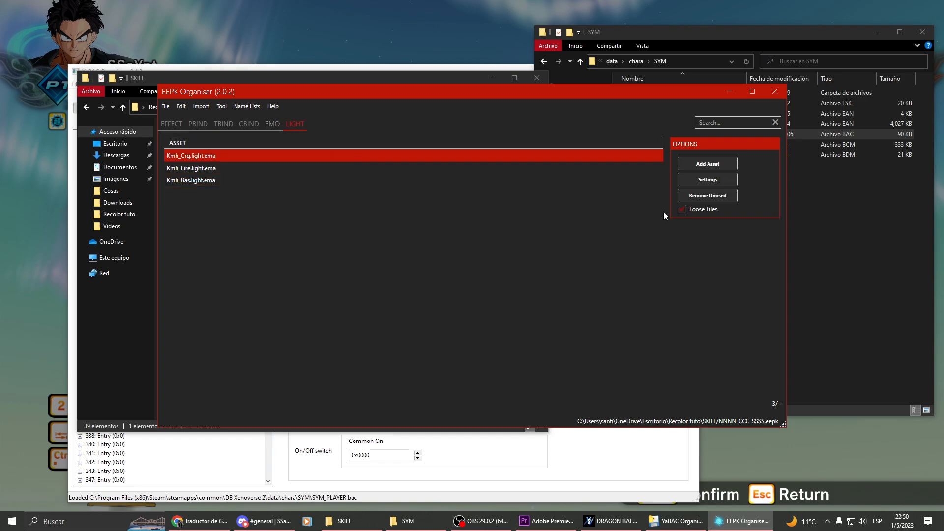
left_click(165, 107)
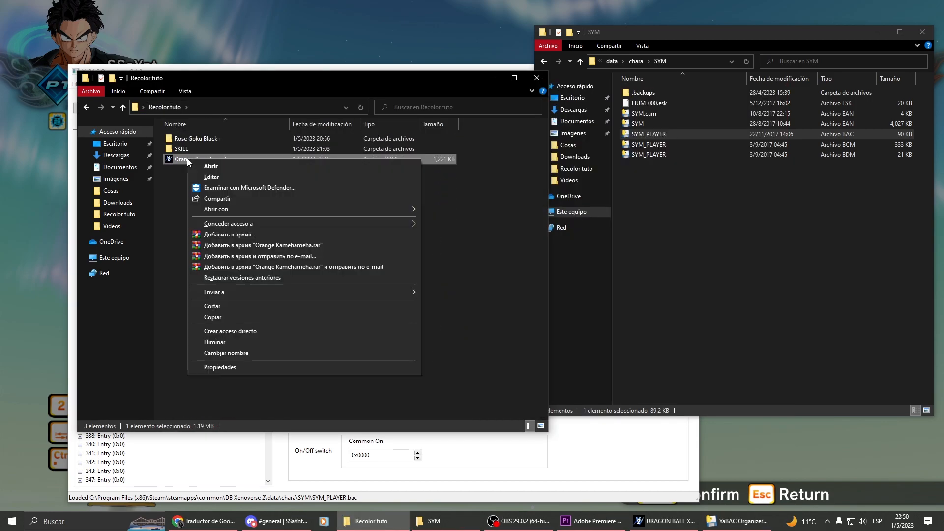
Step: Repack Orange Kamehameha.x2m and open the game's DB Xenoverse 2\data folder
left_click(211, 165)
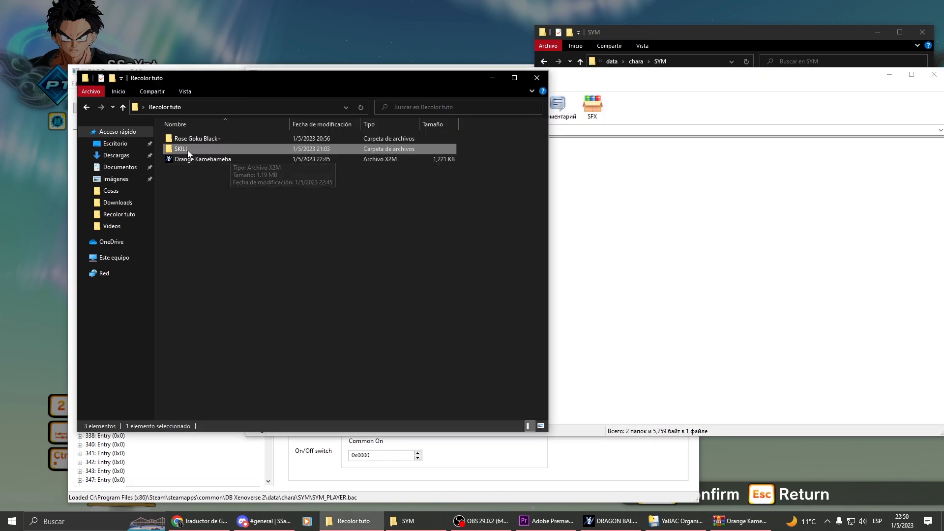
double_click(202, 159)
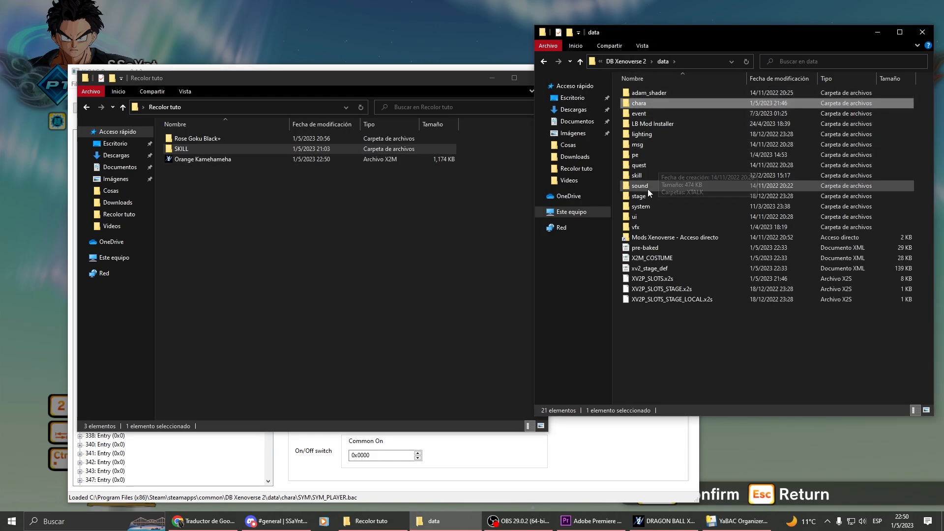
mouse_move(636, 175)
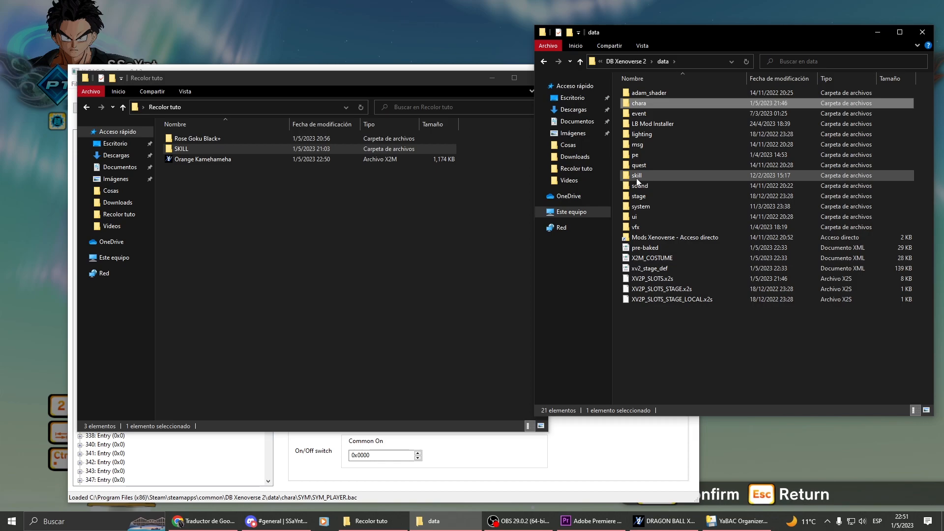
Step: Open data\skill\SPA, sort by Fecha de modificación, and select 1628_XYX_KAMB
left_click(636, 175)
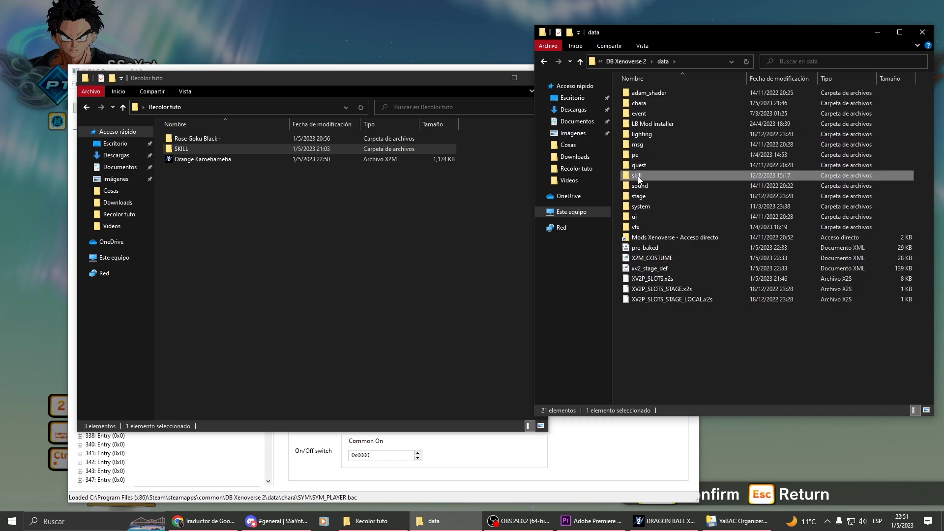
double_click(635, 175)
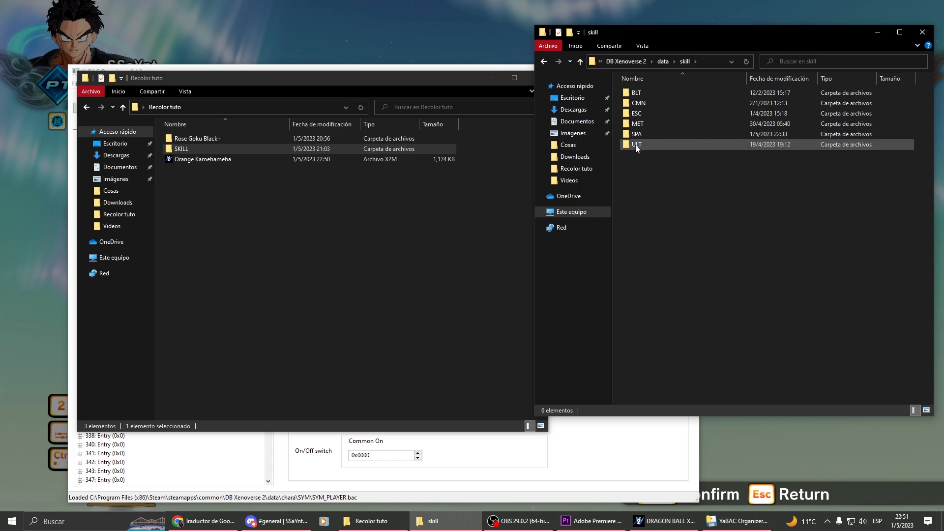
left_click(637, 123)
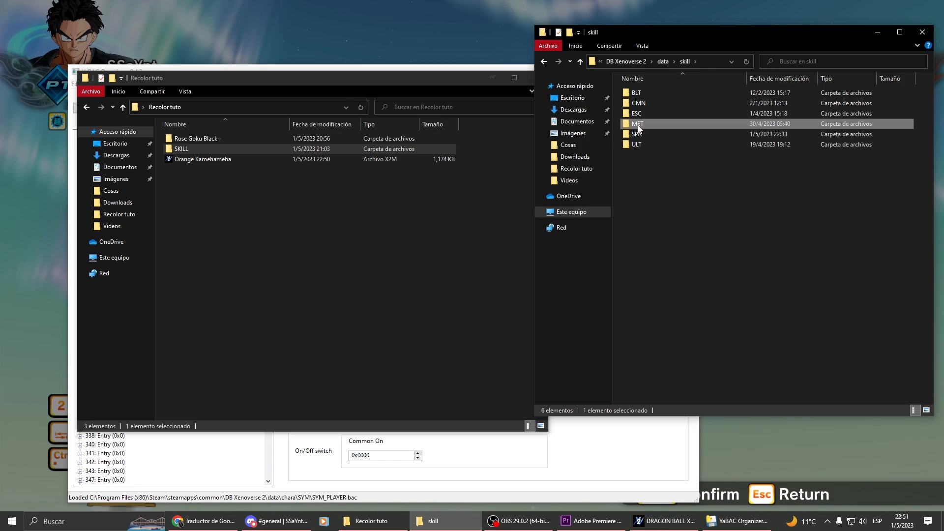
left_click(637, 134)
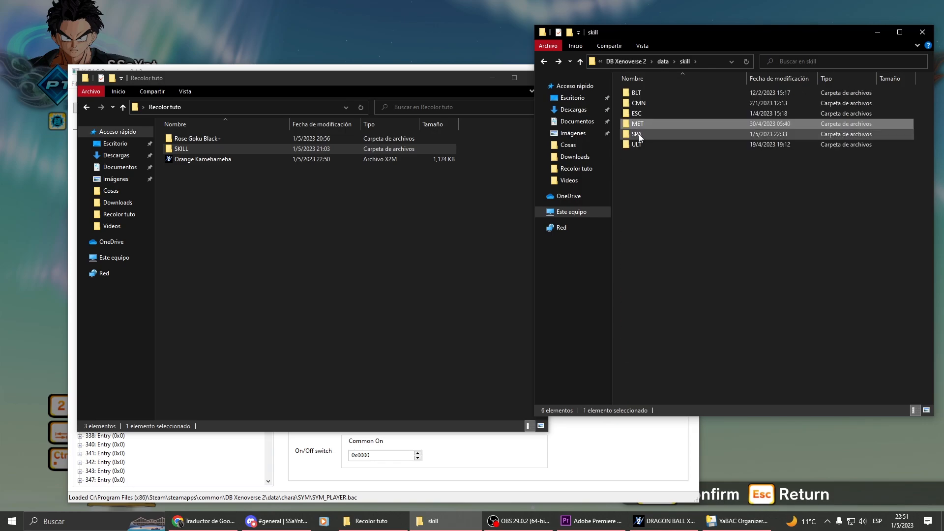
double_click(637, 134)
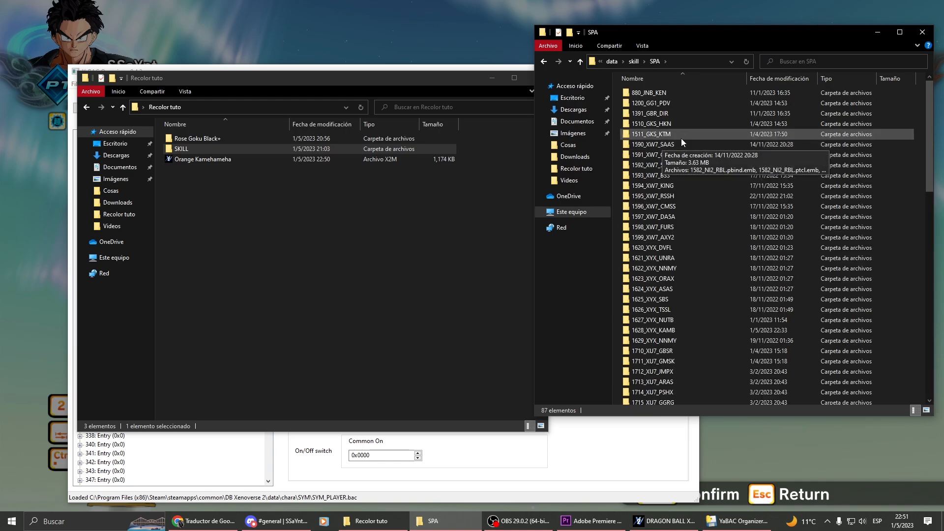
left_click(778, 79)
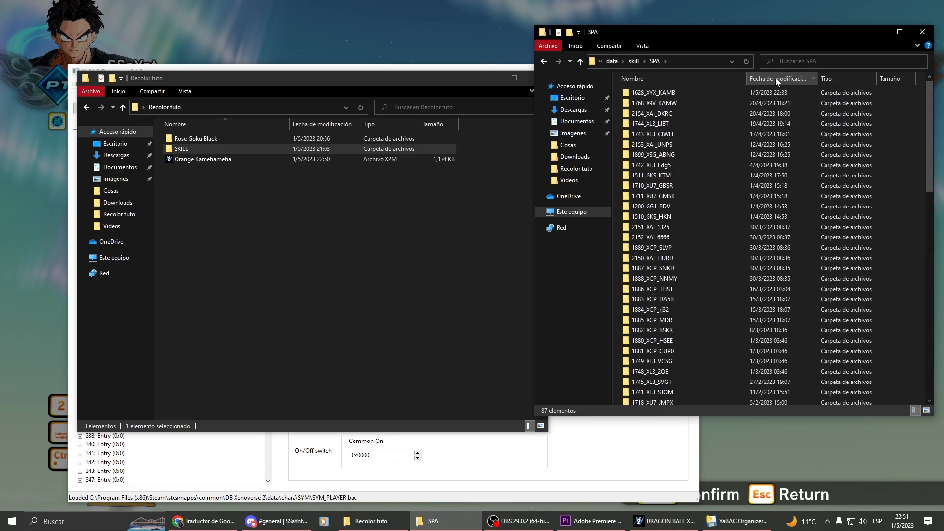
left_click(653, 92)
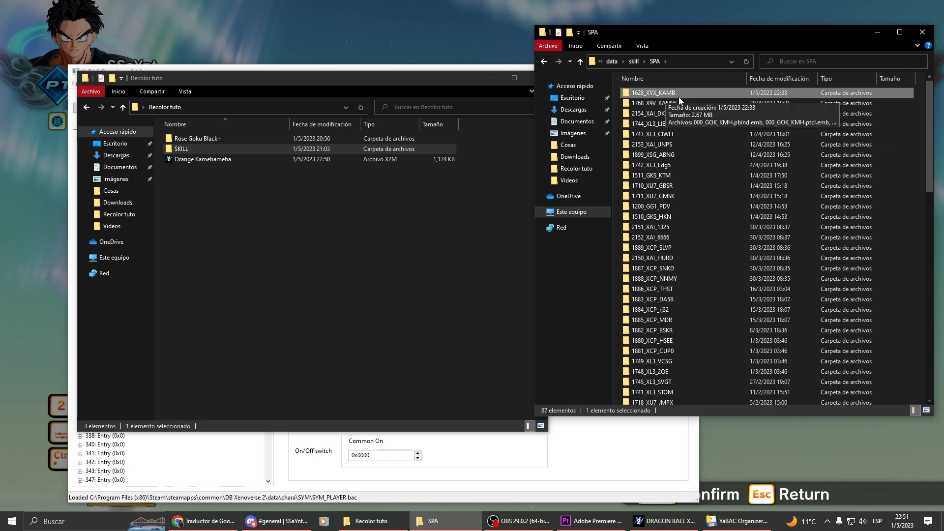
mouse_move(679, 102)
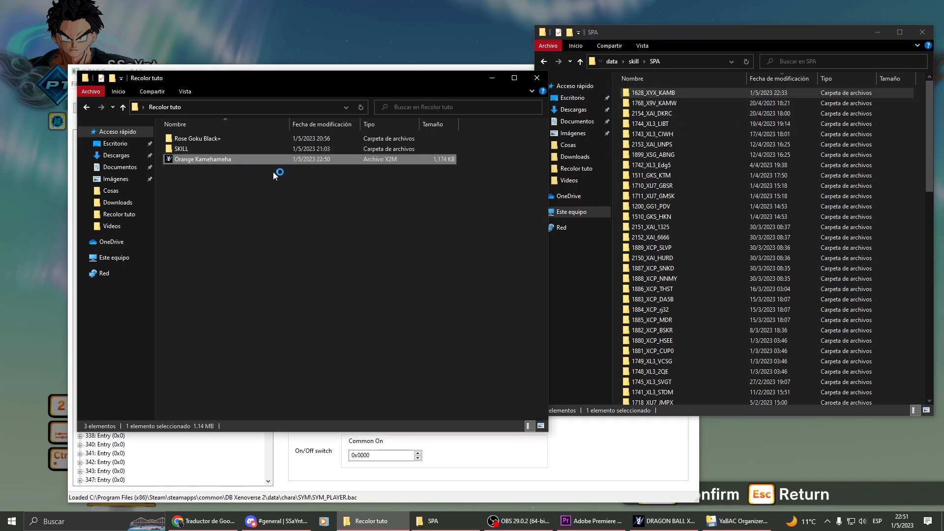
Step: Install Orange Kamehameha.x2m, inspect 1628_XYX_KAMB, then open the new 1628_XYX_KAMG folder
double_click(202, 159)
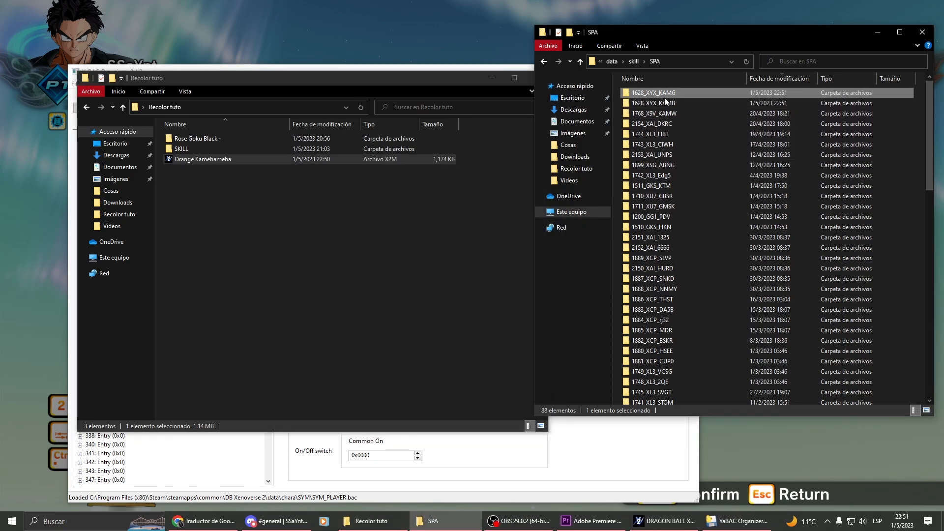
mouse_move(653, 102)
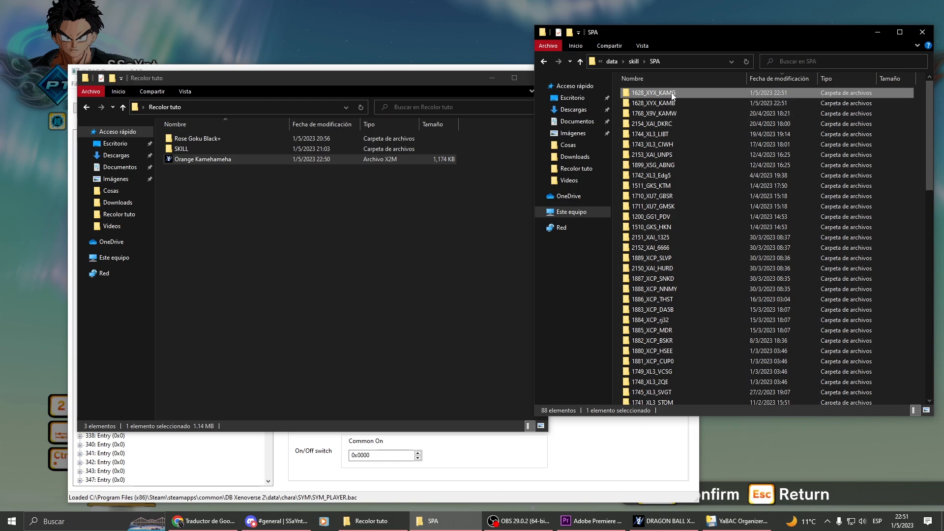
mouse_move(662, 93)
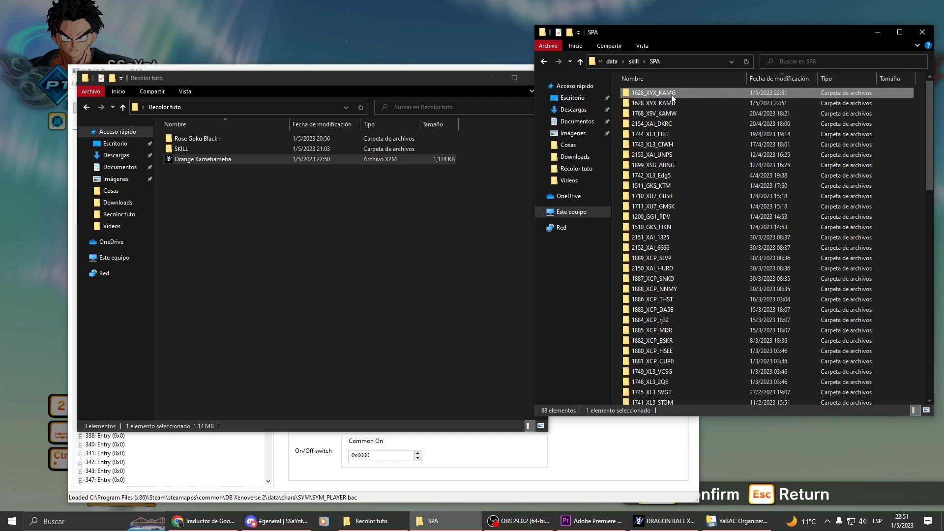
mouse_move(654, 92)
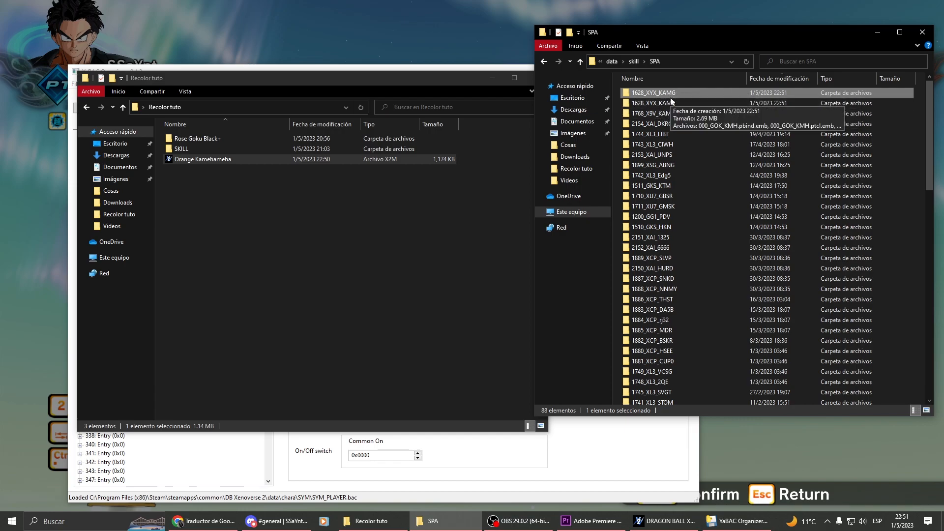
mouse_move(663, 102)
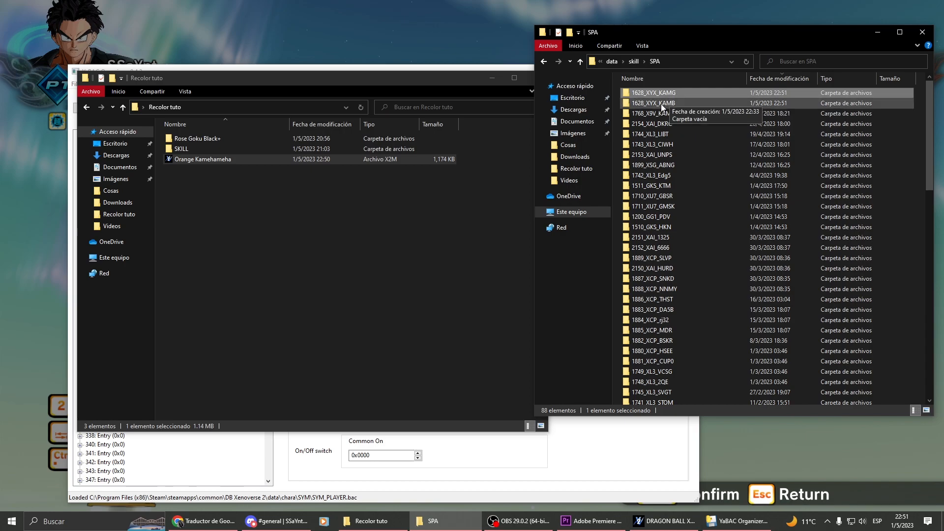
double_click(651, 103)
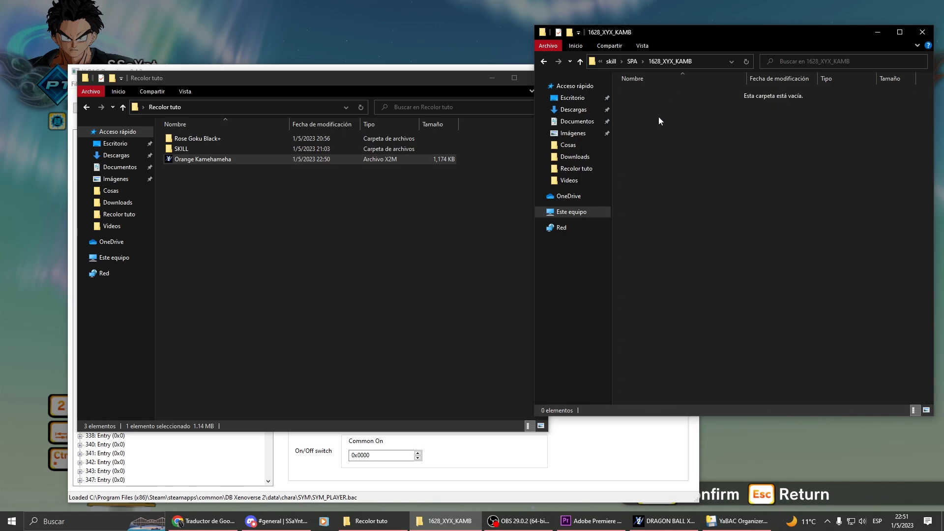
left_click(632, 61)
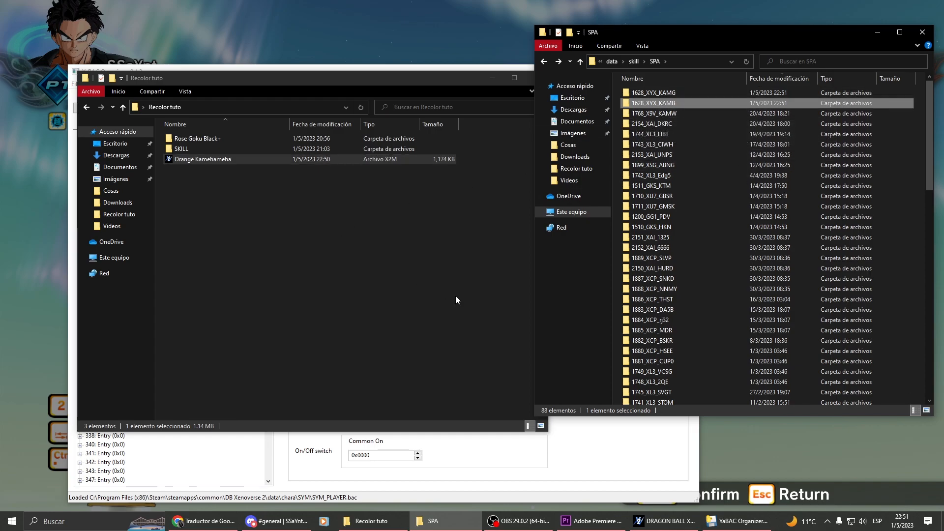
mouse_move(694, 195)
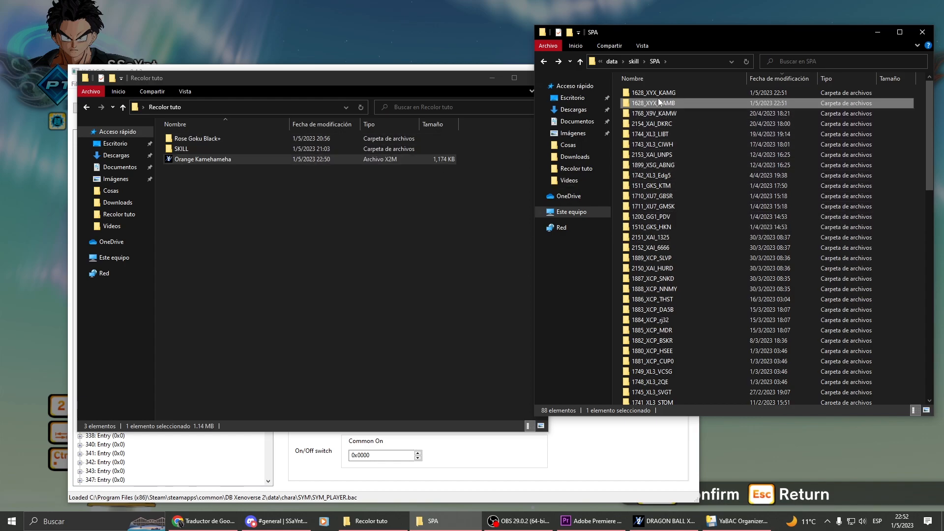
double_click(654, 102)
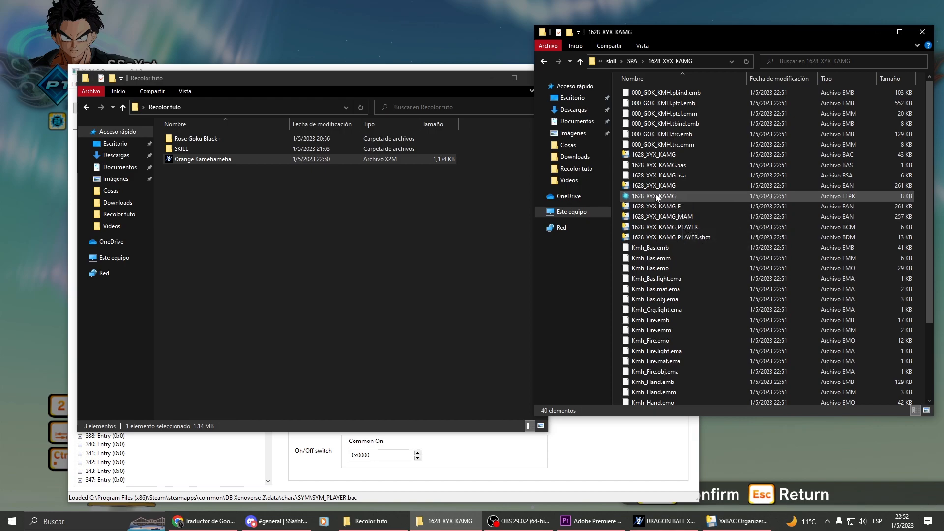
left_click(653, 196)
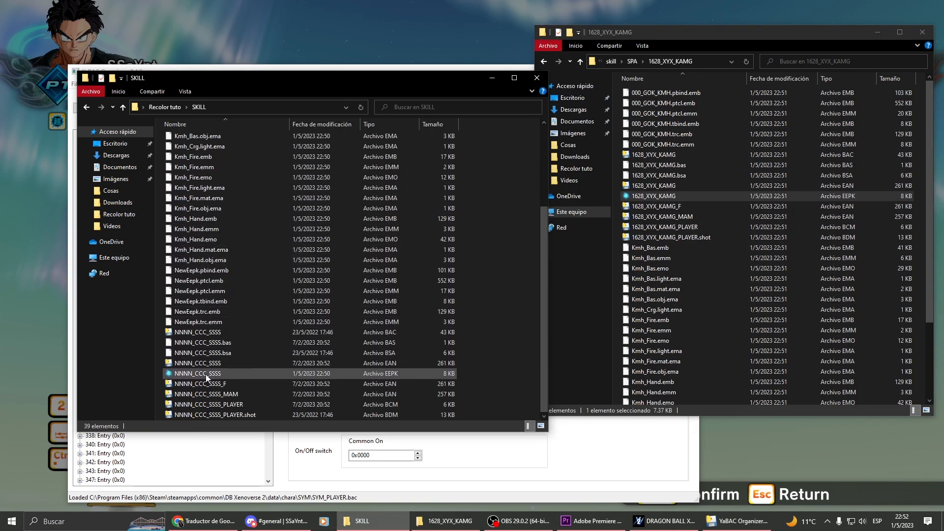
mouse_move(204, 376)
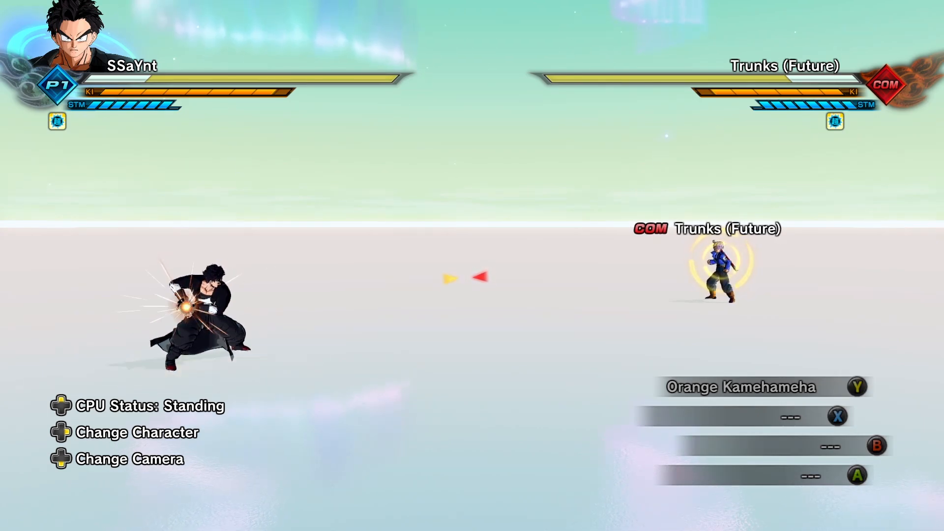
Step: Fire Orange Kamehameha at Future Trunks in training, then pause the match
key("Y")
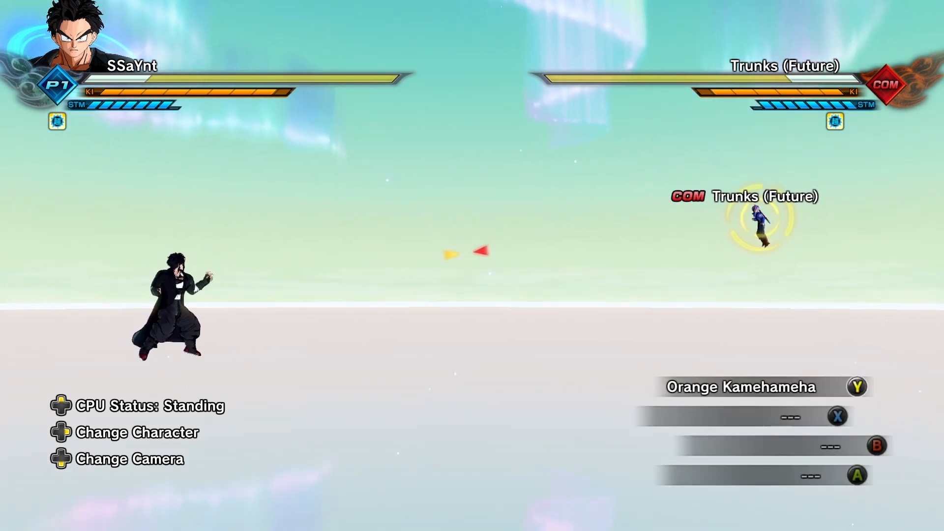
key("Y")
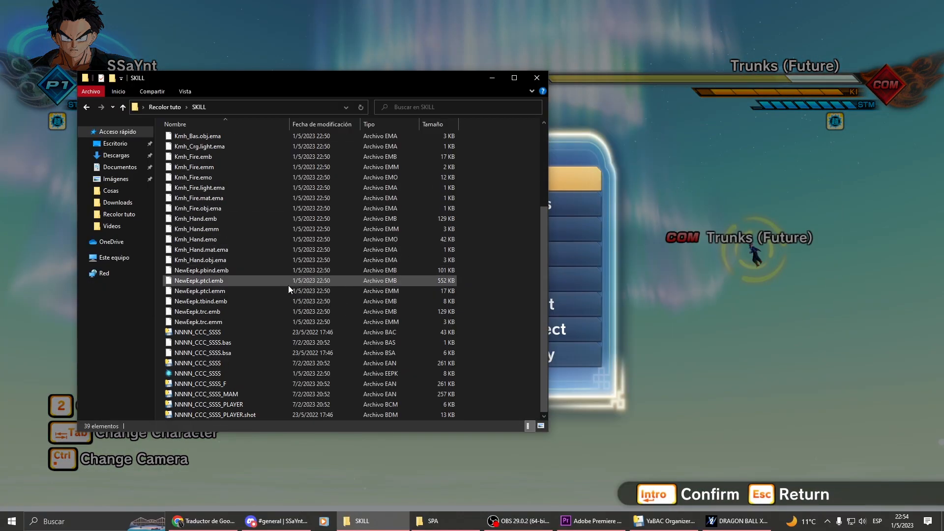
mouse_move(289, 289)
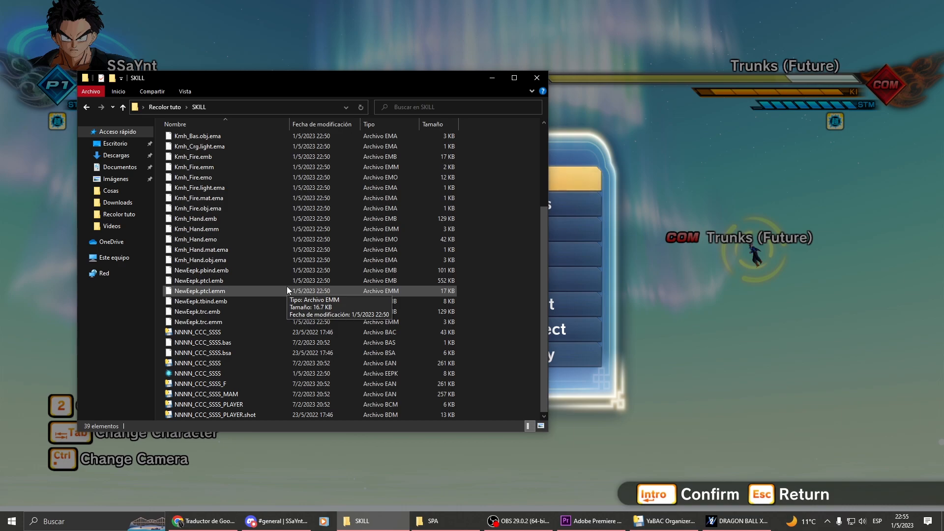
Step: Try opening NNNN_CCC_SSSS.bsa and browse for more apps to open it with
left_click(217, 353)
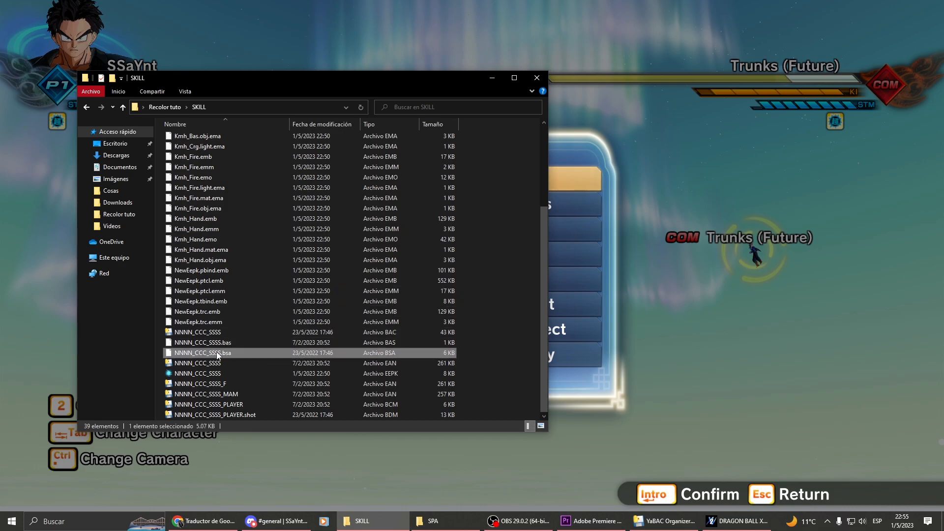
double_click(202, 353)
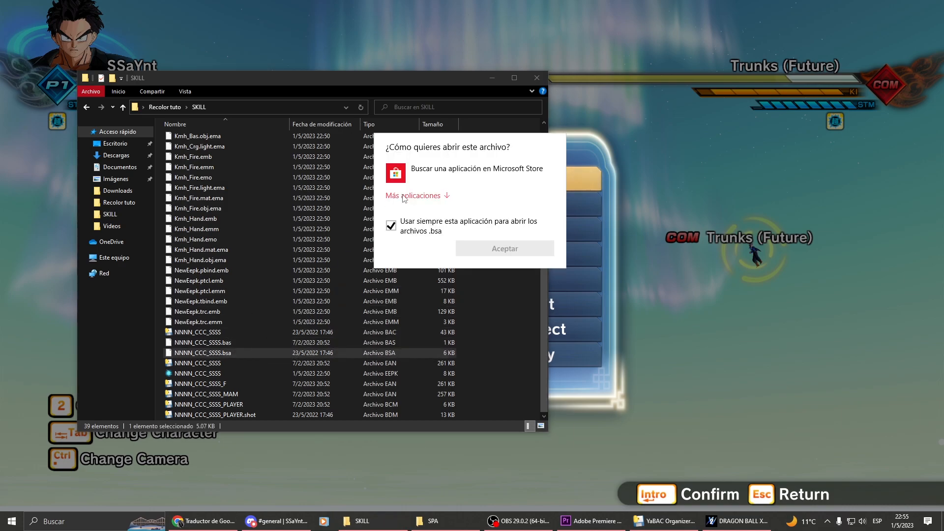
left_click(413, 195)
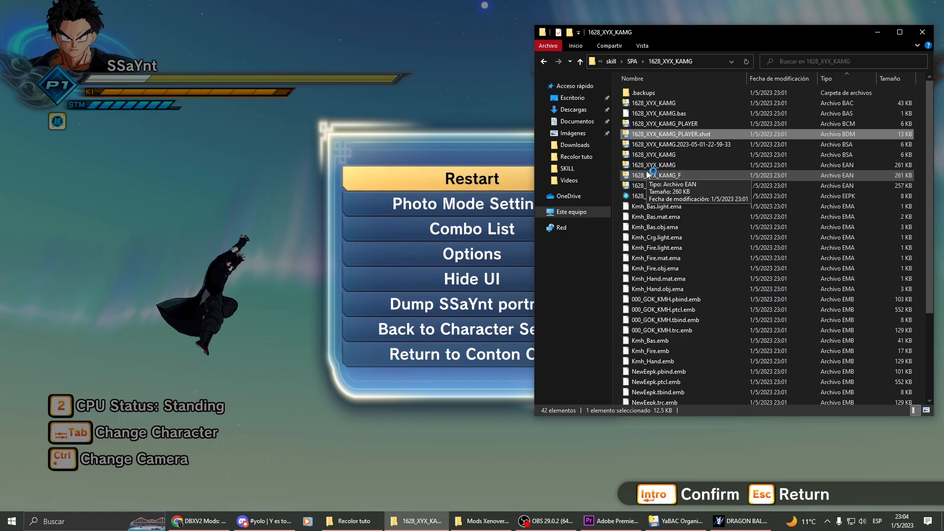
Step: Load 1628_XYX_KAMG_PLAYER.shot.bdm and inspect hit effects of entries 0, 1, 5 and 8
double_click(671, 133)
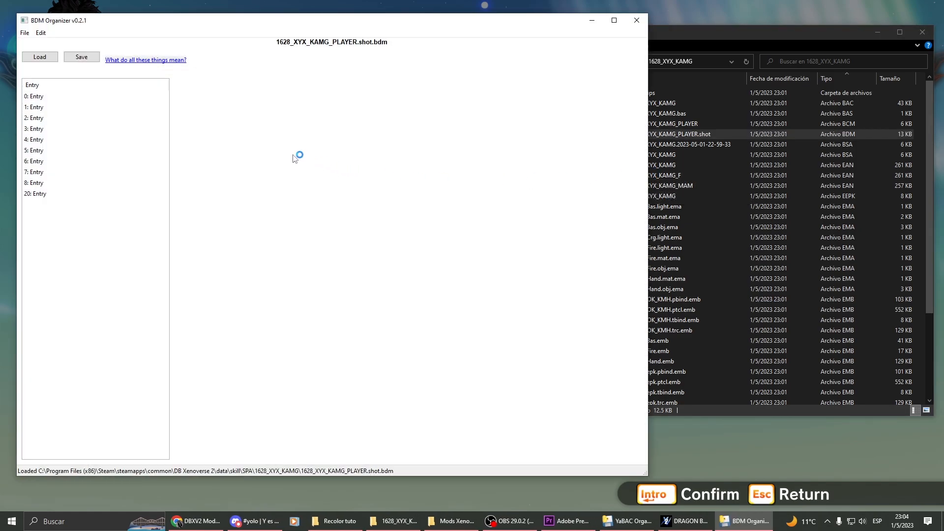
mouse_move(360, 25)
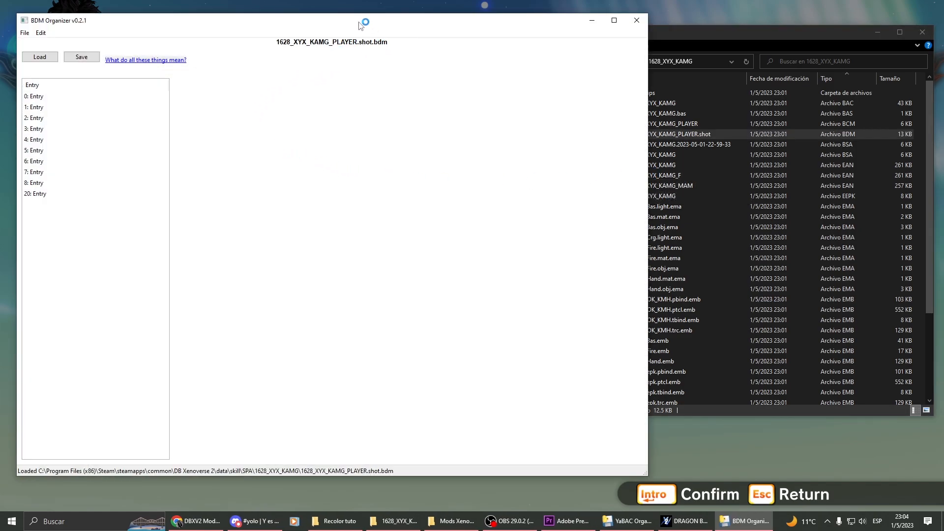
left_click_drag(359, 25, 372, 26)
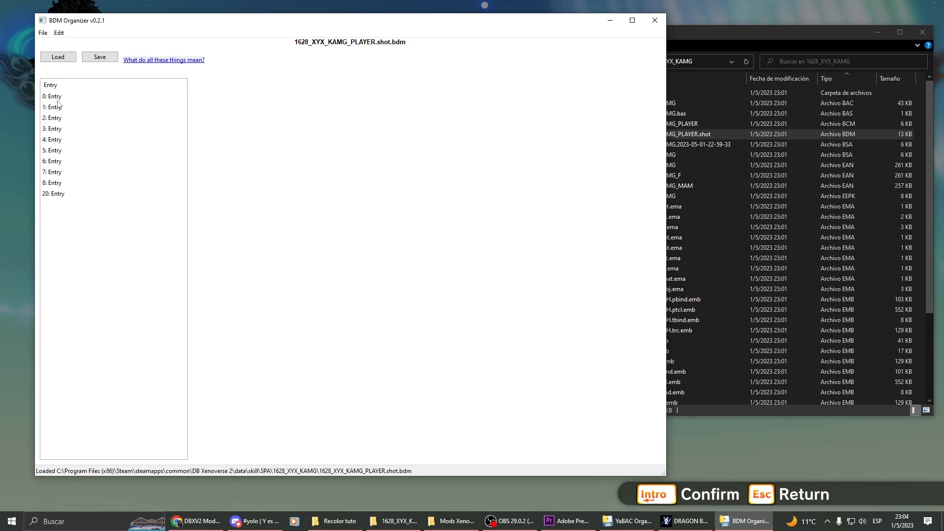
left_click(53, 96)
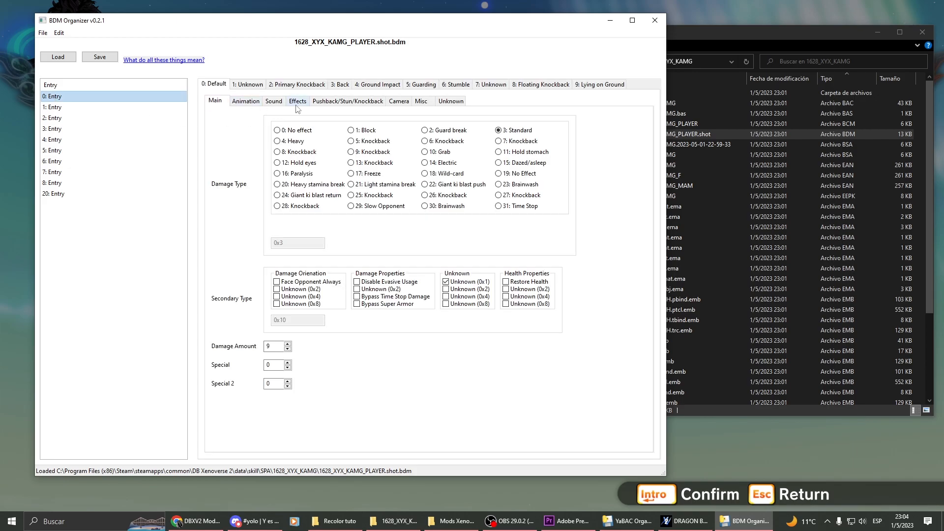
left_click(298, 100)
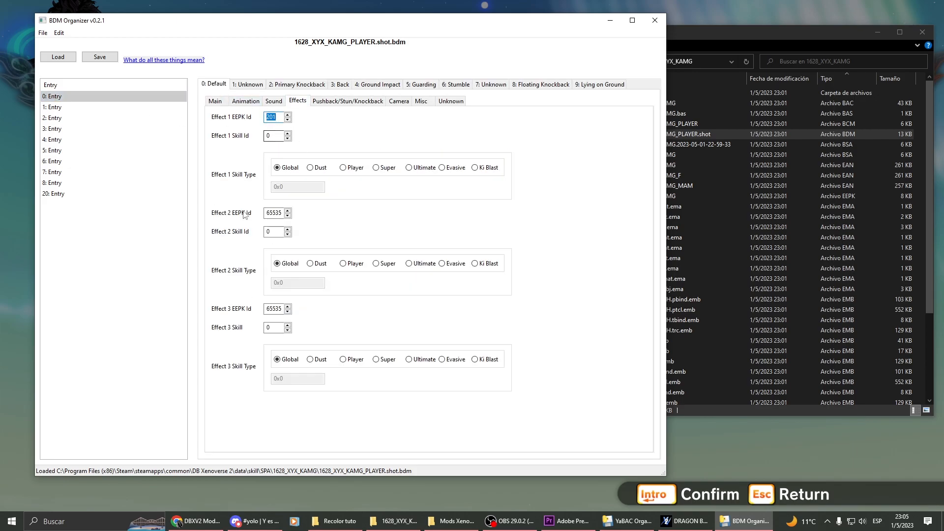
left_click(52, 107)
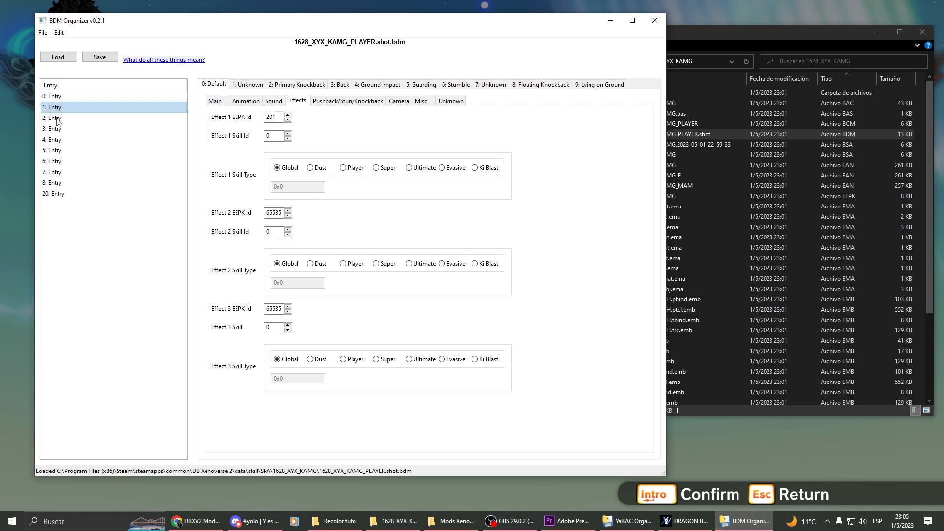
left_click(53, 150)
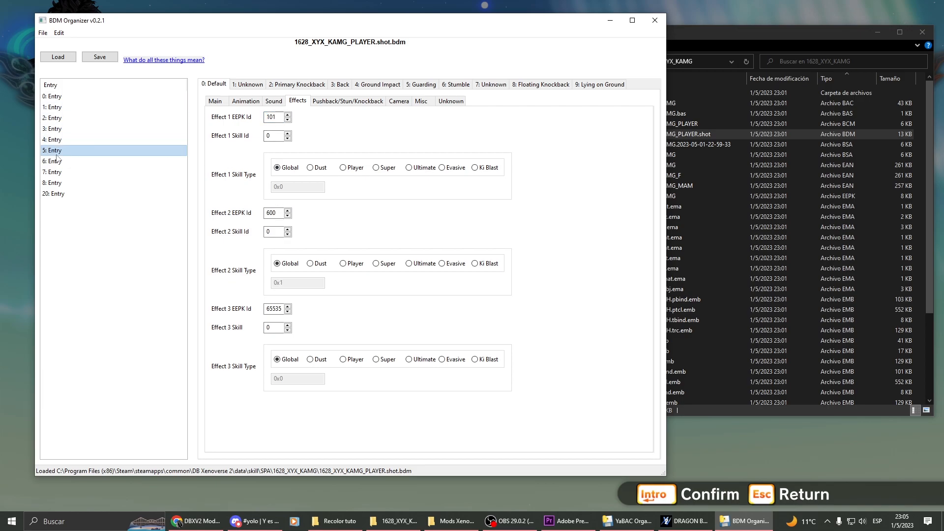
left_click(53, 182)
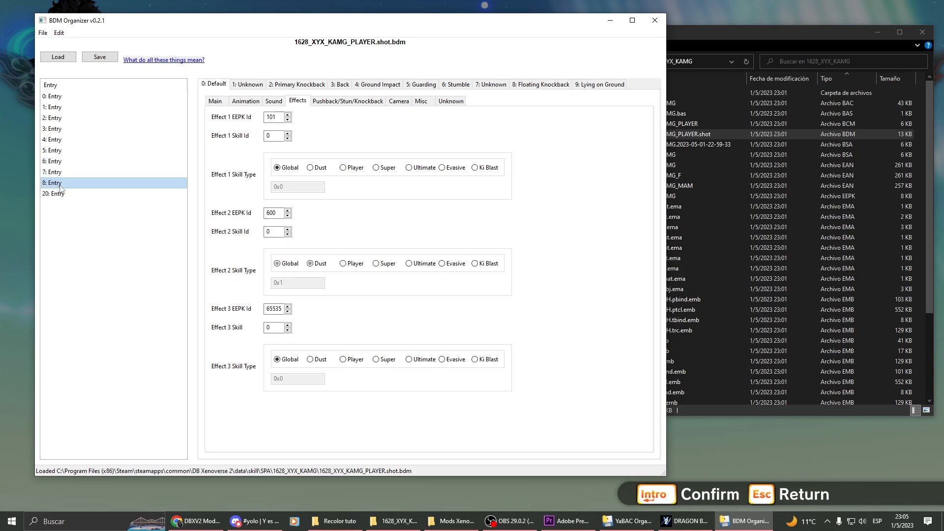
left_click(53, 96)
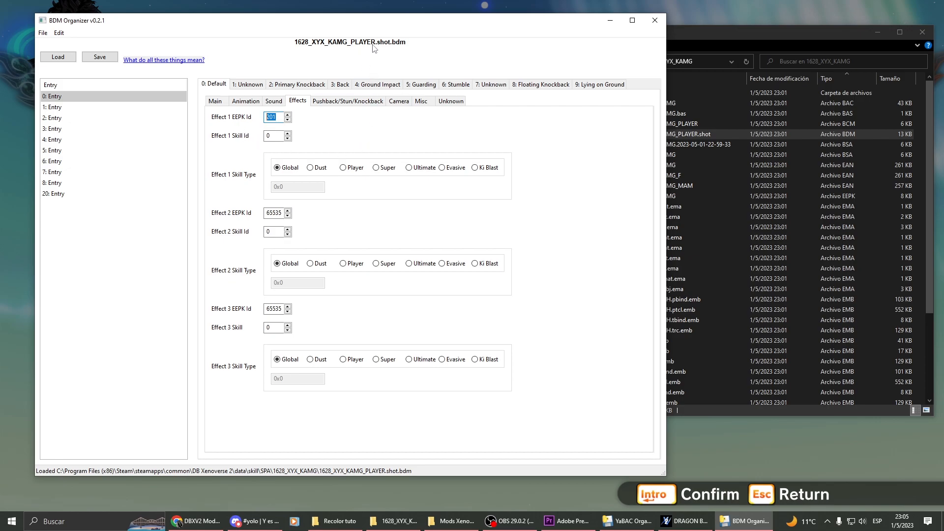
mouse_move(388, 49)
type("65535")
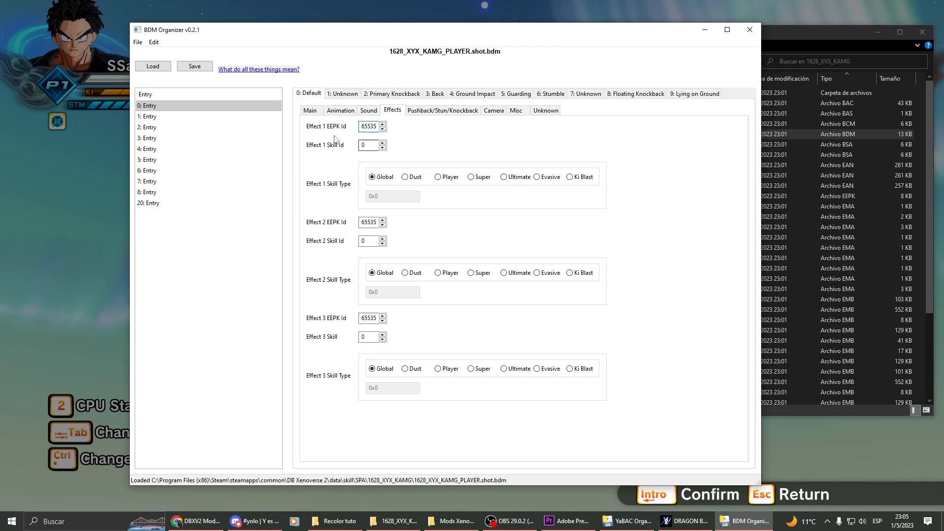
Step: Set entry 0's Unknown, Knockback, Ground Impact, Guarding and Lying reaction effect IDs to 65535
left_click(341, 93)
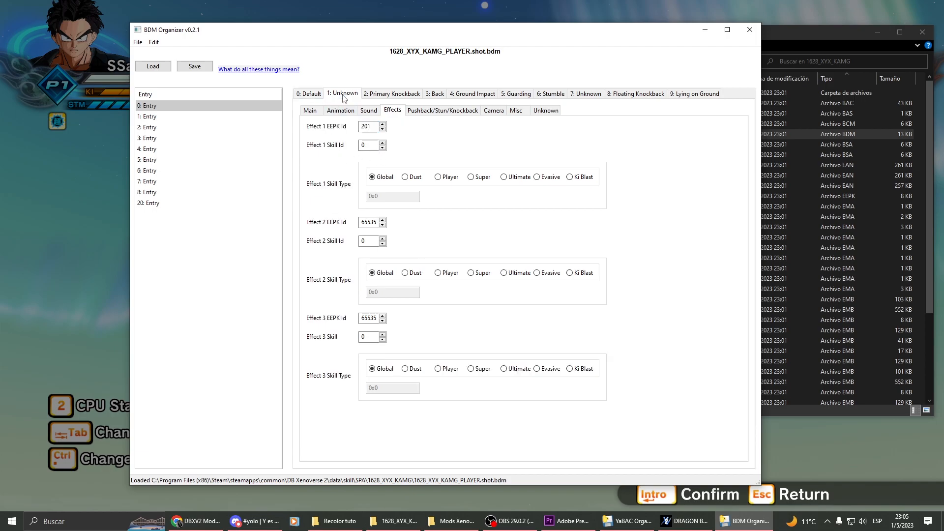
left_click(391, 94)
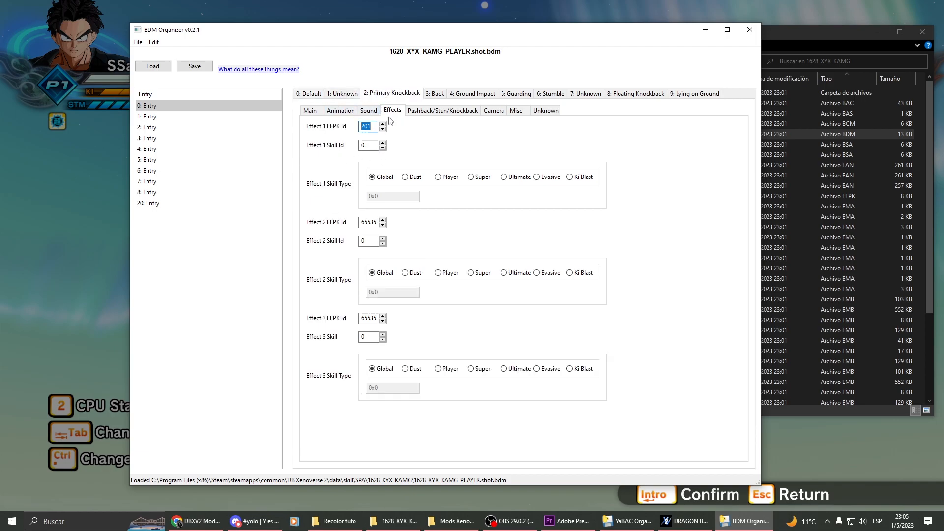
left_click(472, 94)
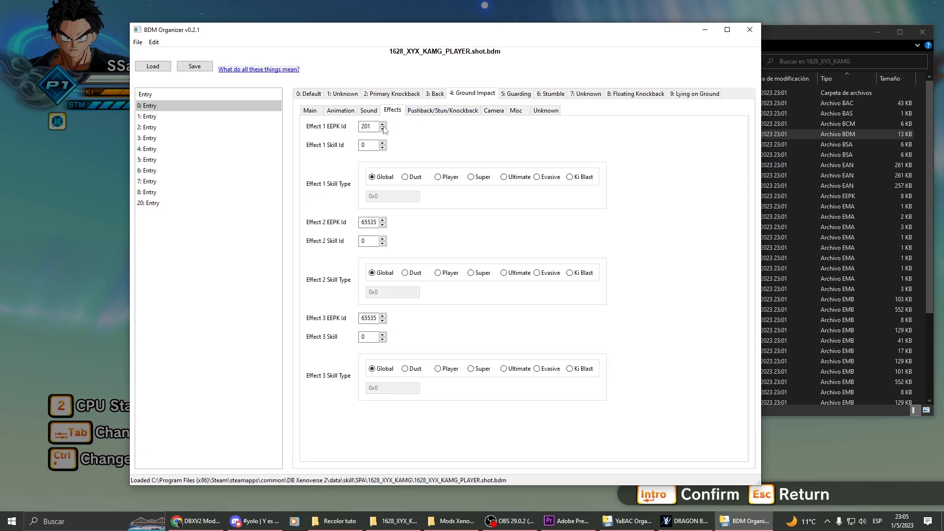
left_click(516, 94)
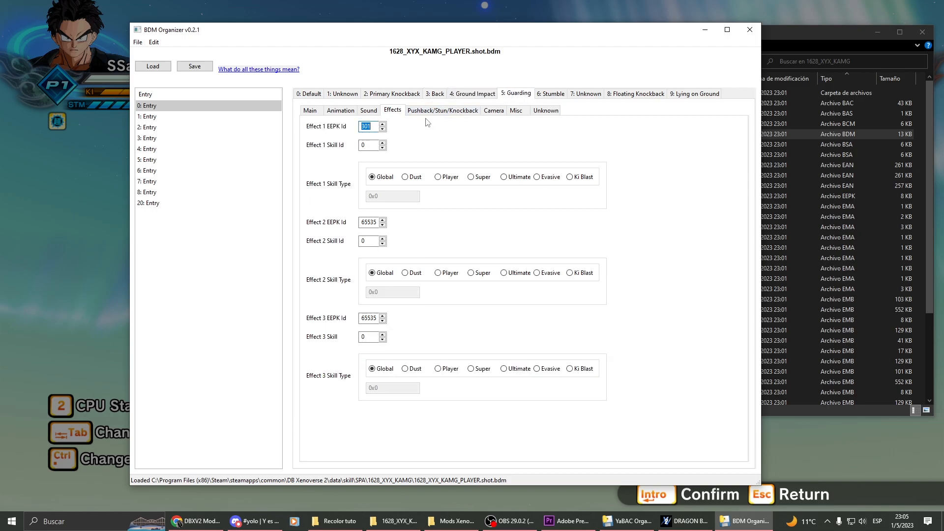
left_click(695, 93)
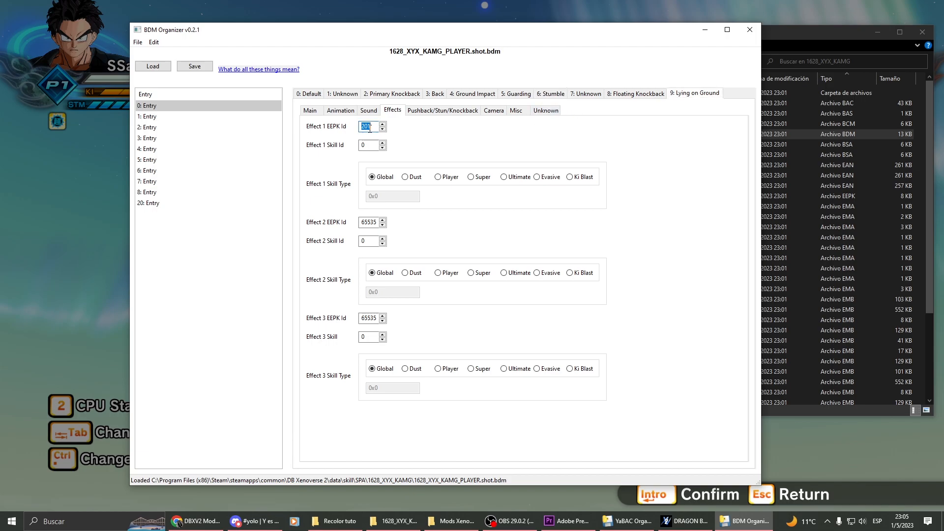
Step: Set entry 1's reaction effect IDs, from Floating Knockback to Default, to 65535
left_click(147, 117)
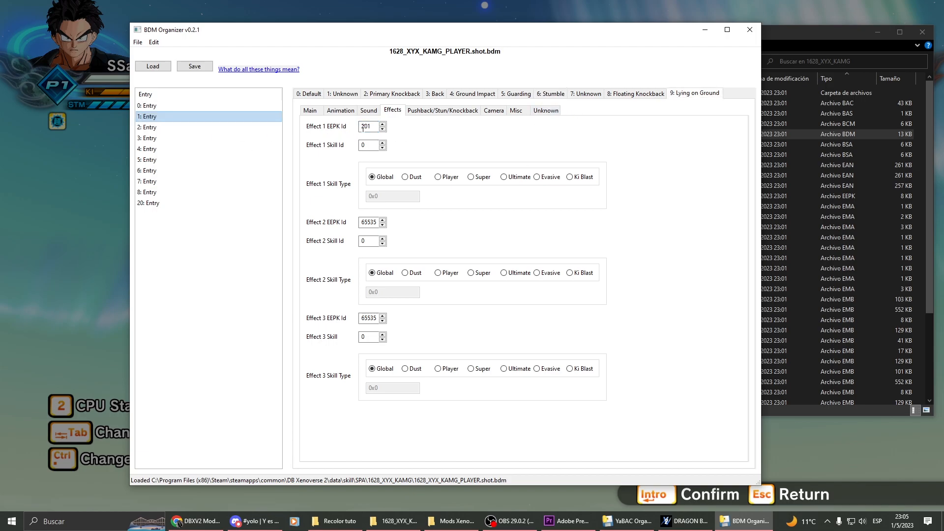
left_click(585, 93)
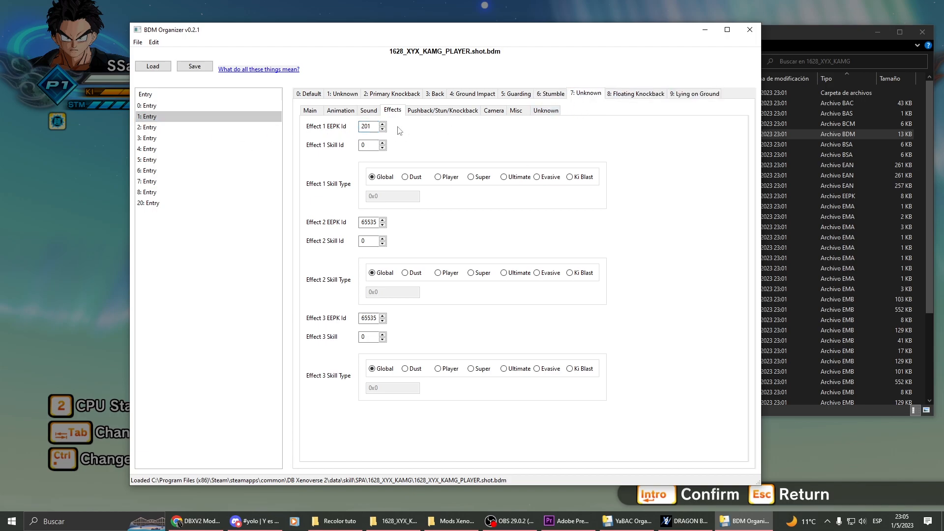
left_click(636, 93)
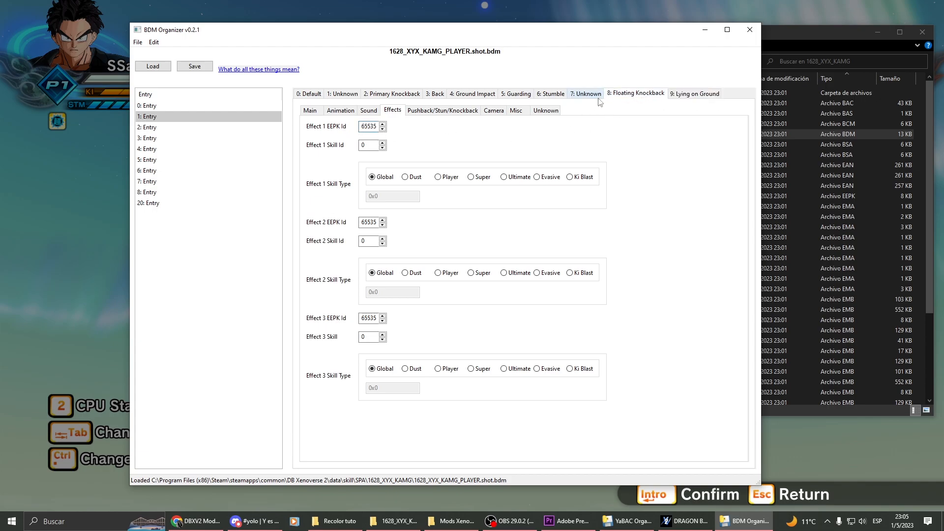
left_click(516, 94)
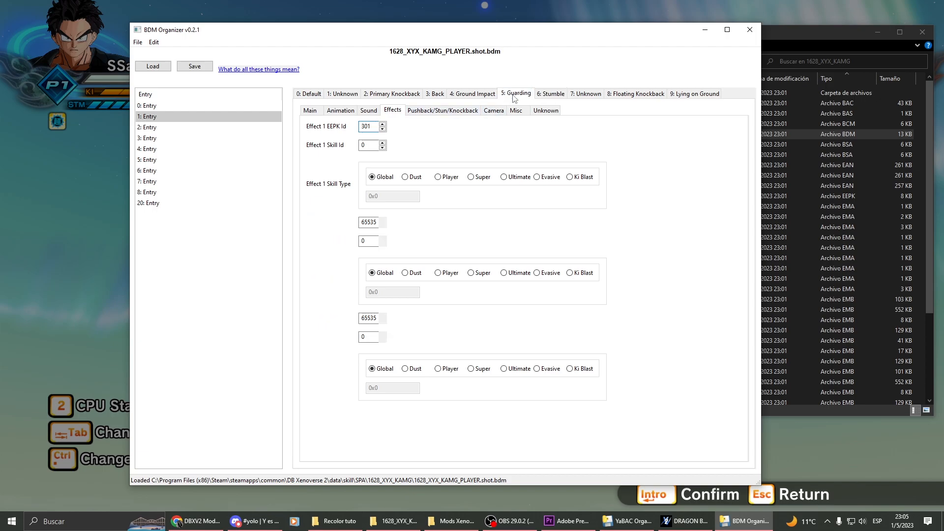
left_click(472, 93)
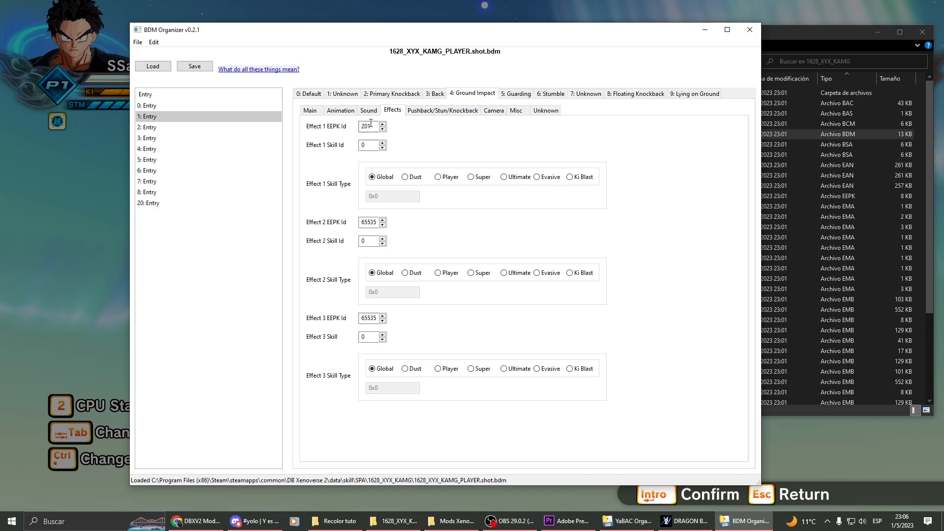
left_click(434, 94)
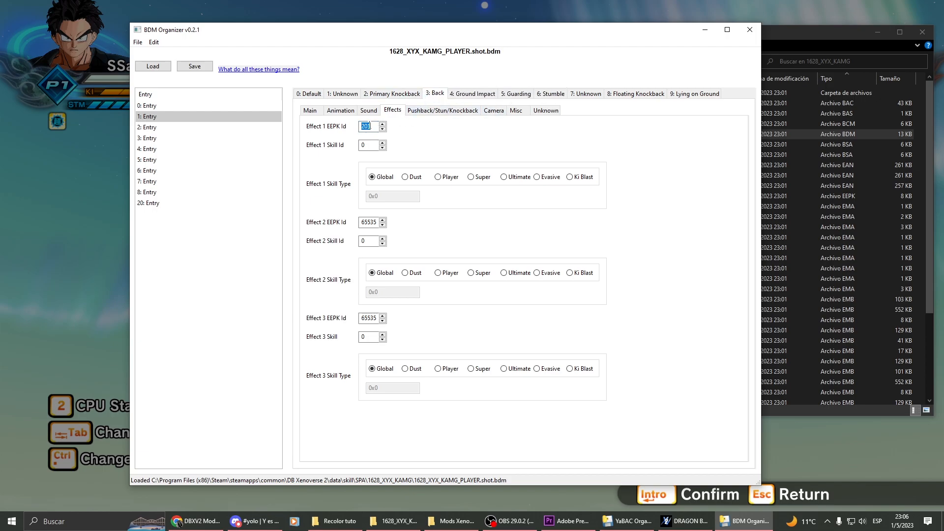
left_click(342, 94)
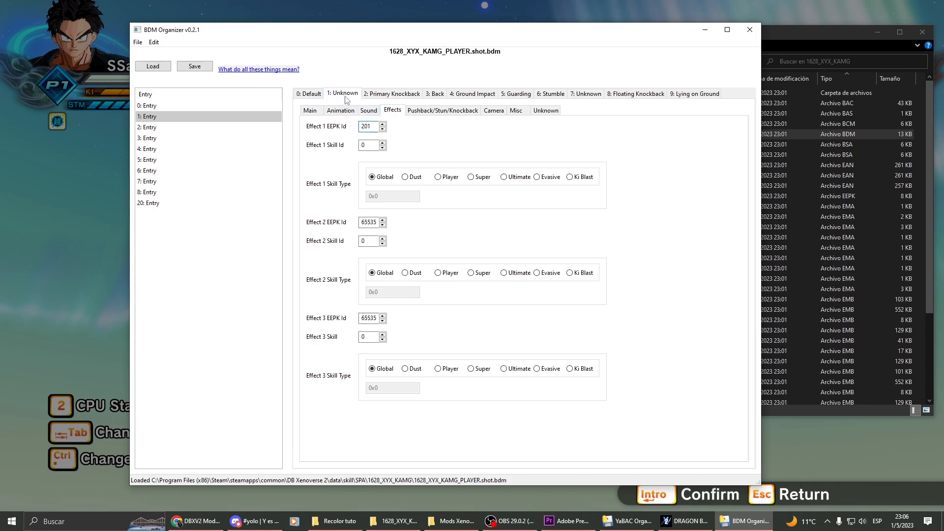
left_click(309, 93)
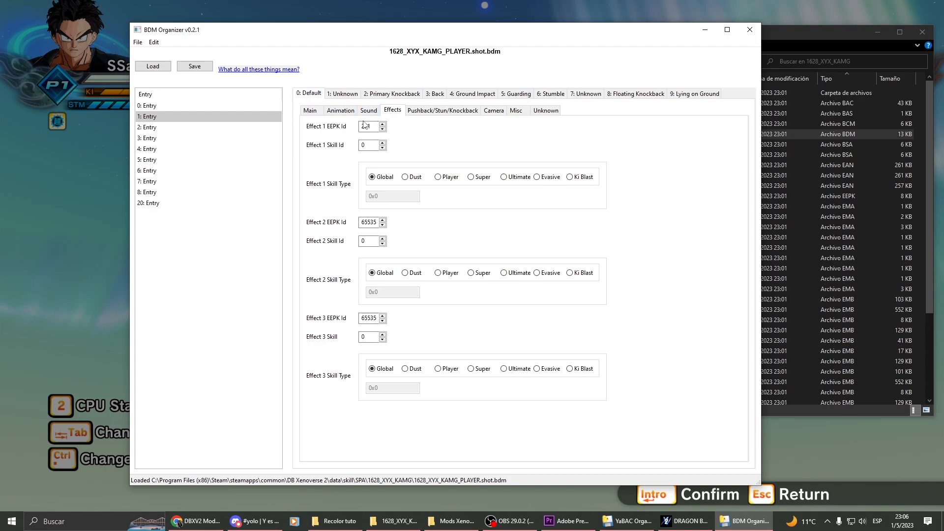
Step: Clear entries 2 and 3's effect IDs, then save over the original shot BDM file
left_click(148, 127)
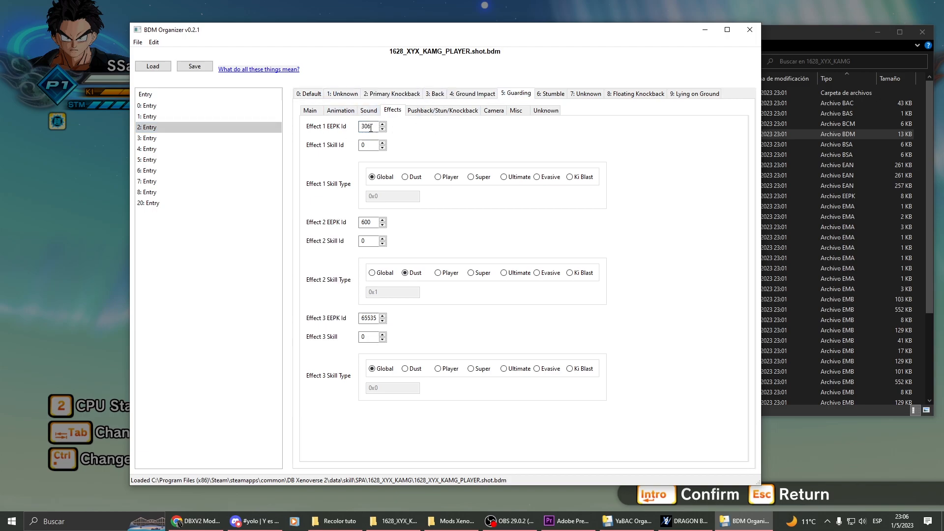
left_click(636, 93)
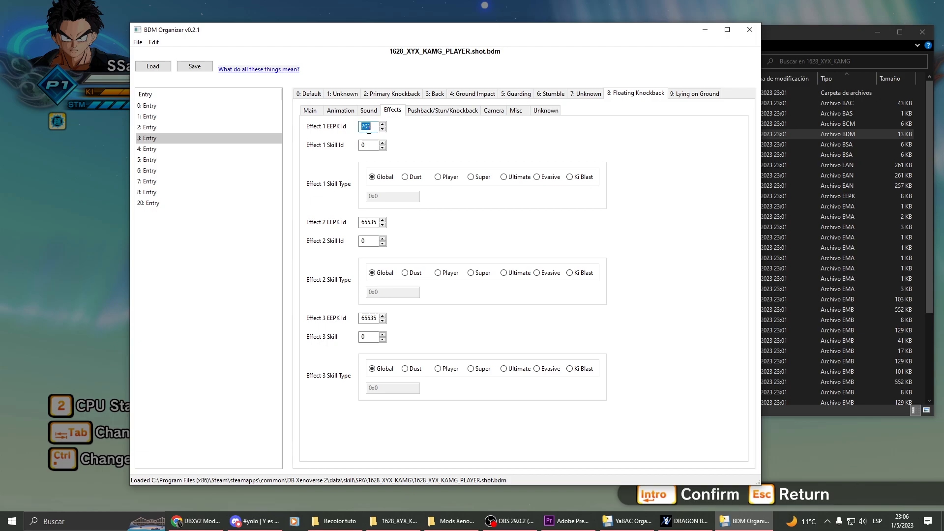
left_click(194, 66)
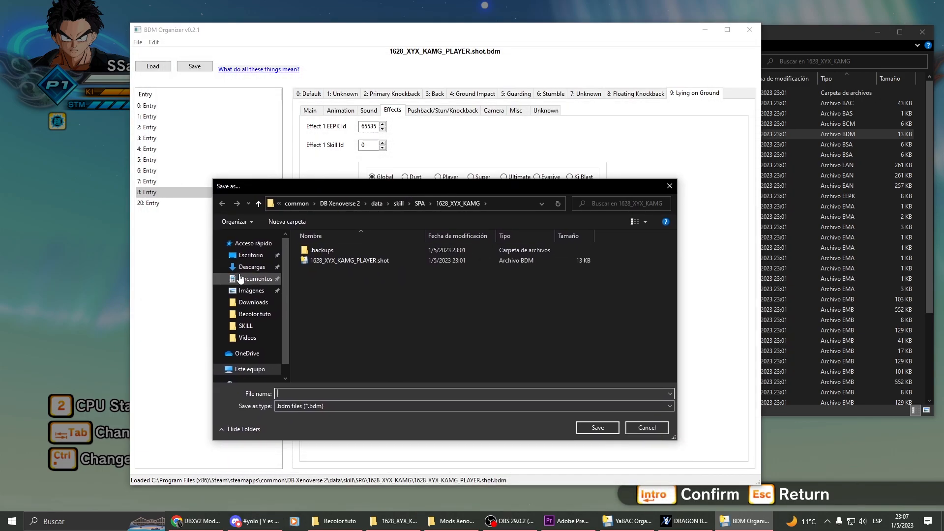
left_click(596, 427)
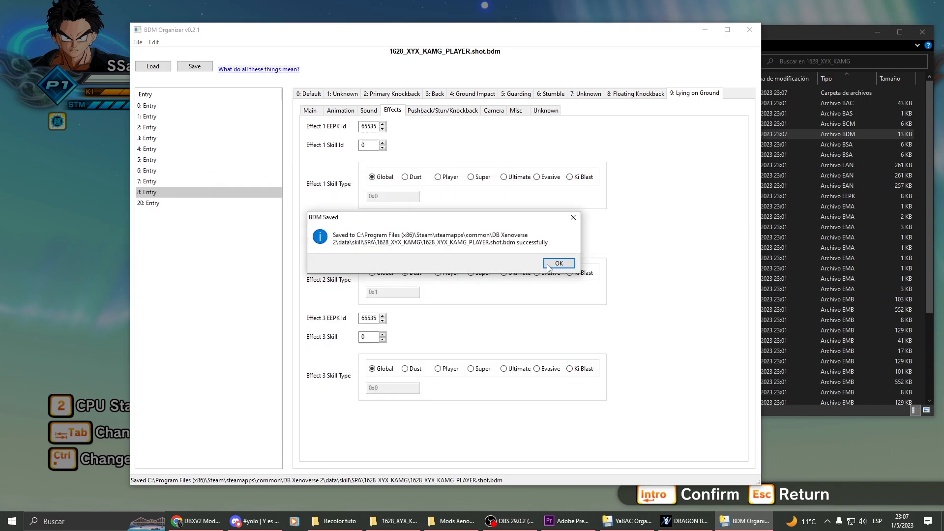
left_click(557, 263)
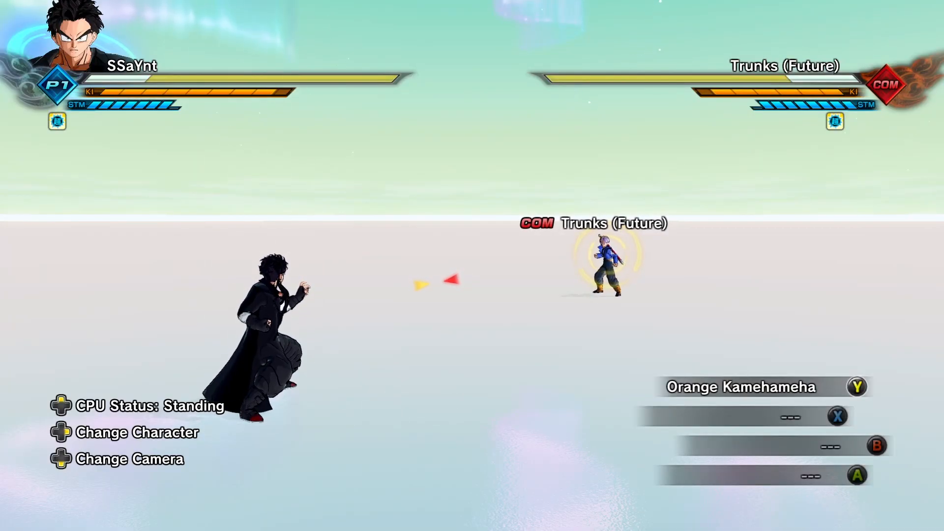
Step: Reposition facing Future Trunks and fire Orange Kamehameha to test the edited hit effects
key("y")
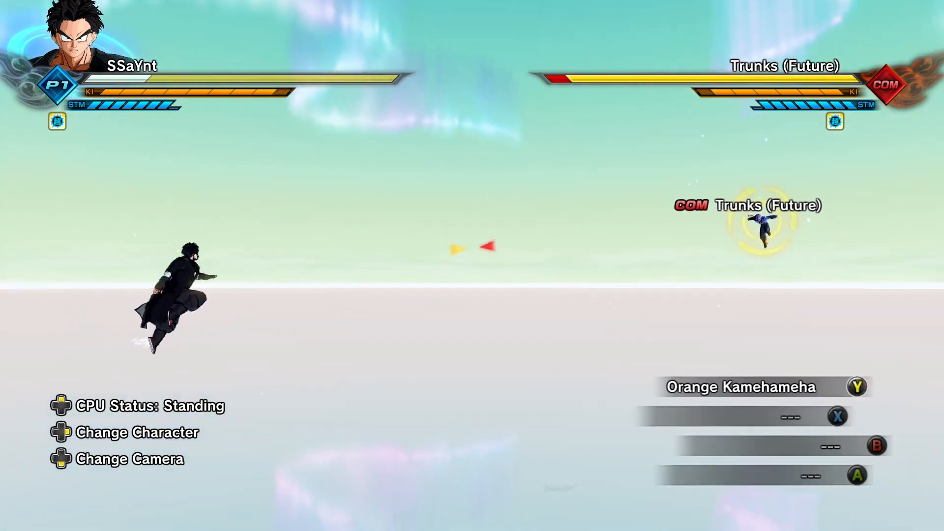
key("Y")
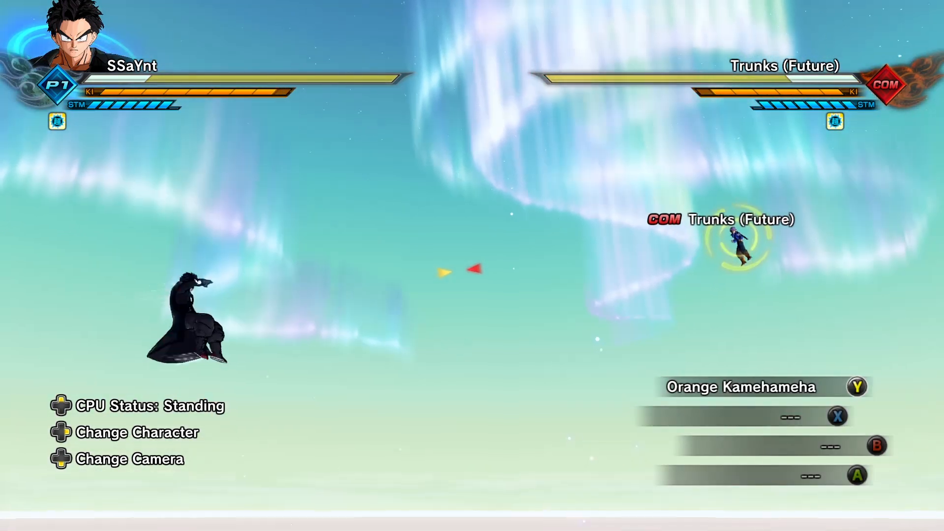
key("y")
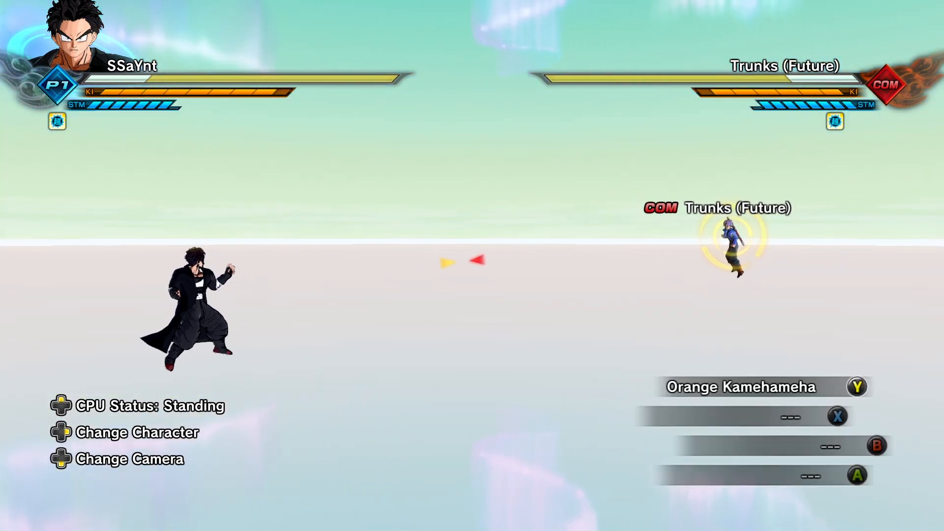
key("y")
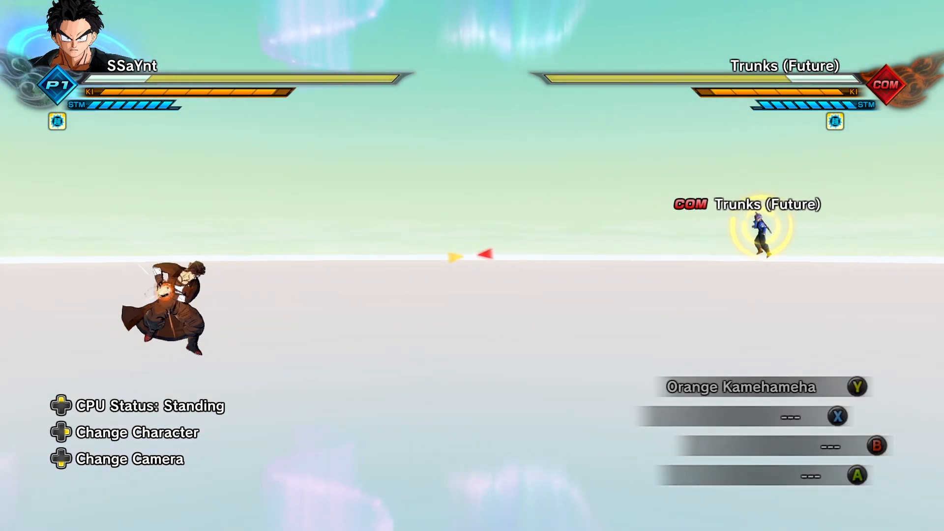
key("y")
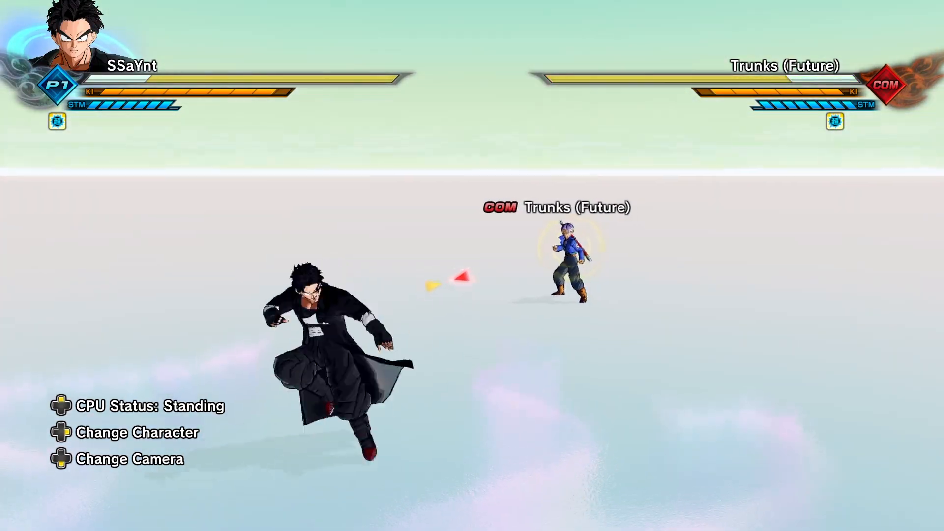
key("Y")
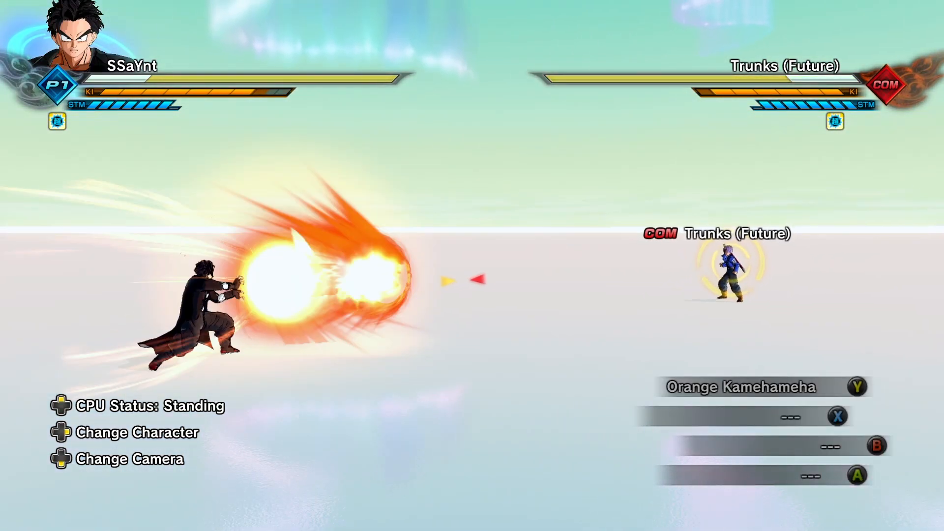